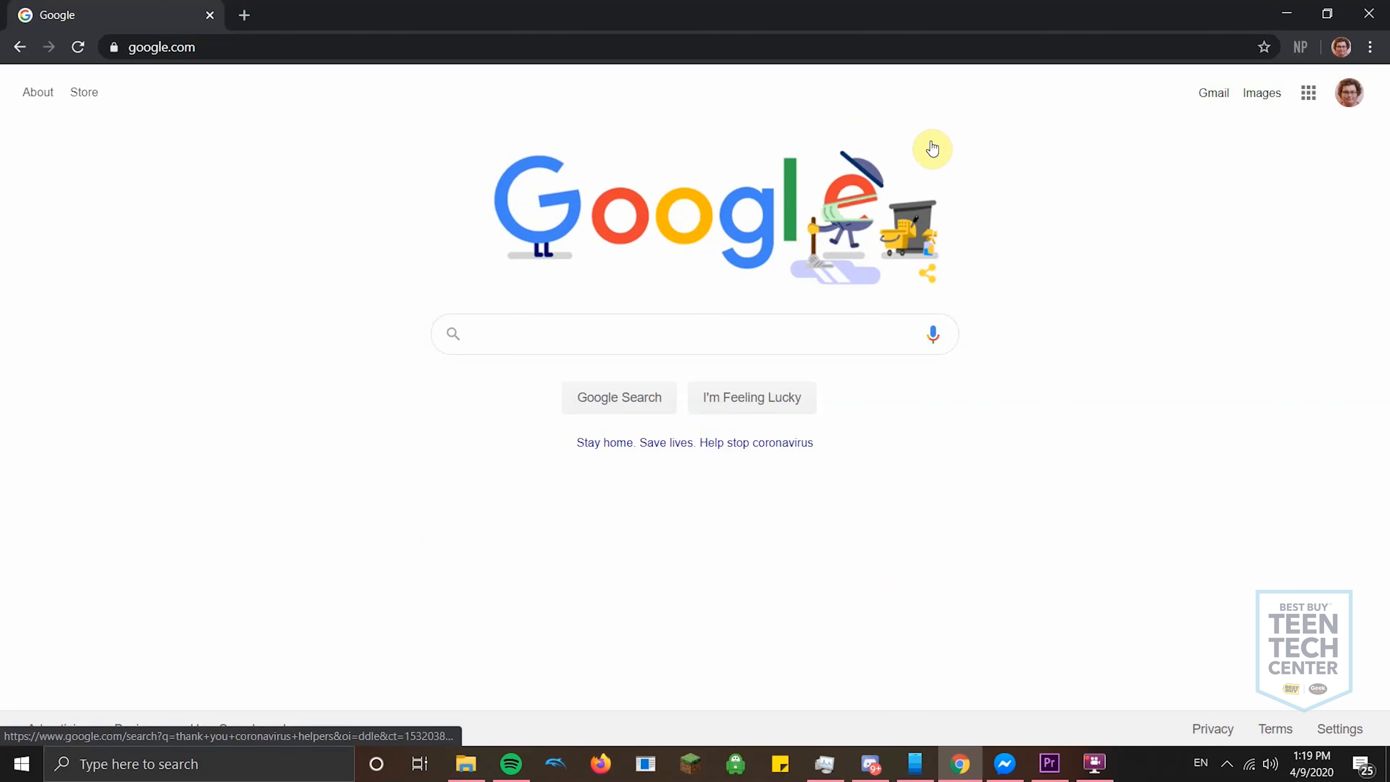
mouse_move(1061, 417)
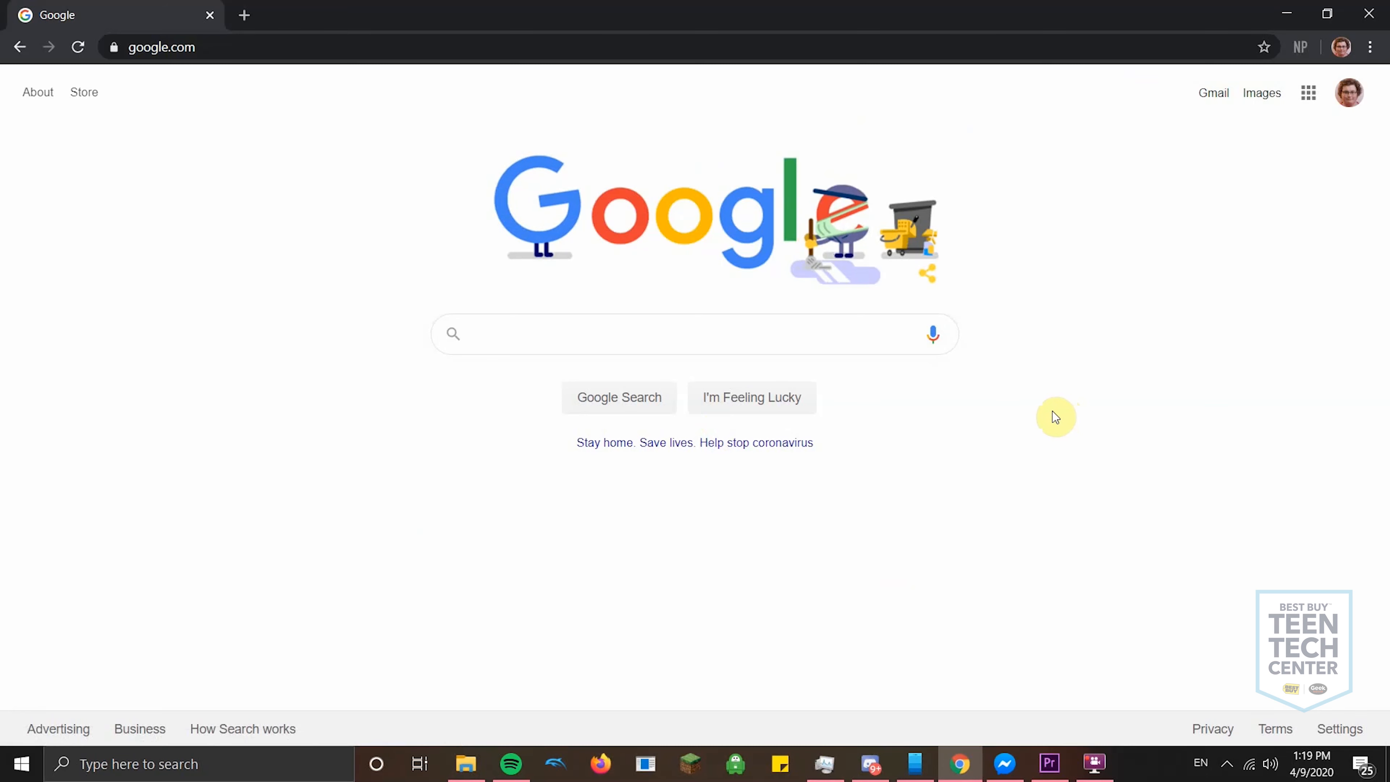
mouse_move(1019, 467)
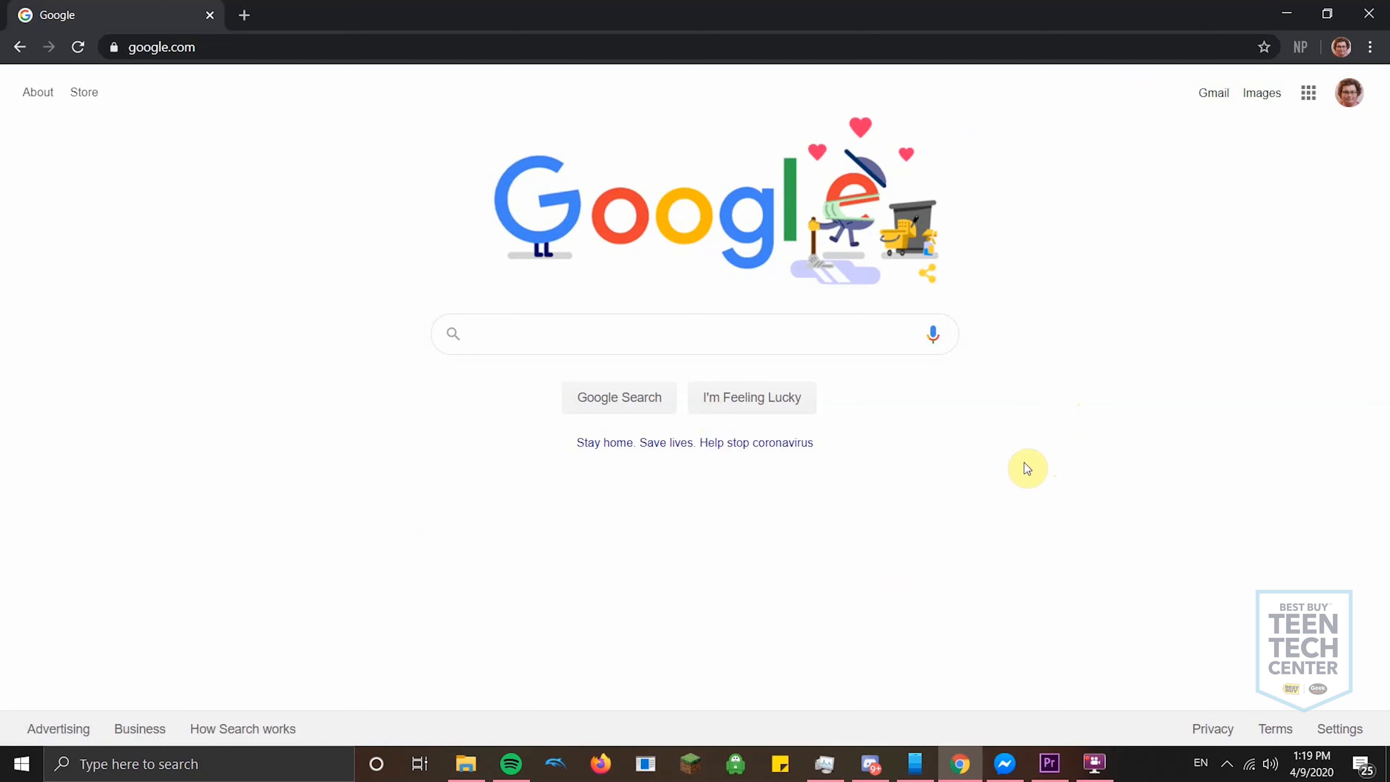
mouse_move(956, 518)
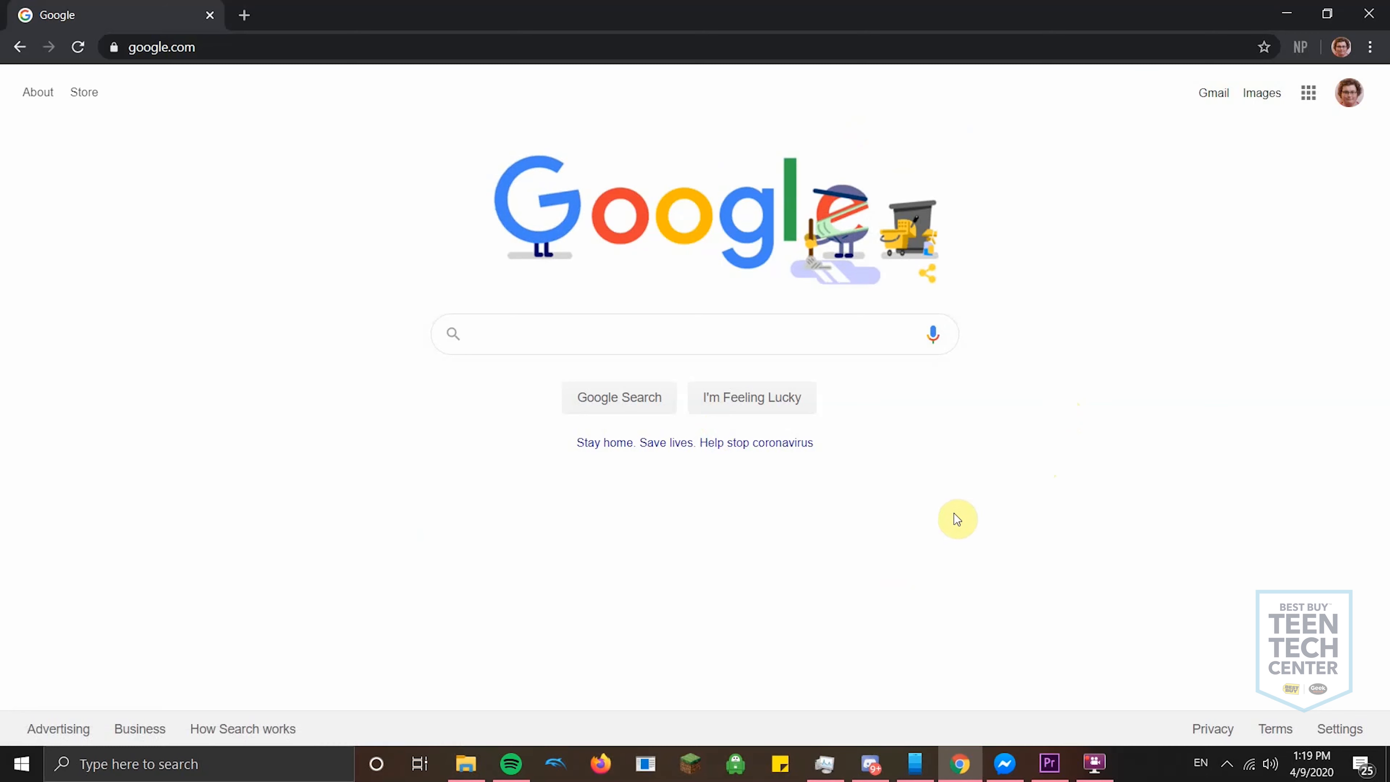
mouse_move(966, 596)
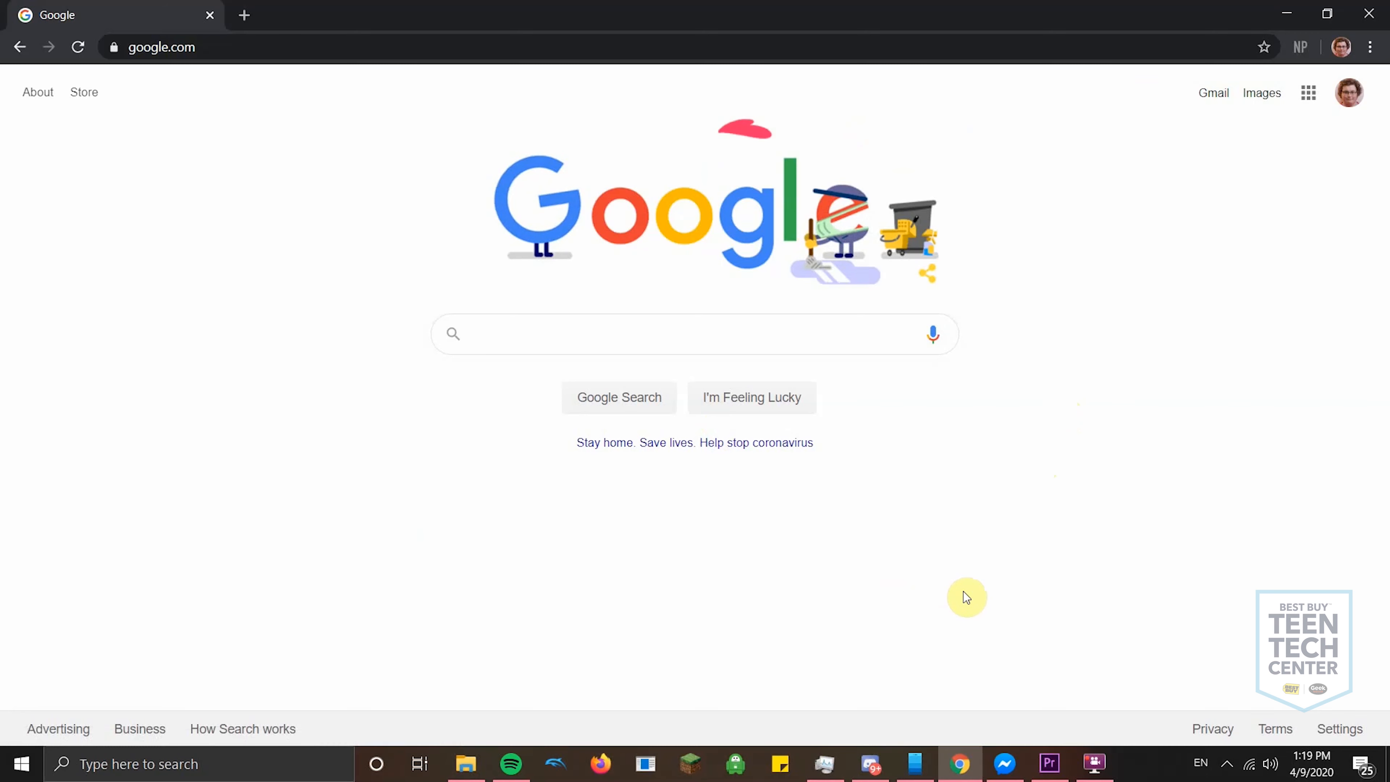
mouse_move(949, 585)
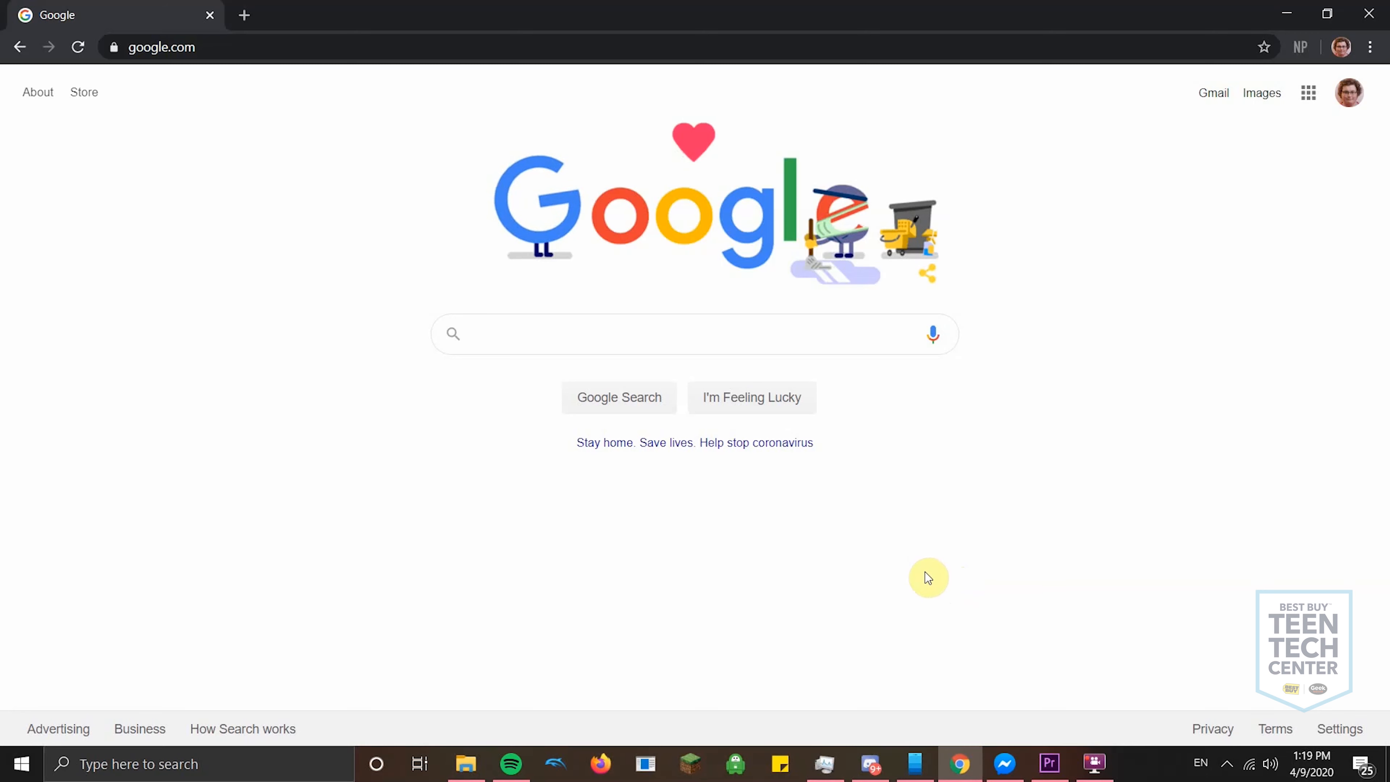
mouse_move(1047, 447)
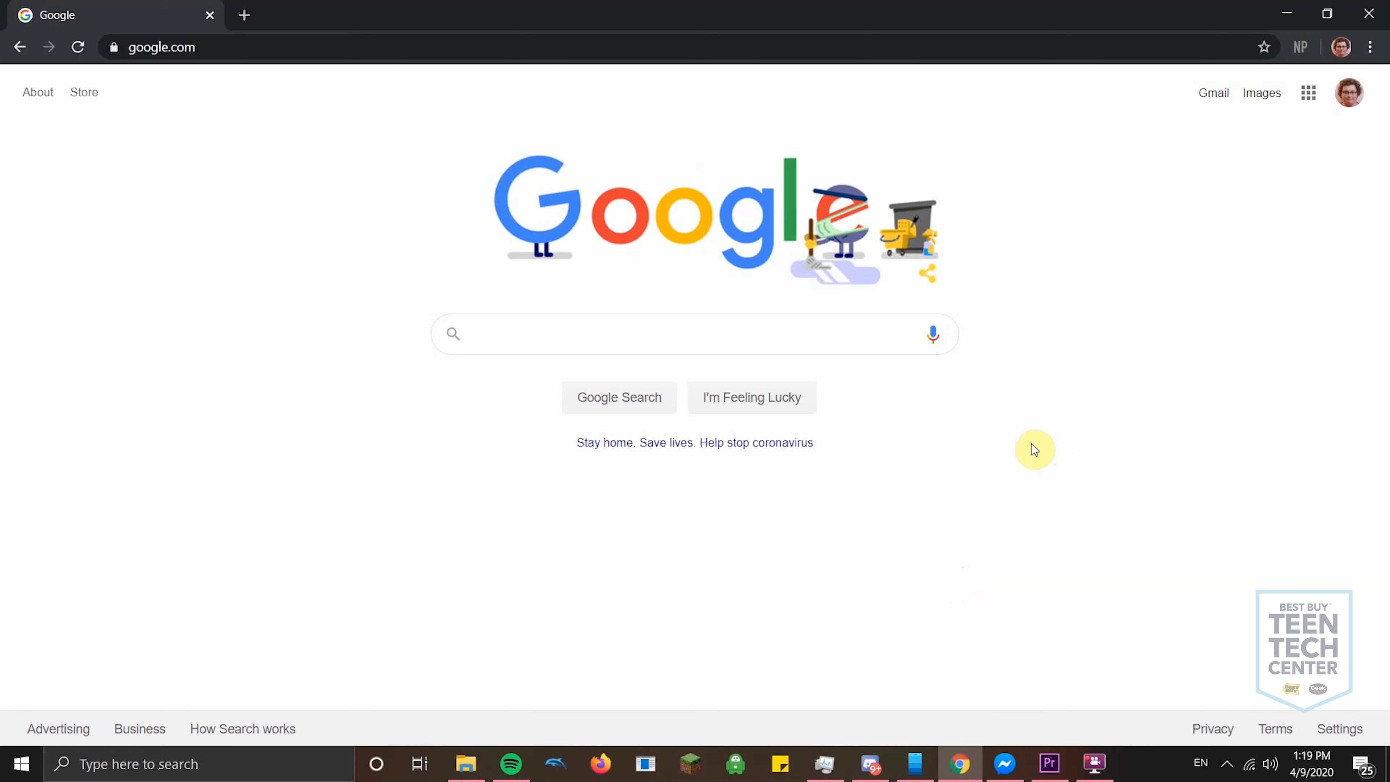
mouse_move(1070, 174)
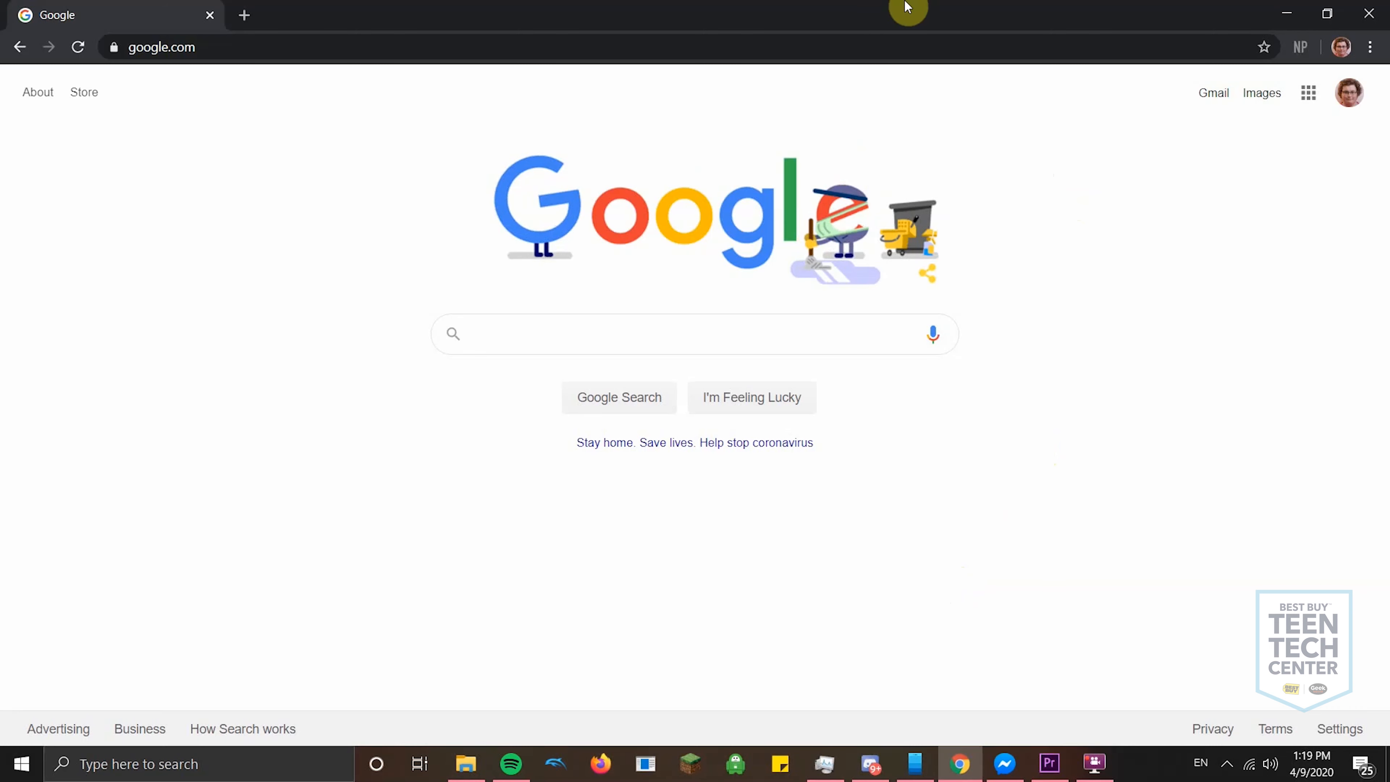
click(162, 47)
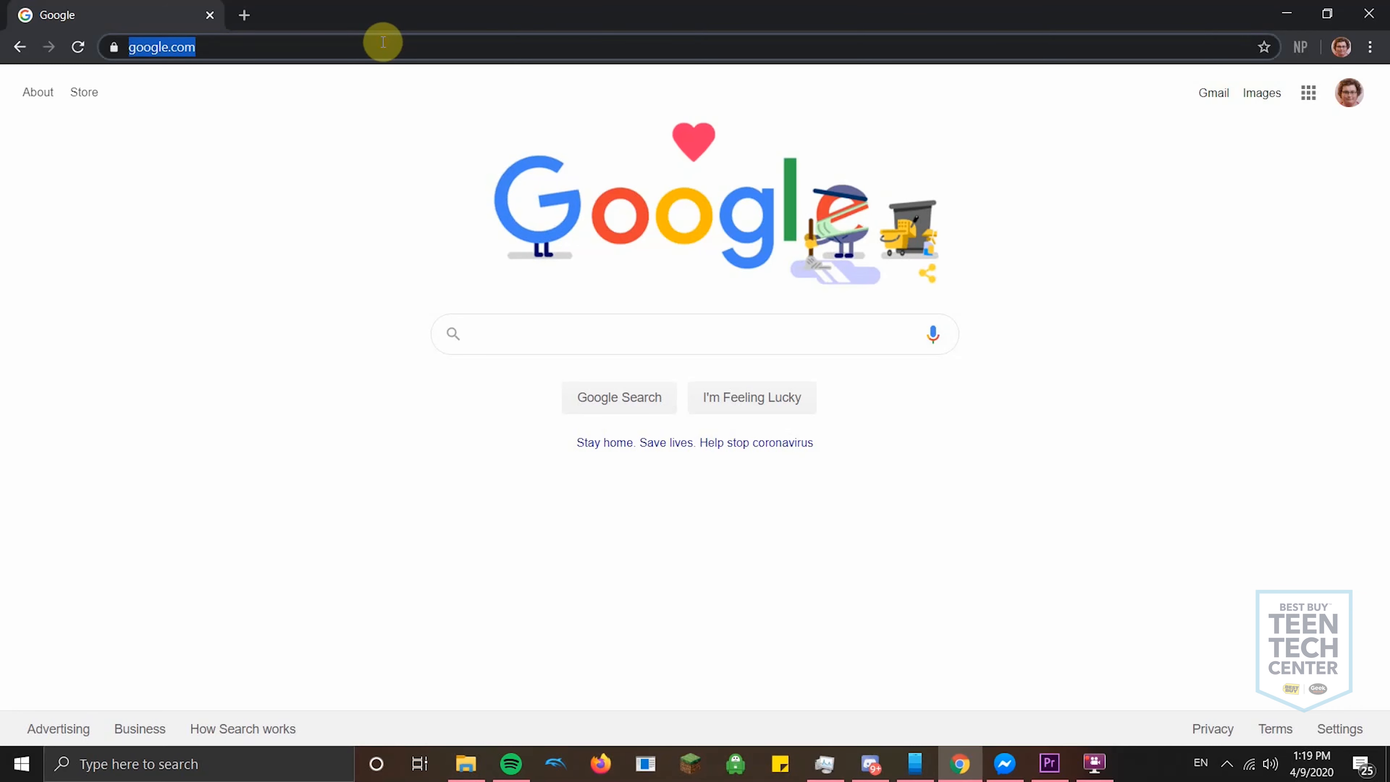
mouse_move(388, 47)
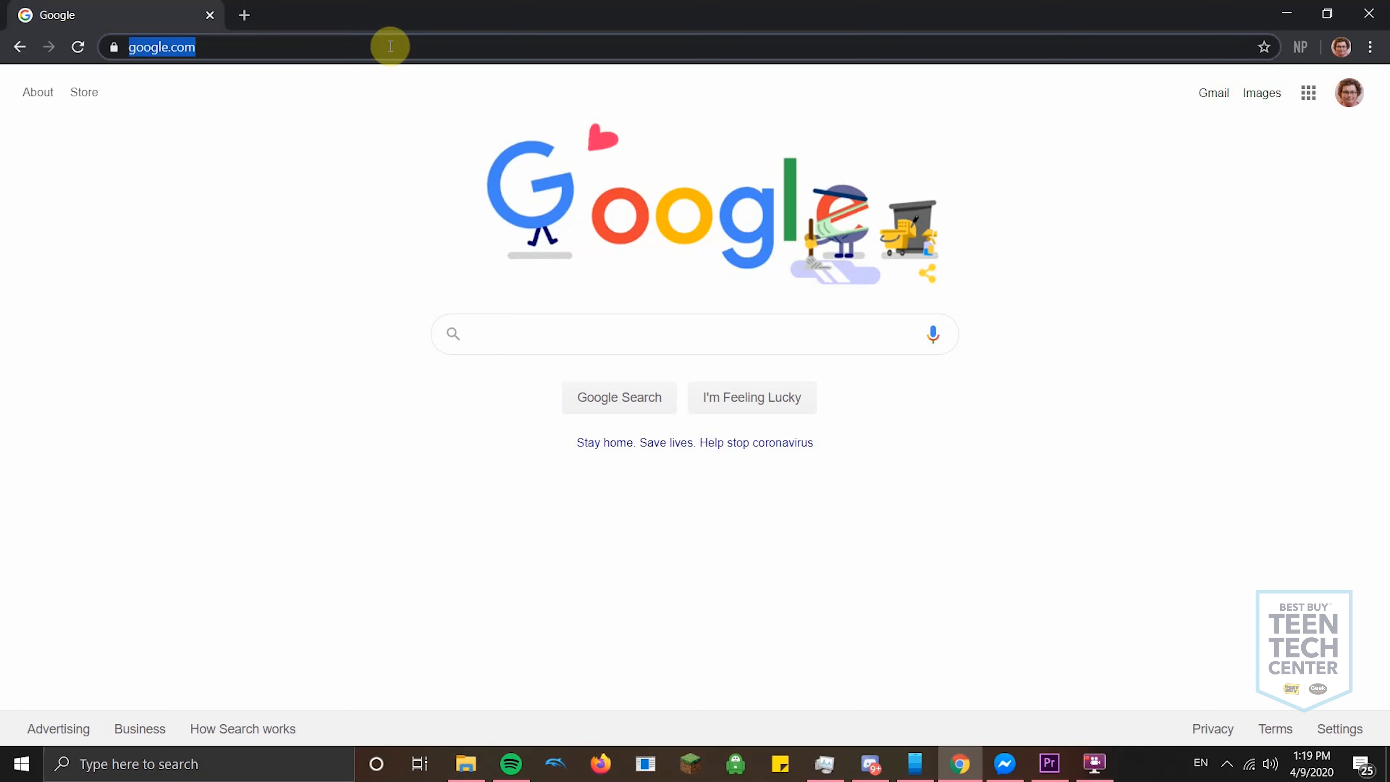
text(www.bandlab.com)
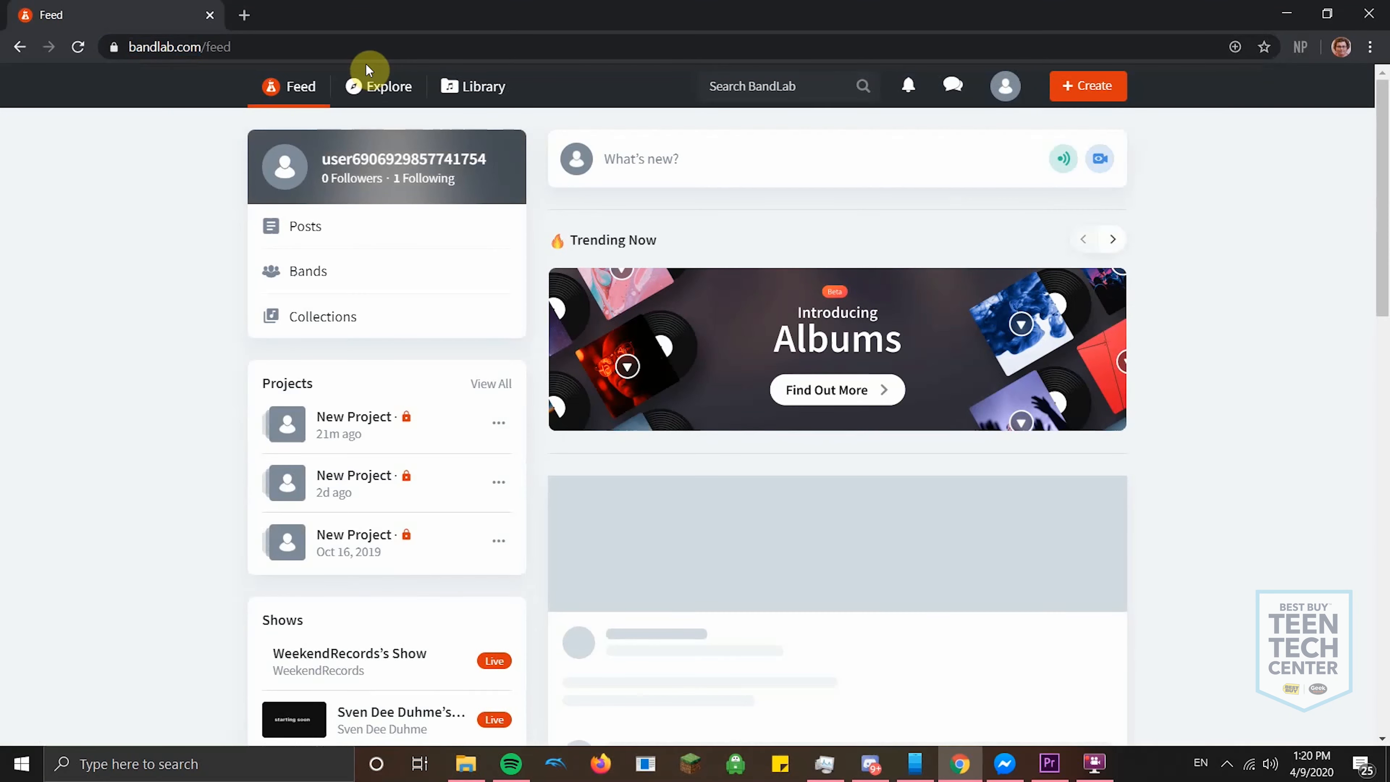
mouse_move(1051, 328)
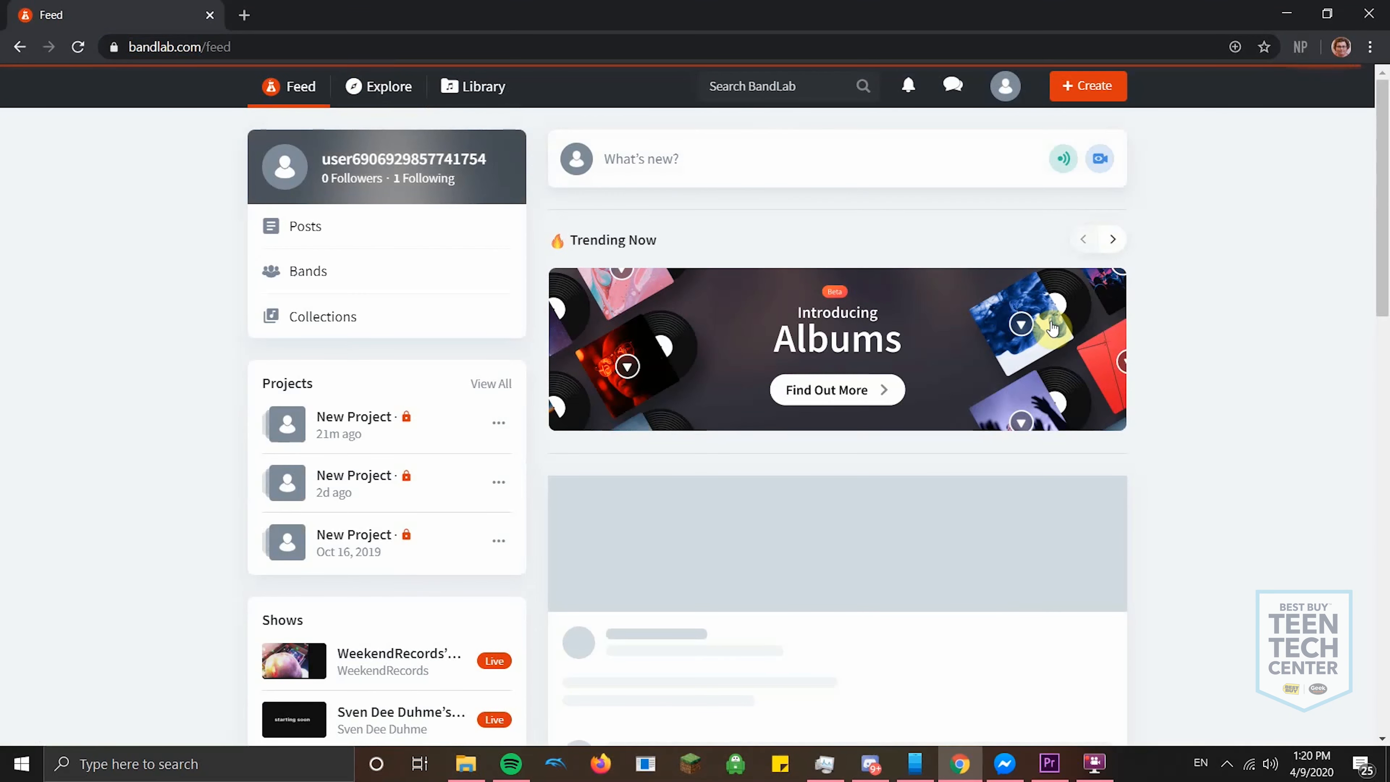
click(1004, 86)
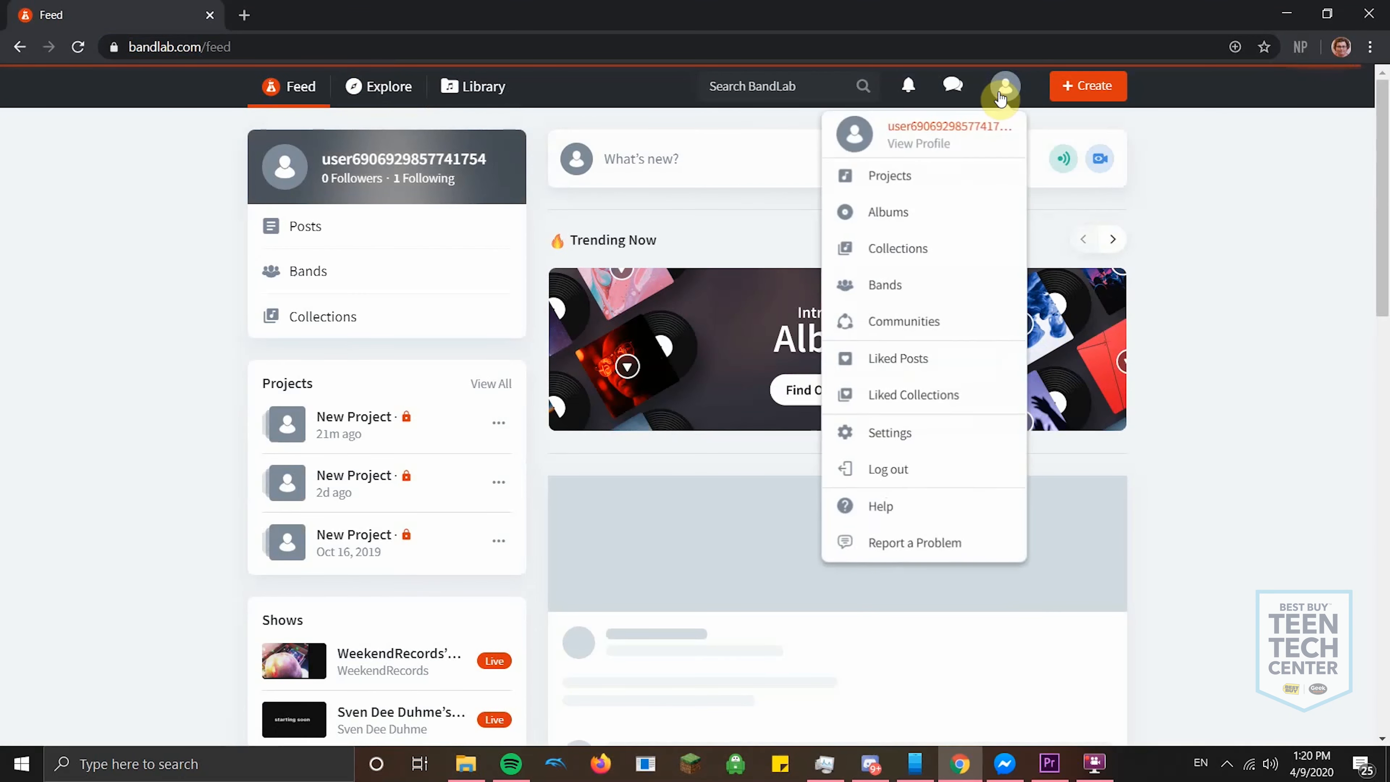
click(886, 468)
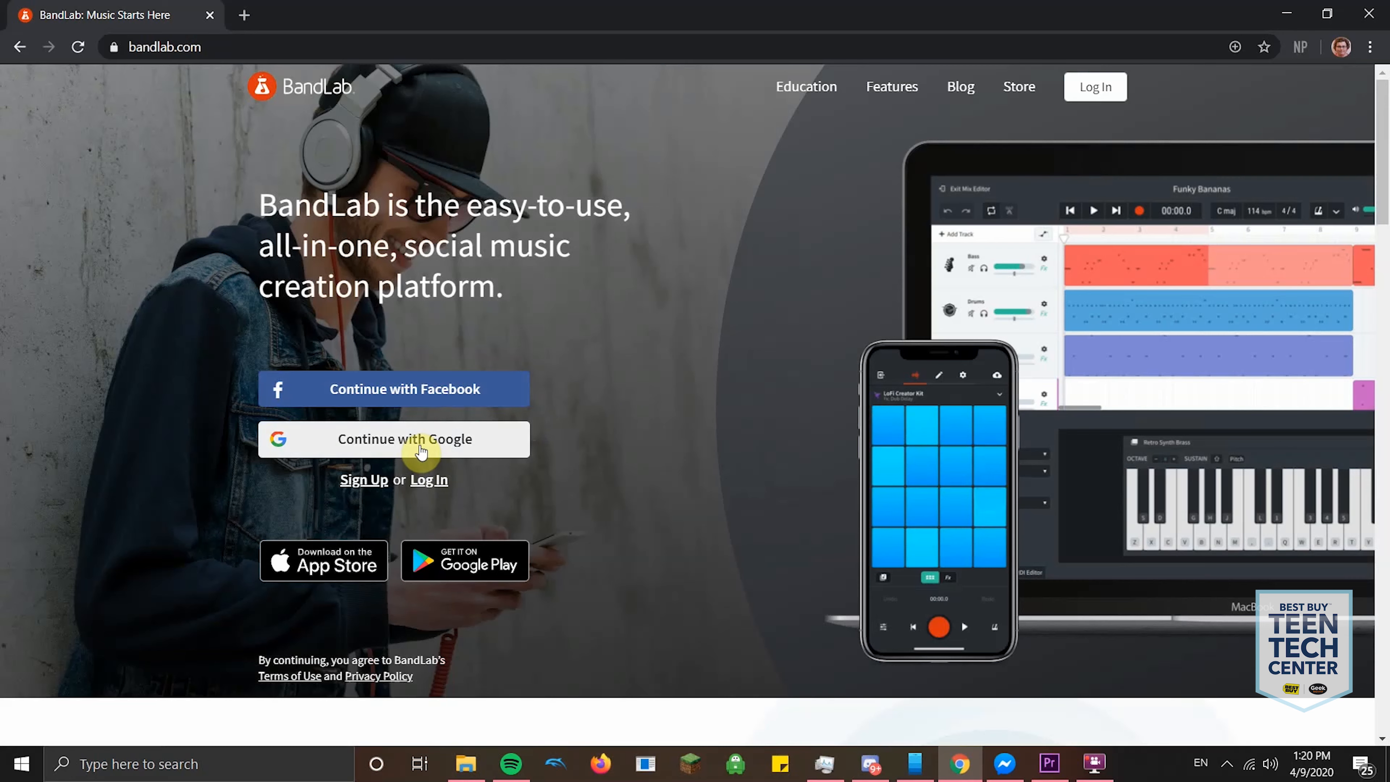
- Sign back in to BandLab with Google and browse down the feed
click(392, 438)
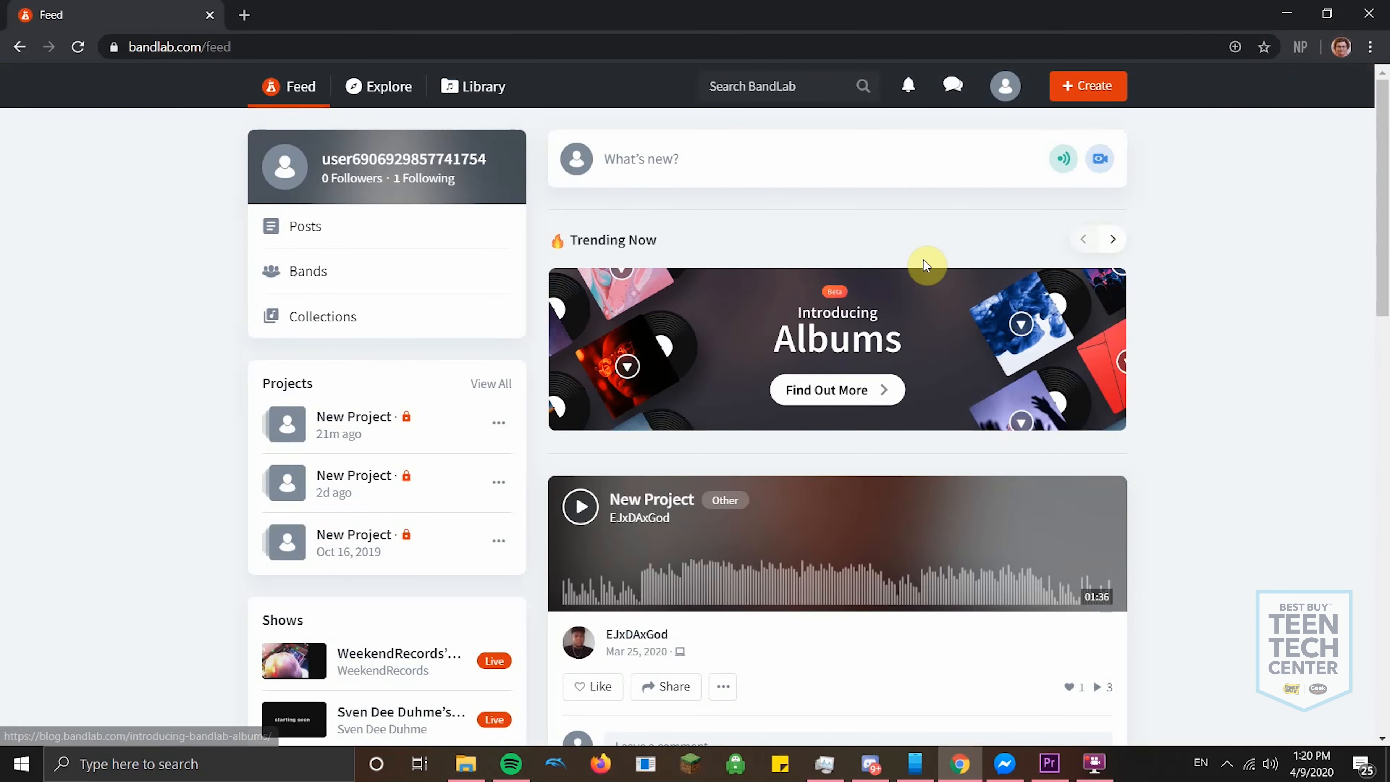
mouse_move(359, 353)
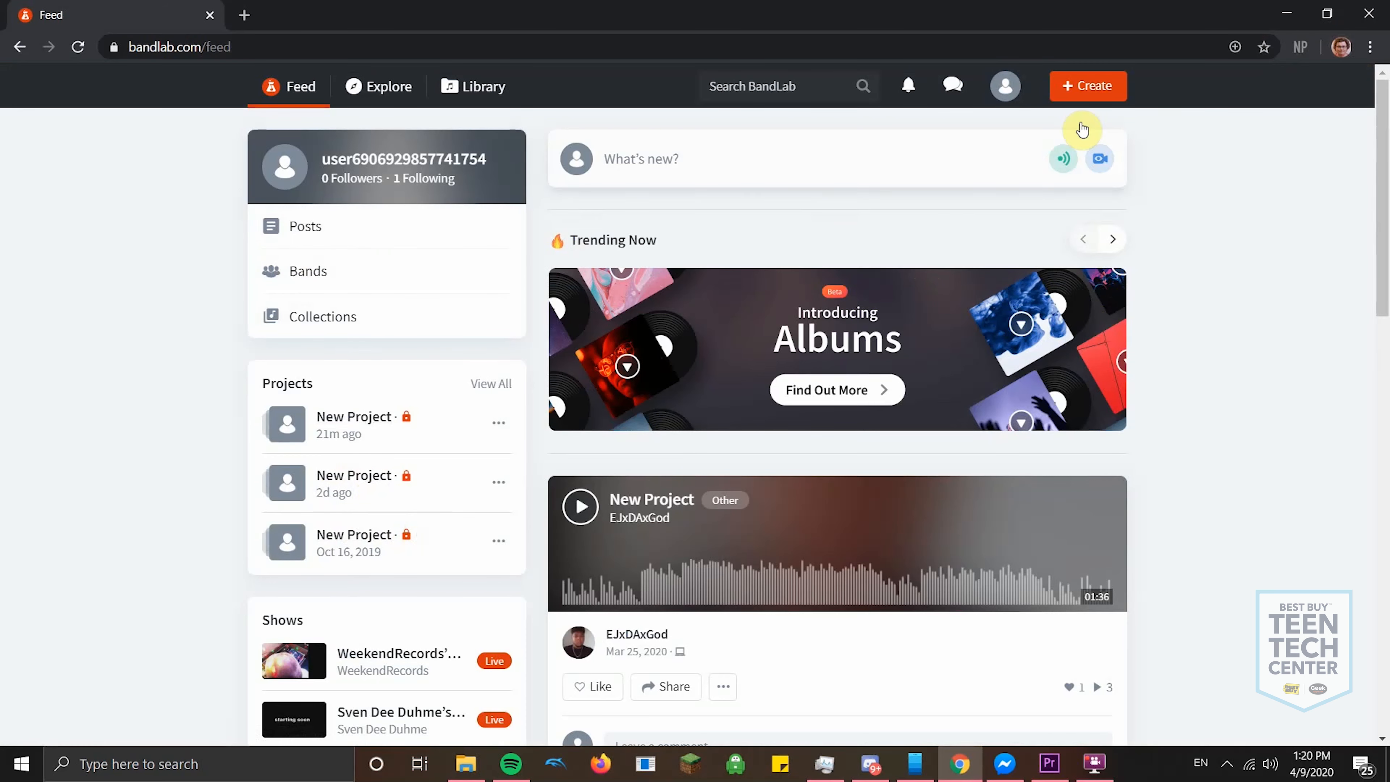
scroll(down, 3)
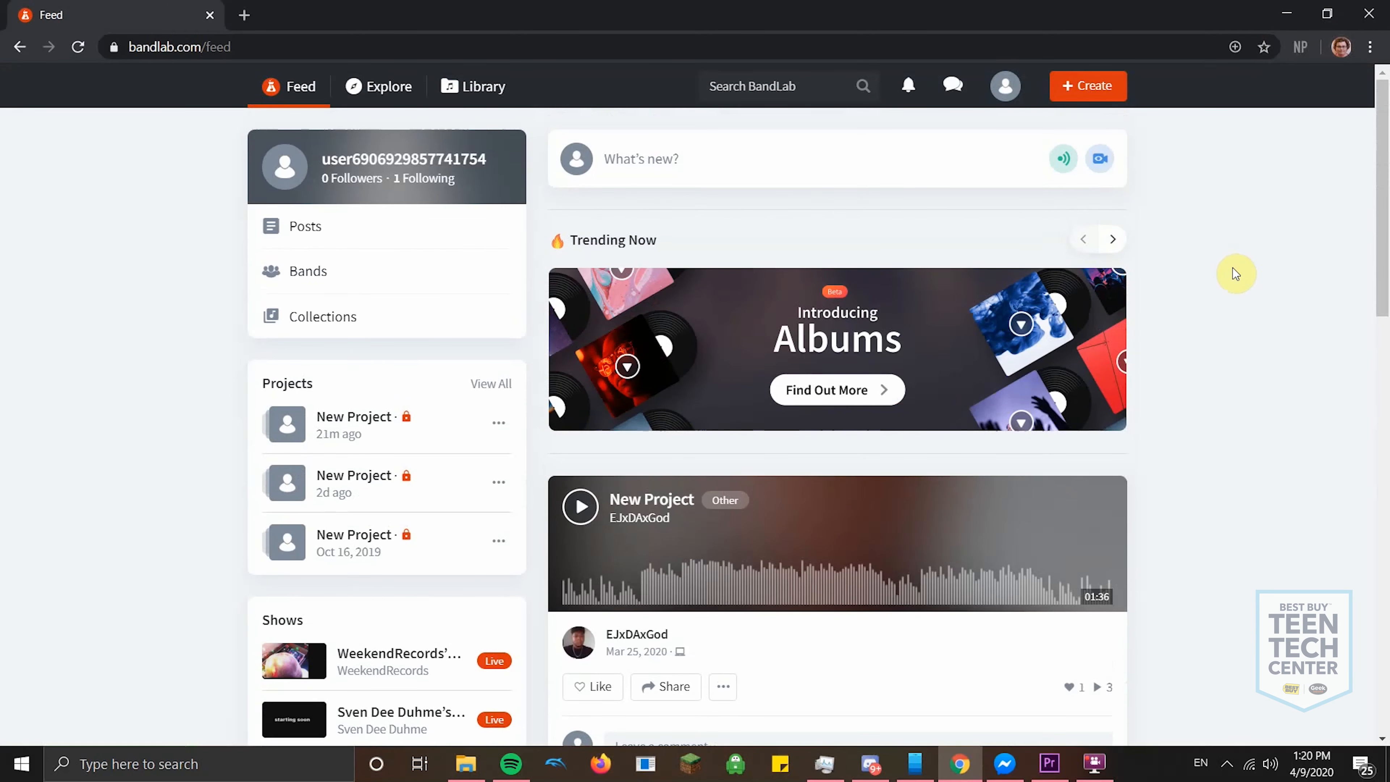
mouse_move(1182, 262)
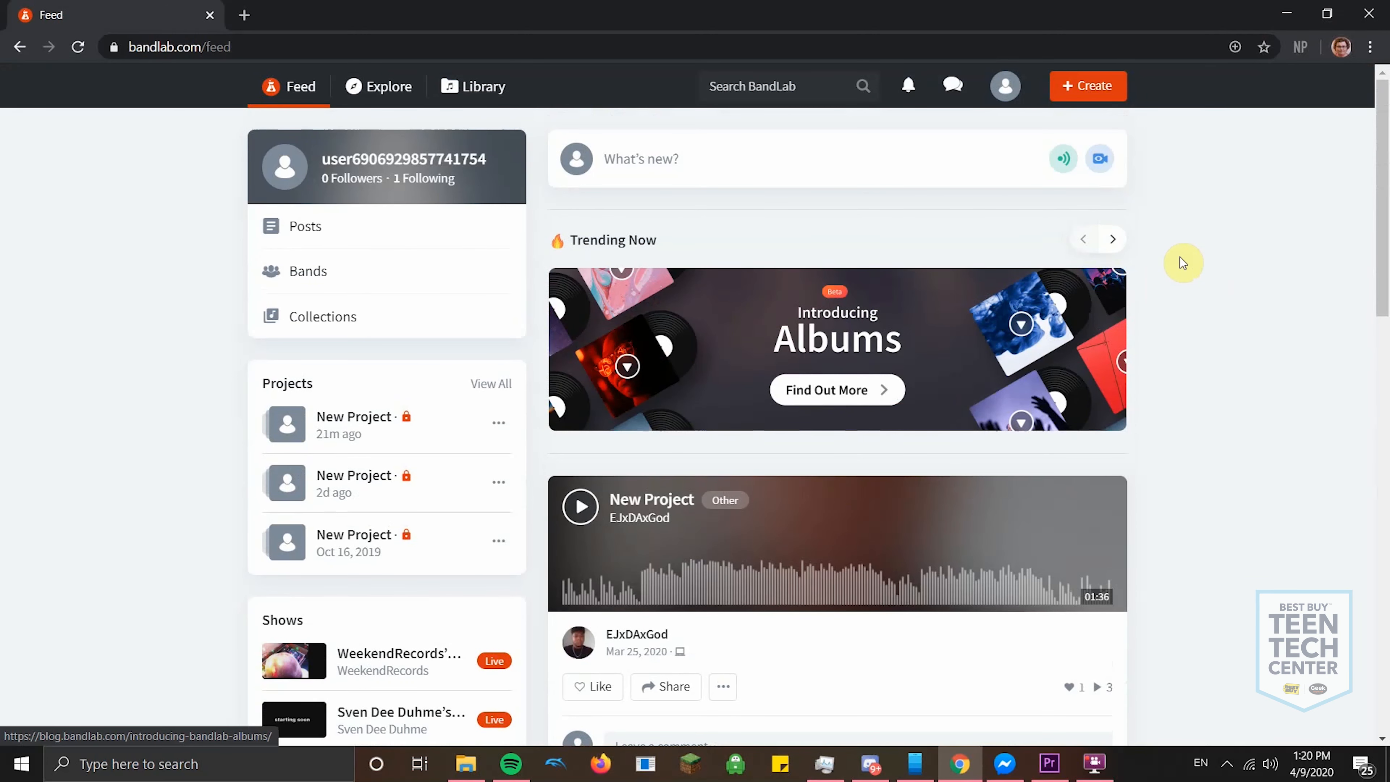
scroll(down, 3)
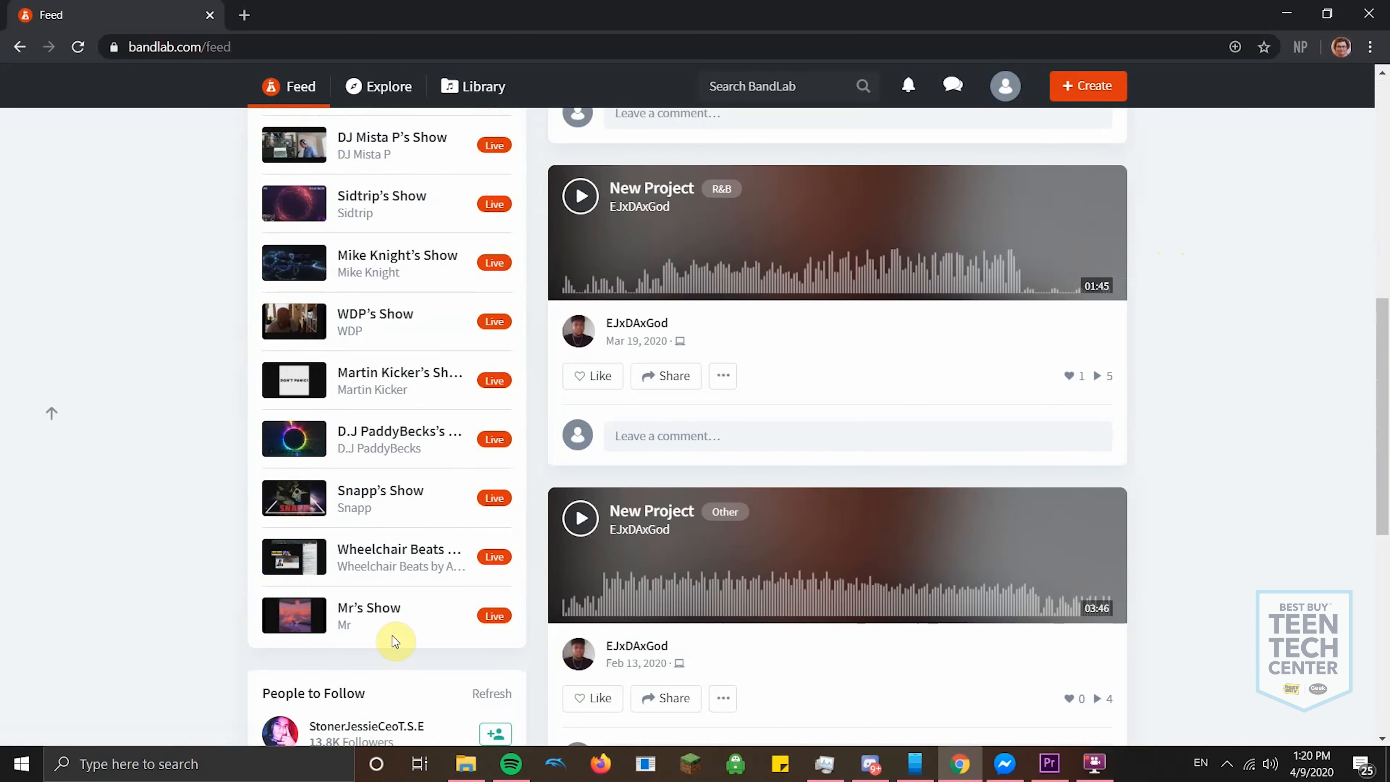
mouse_move(485, 556)
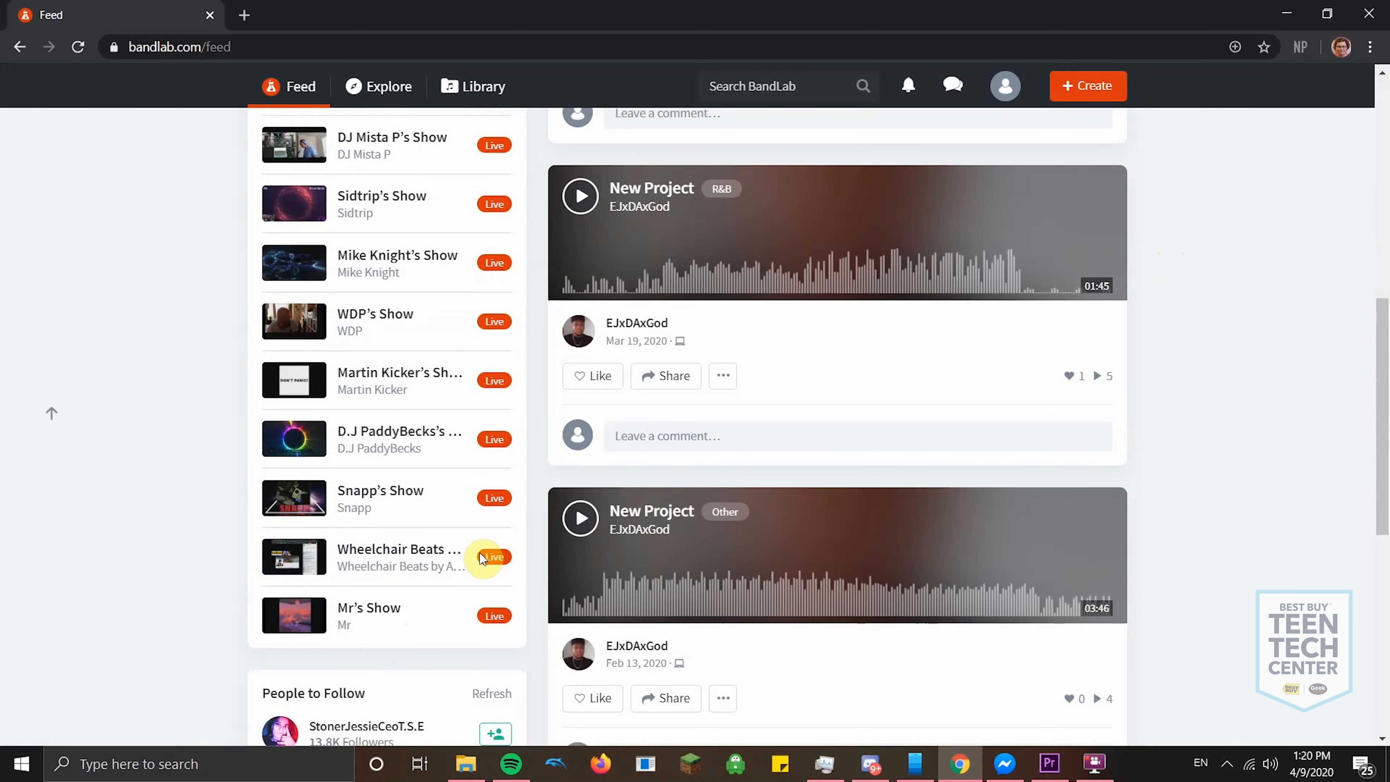
- Preview a New Project song post from the feed and pause it
click(581, 517)
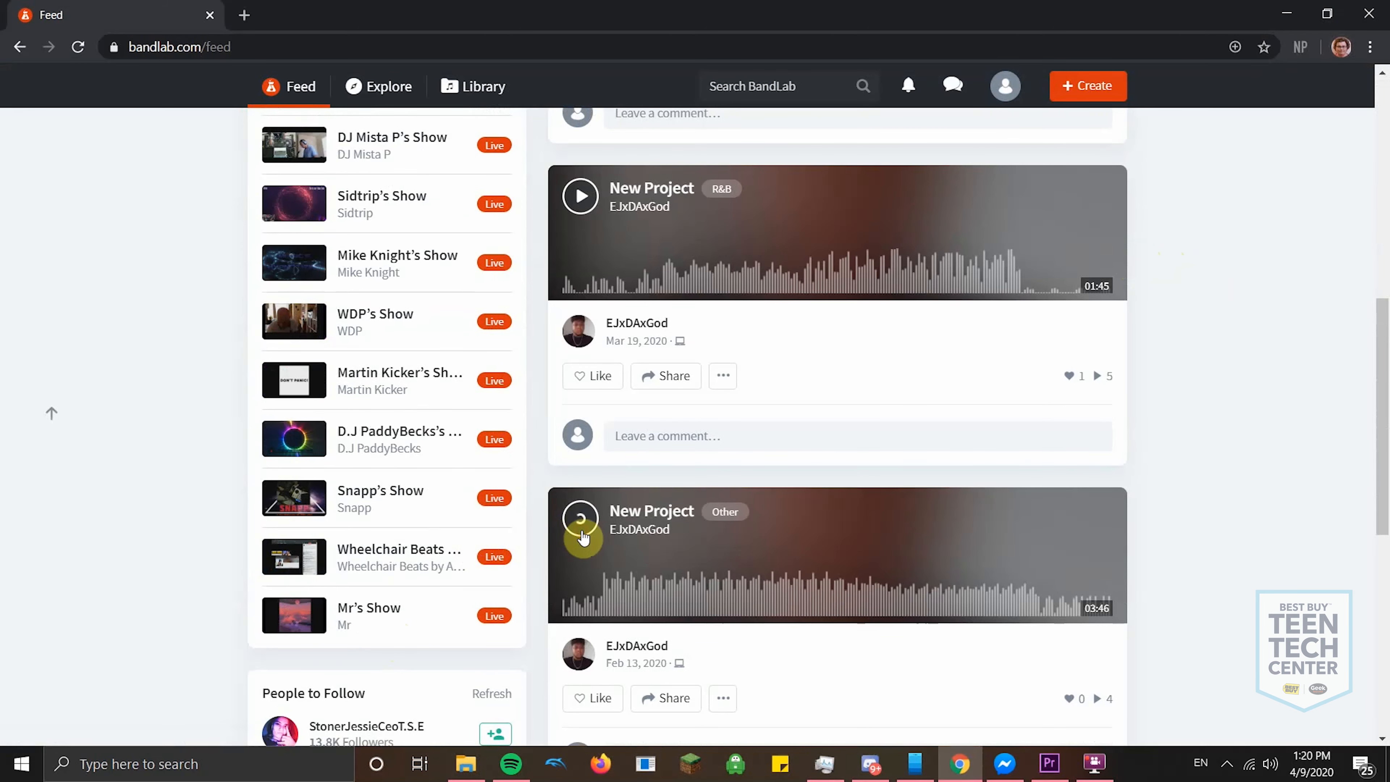
click(580, 541)
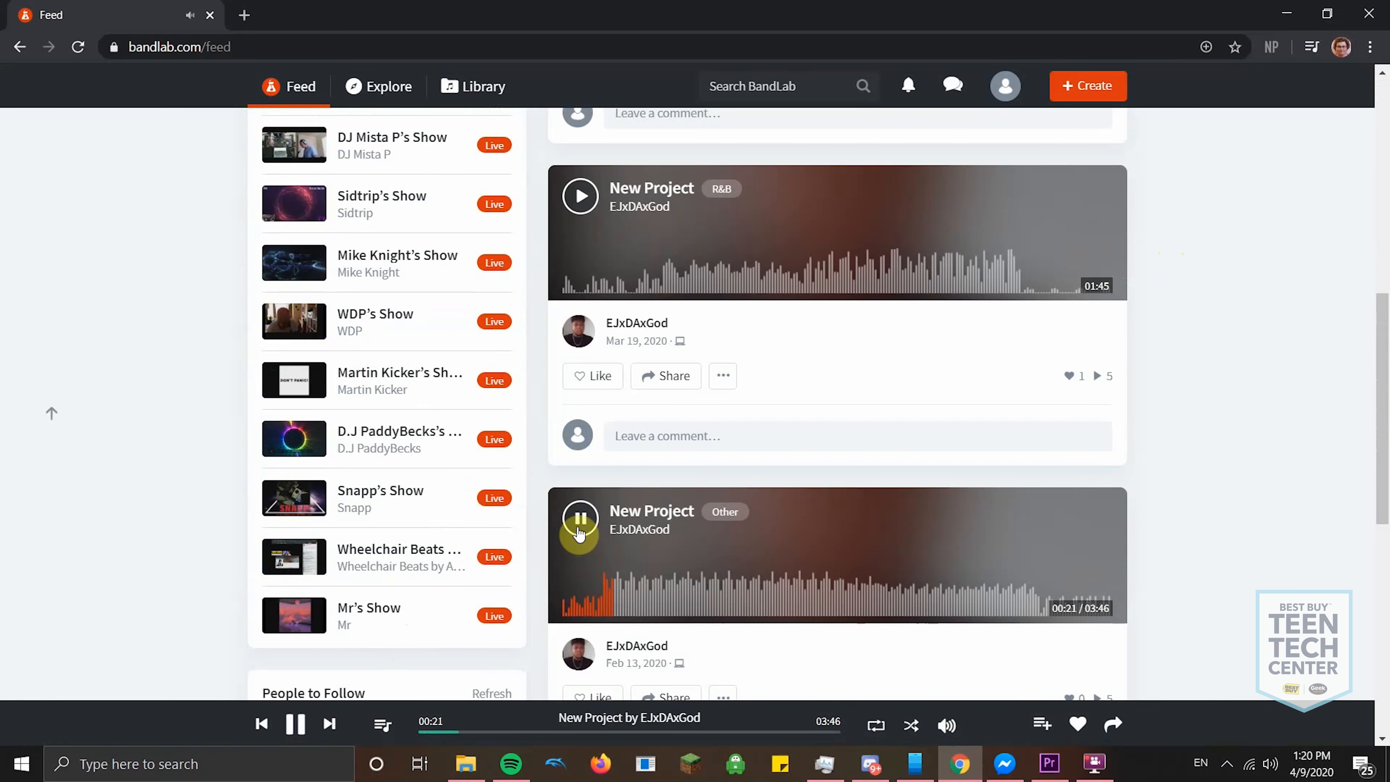
click(579, 521)
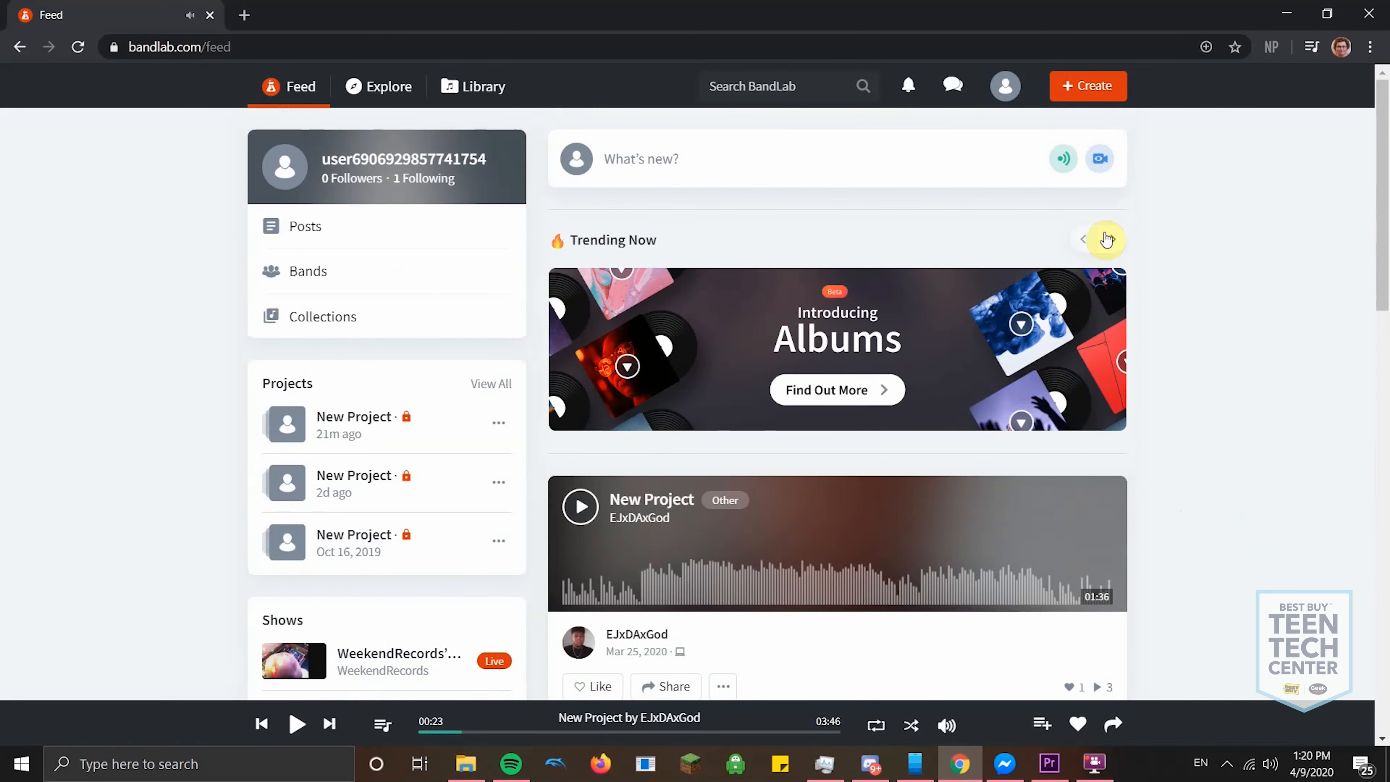
mouse_move(1056, 169)
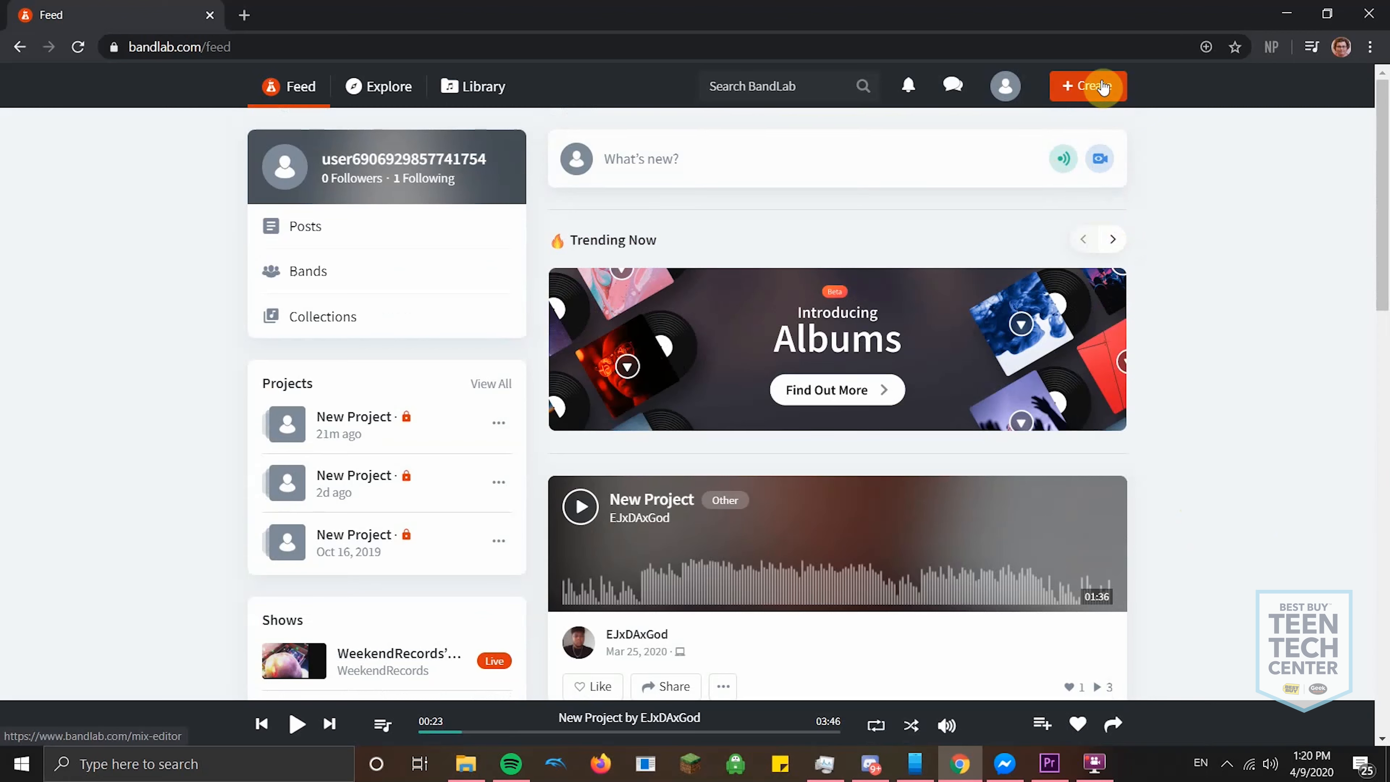
- Create a new song project with a virtual instrument as its first track
click(1085, 86)
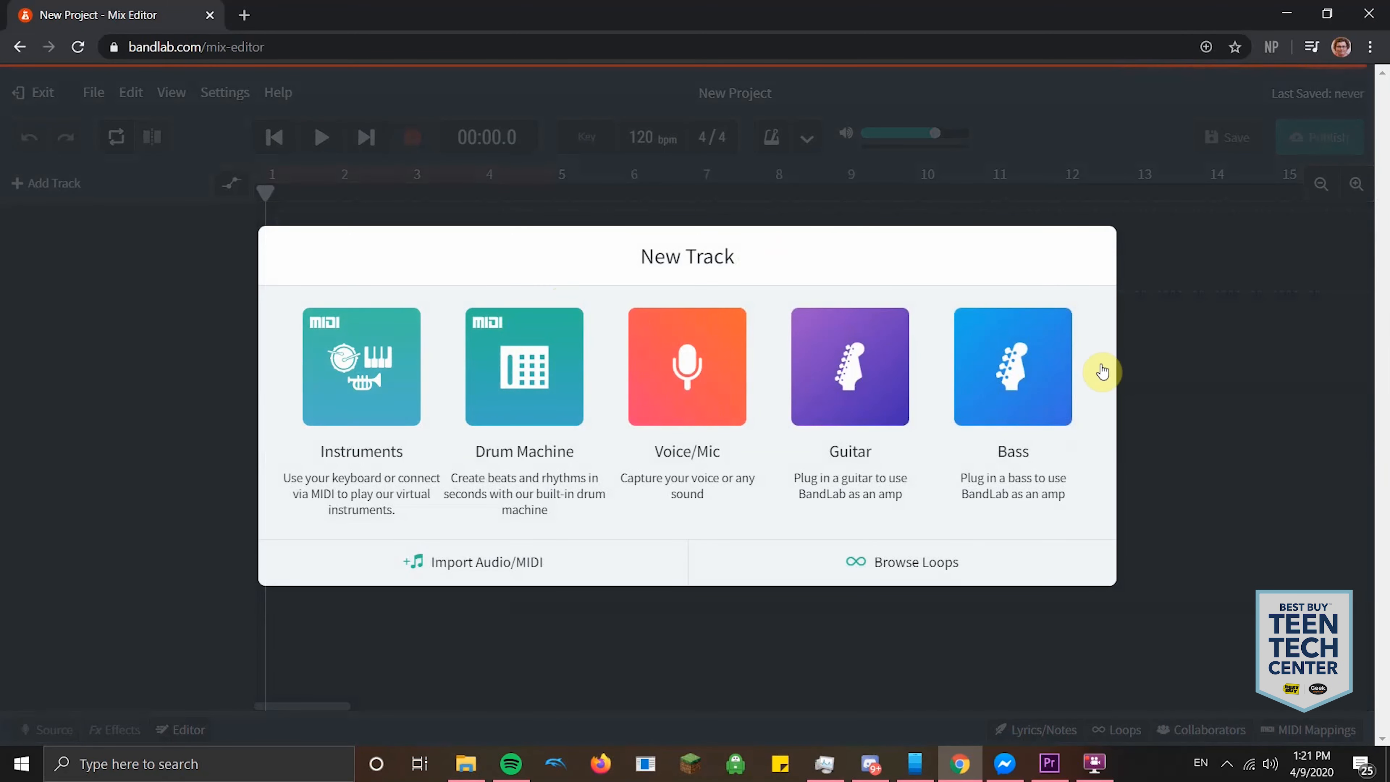
mouse_move(714, 383)
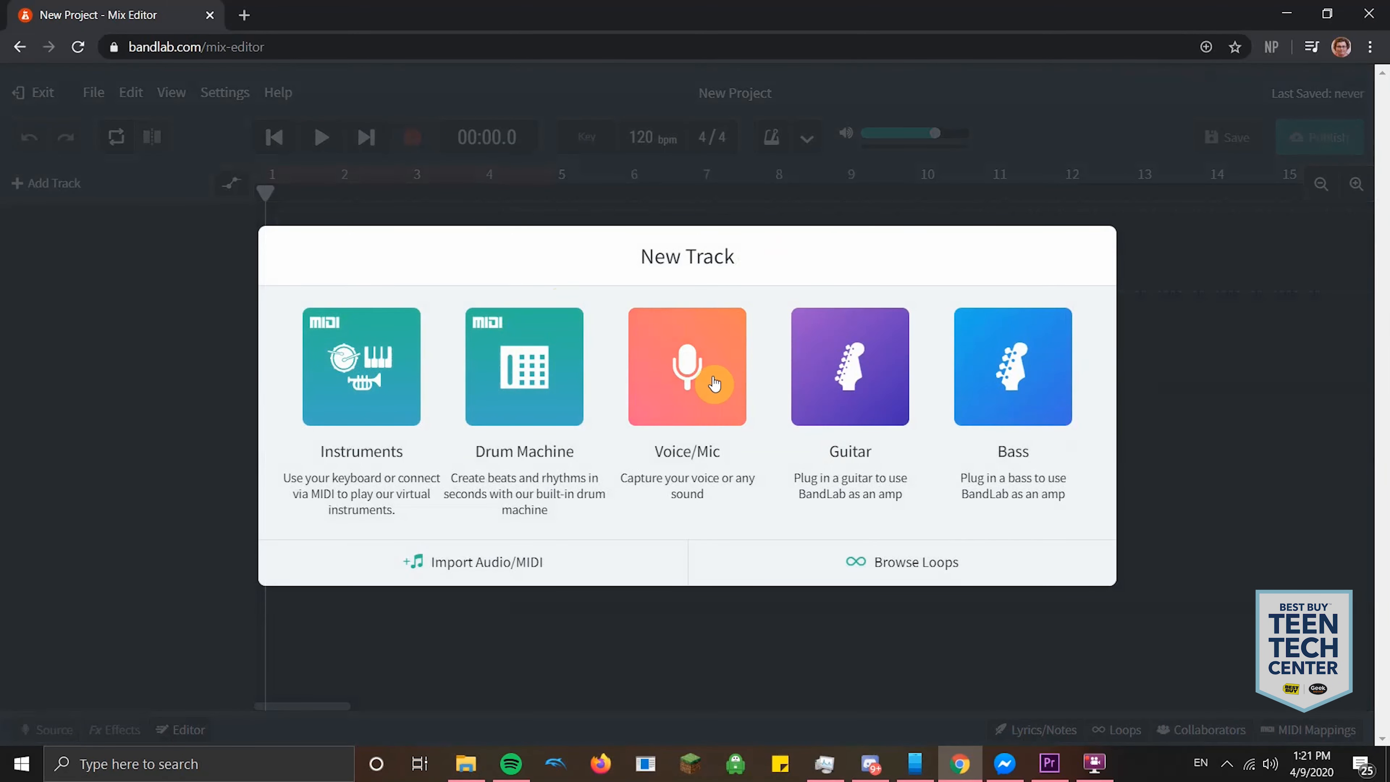
mouse_move(525, 406)
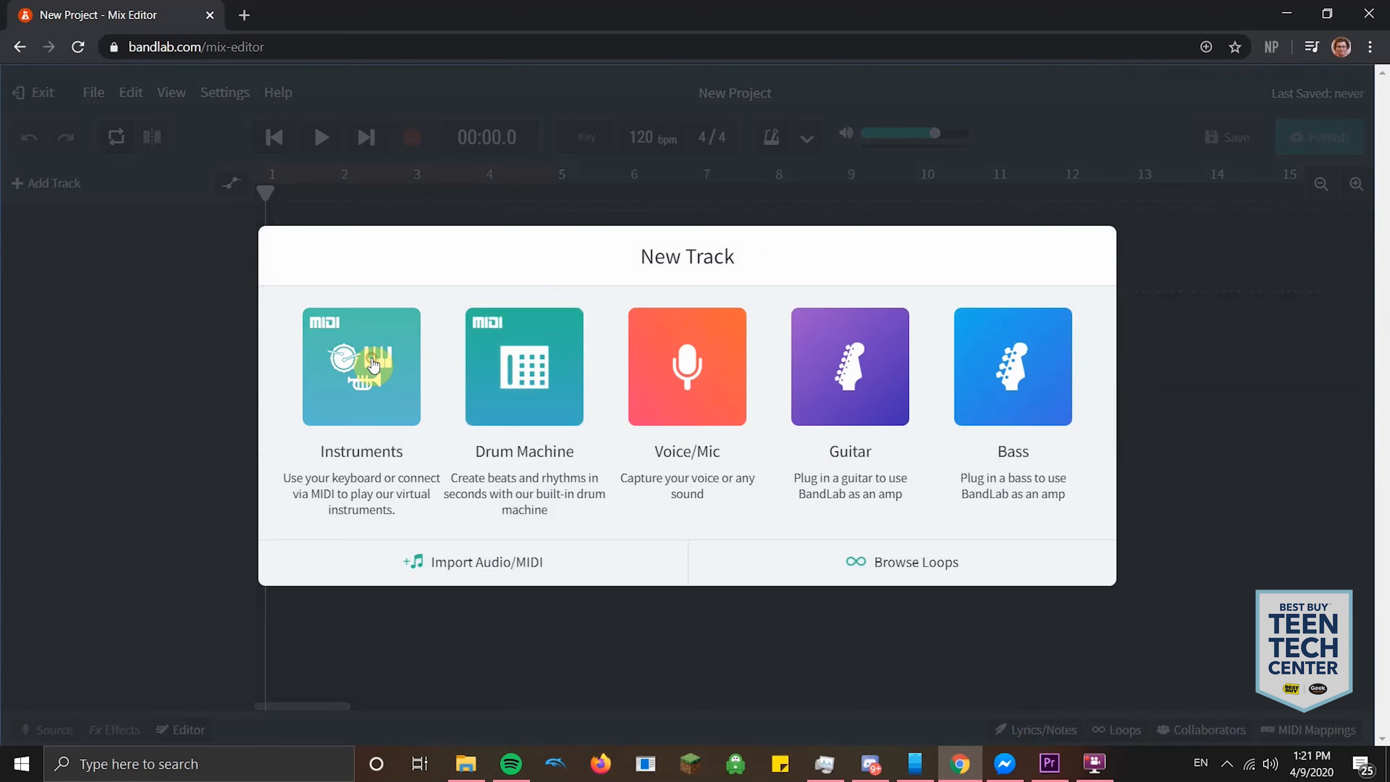
click(361, 367)
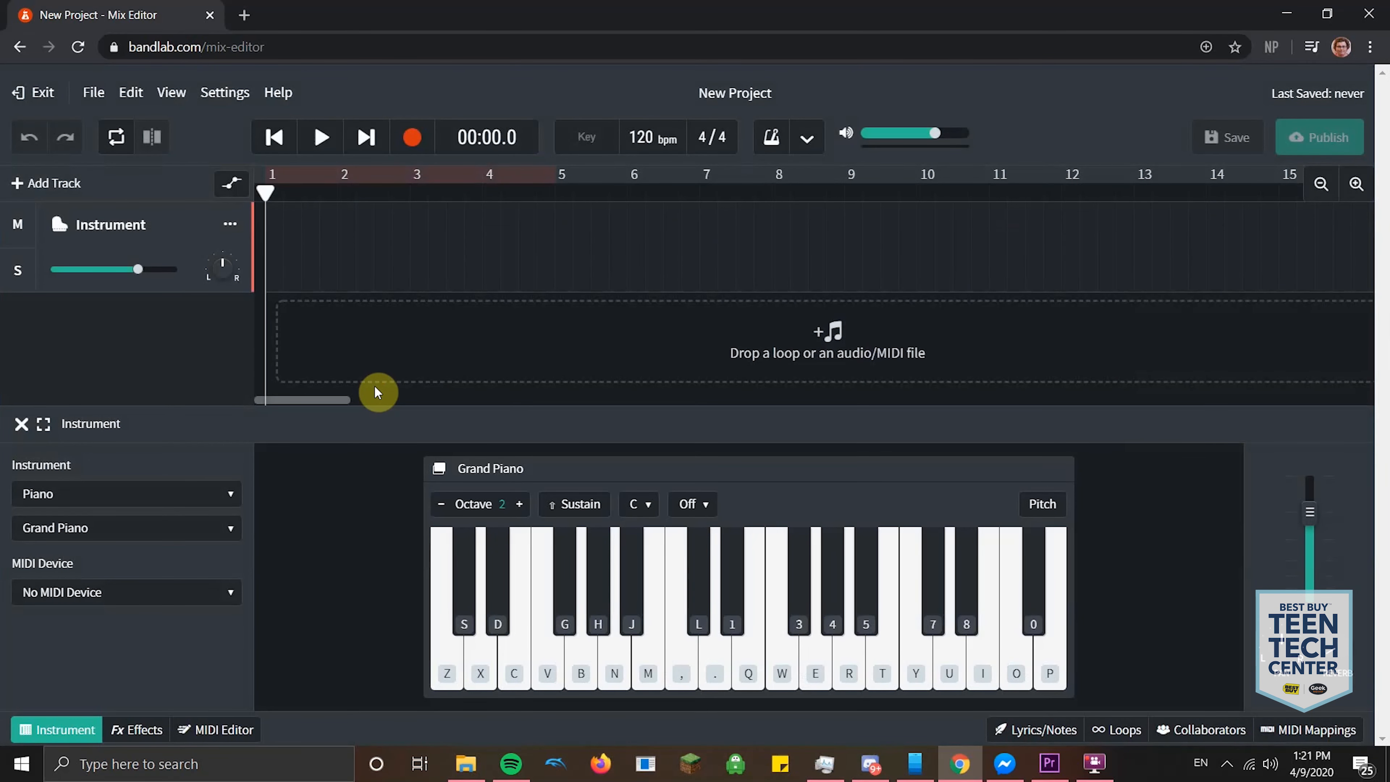
mouse_move(325, 344)
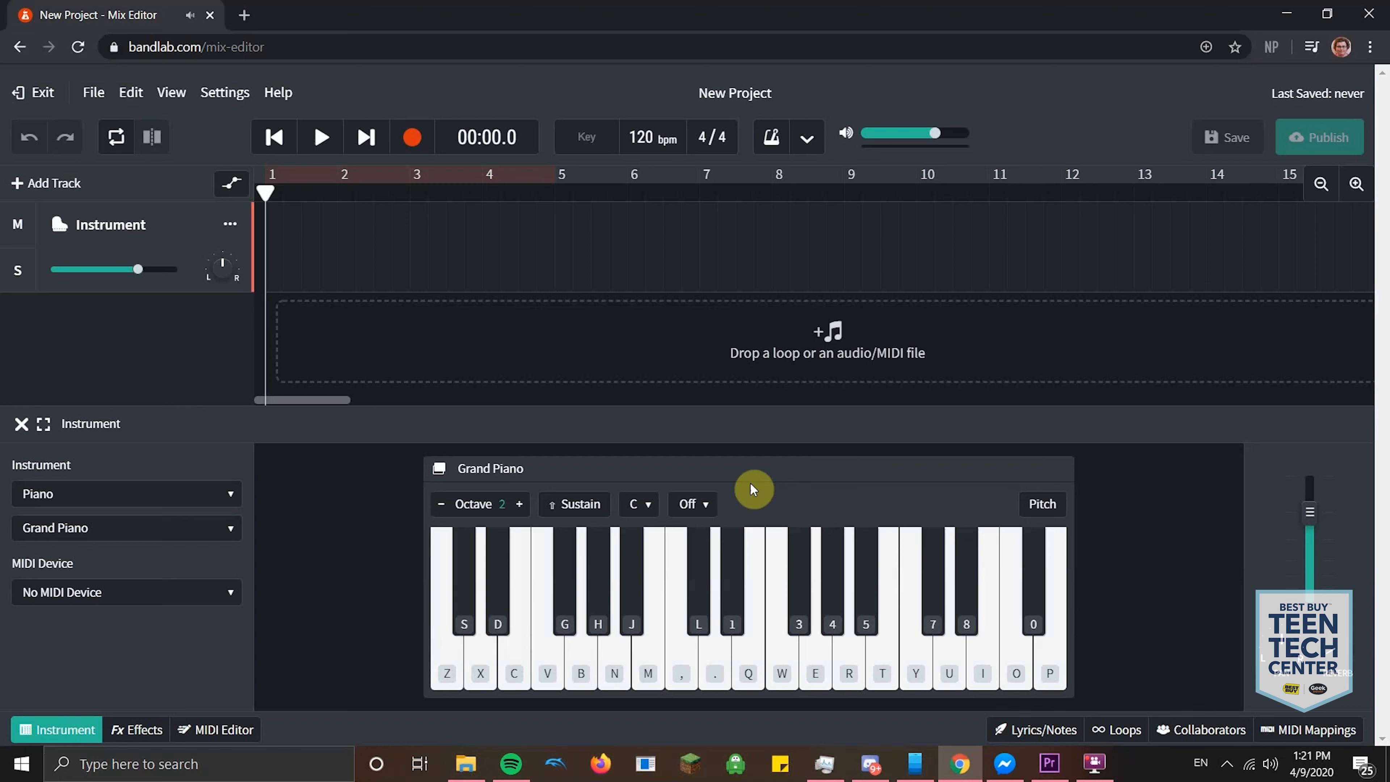
click(520, 503)
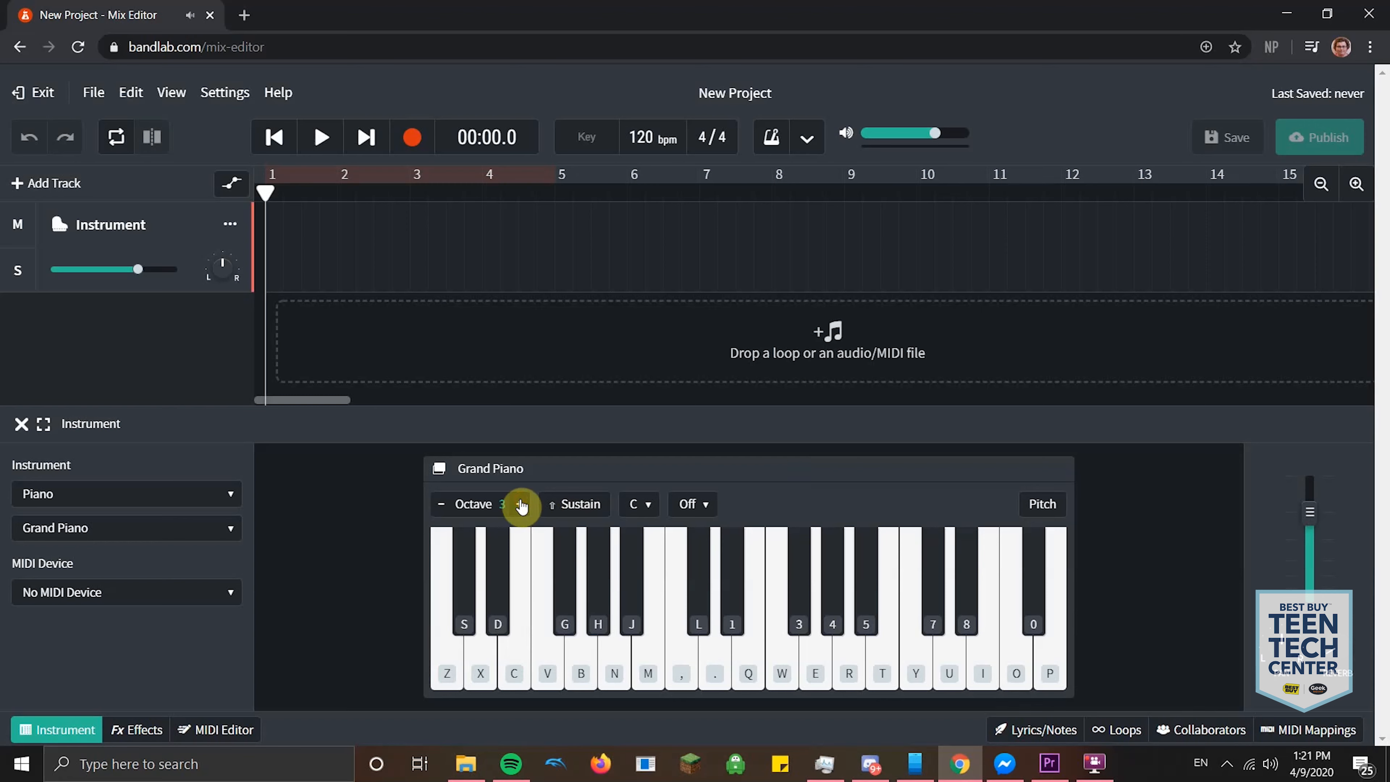
click(447, 611)
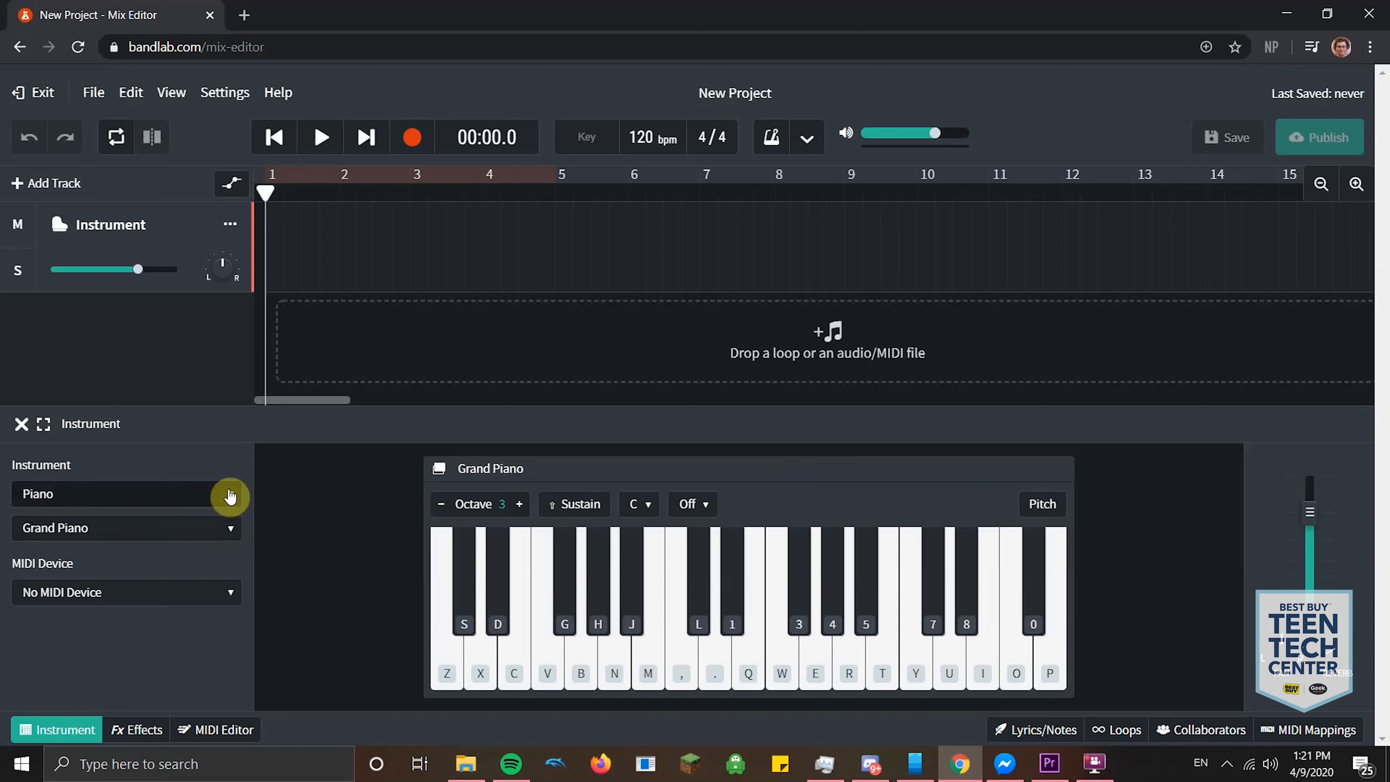
mouse_move(229, 495)
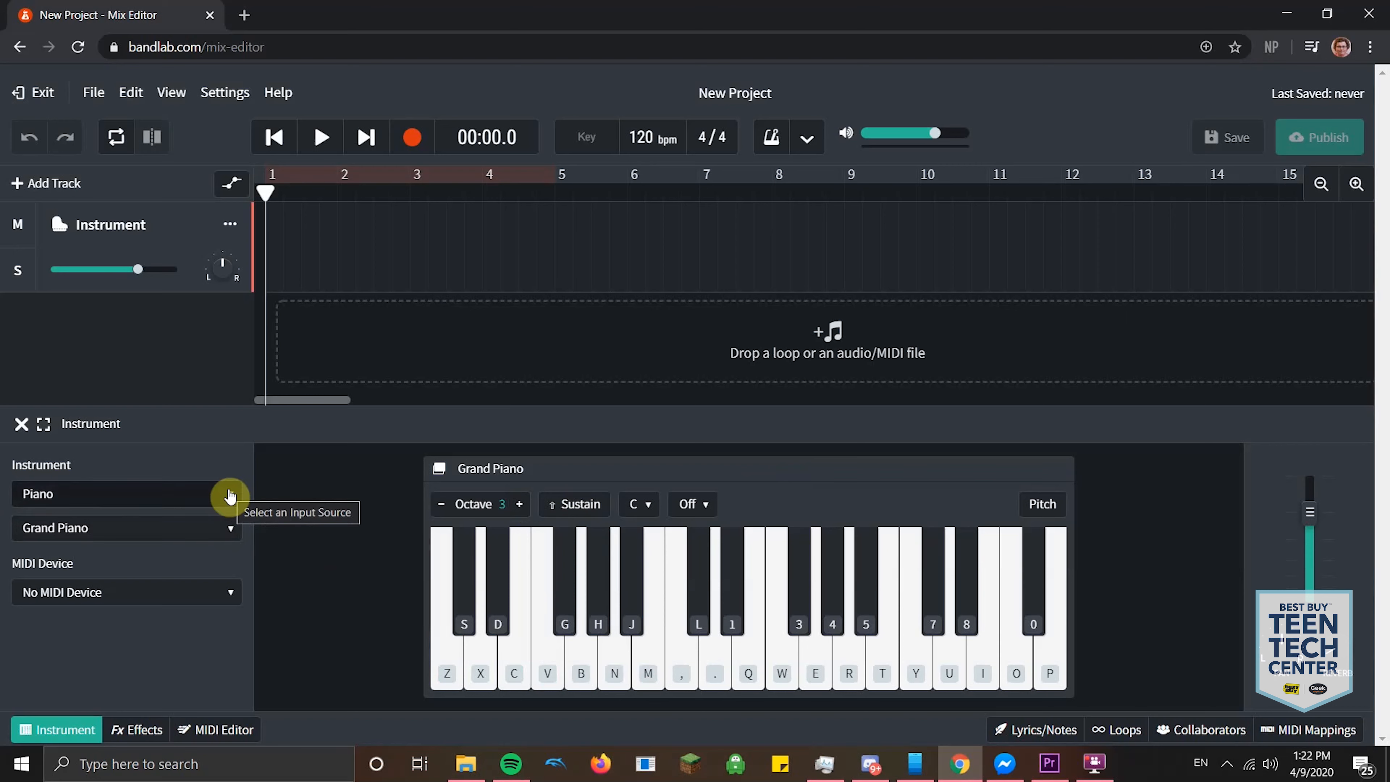
- Switch the track's instrument to Brass, then to the Synth Keys category
click(124, 494)
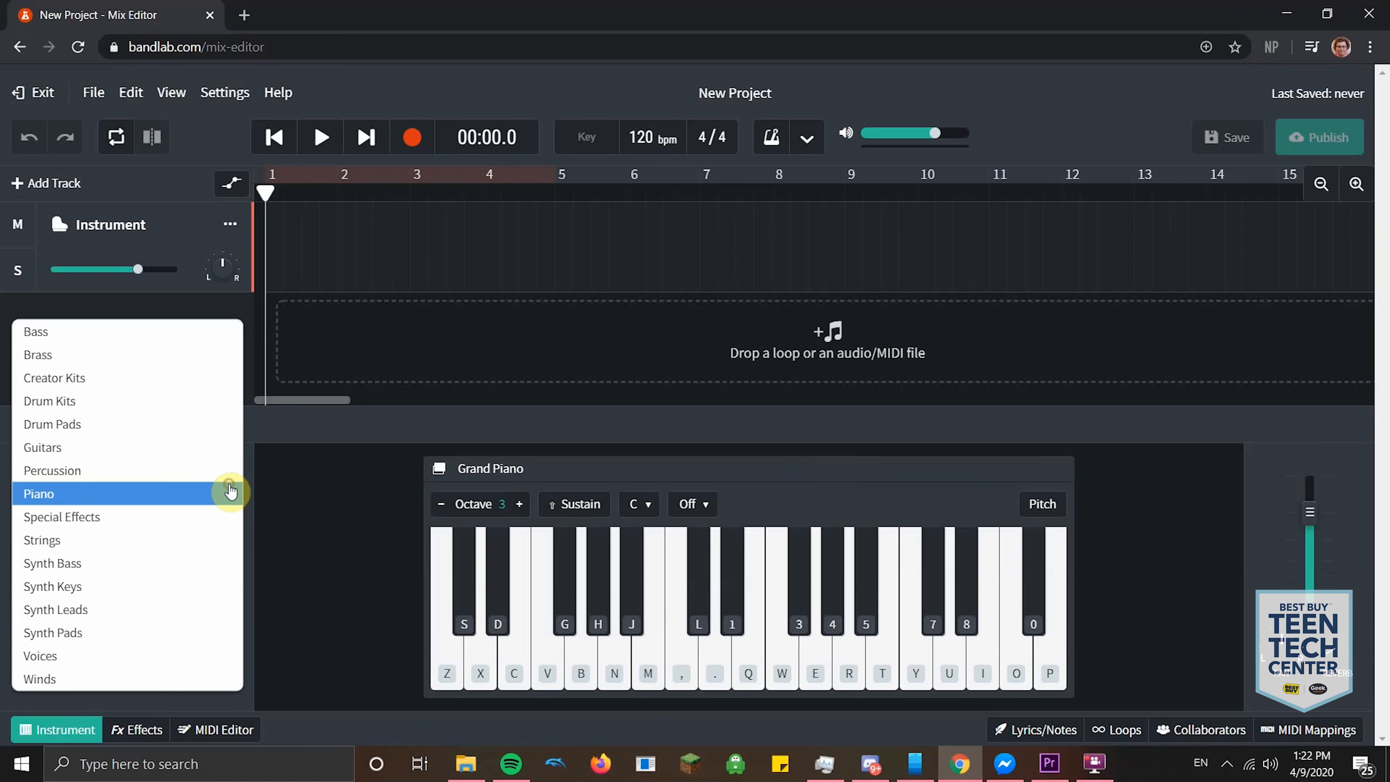
mouse_move(145, 398)
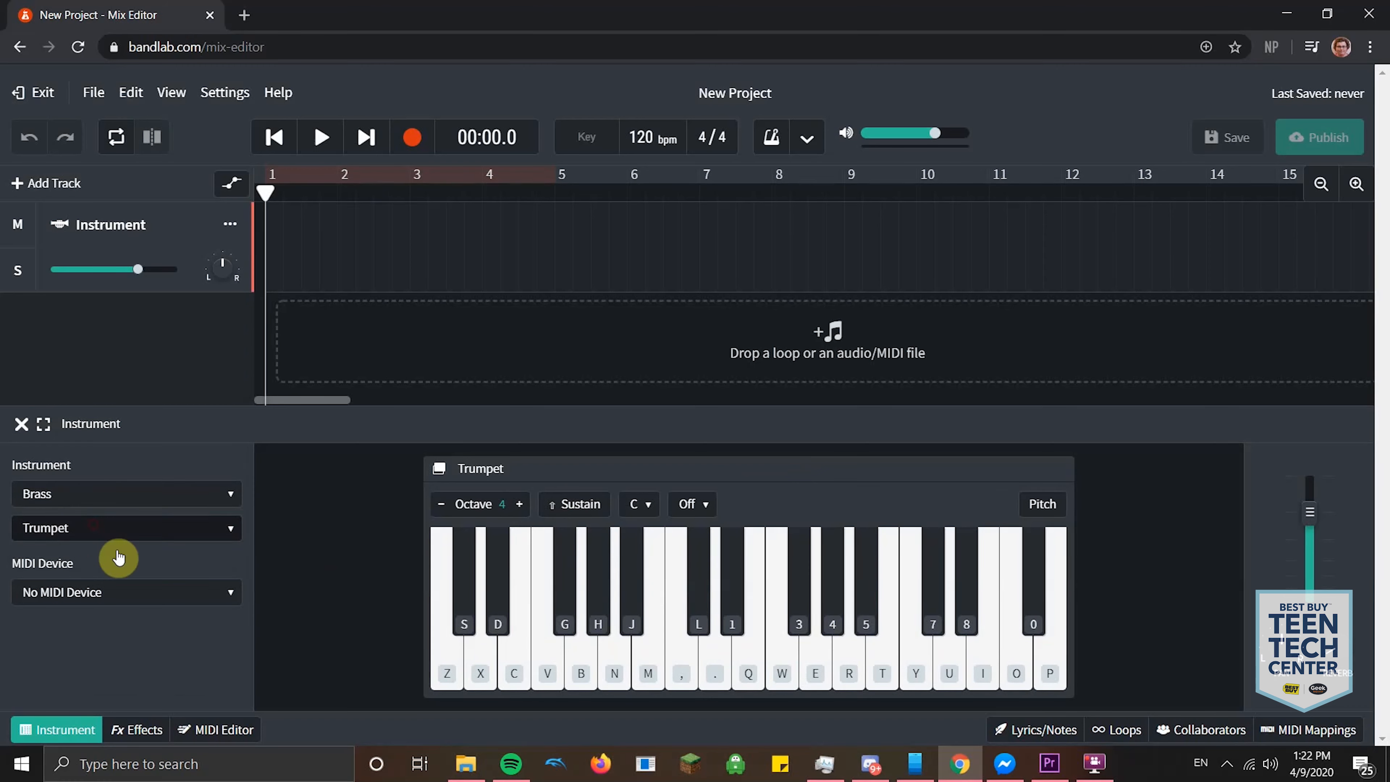
click(513, 620)
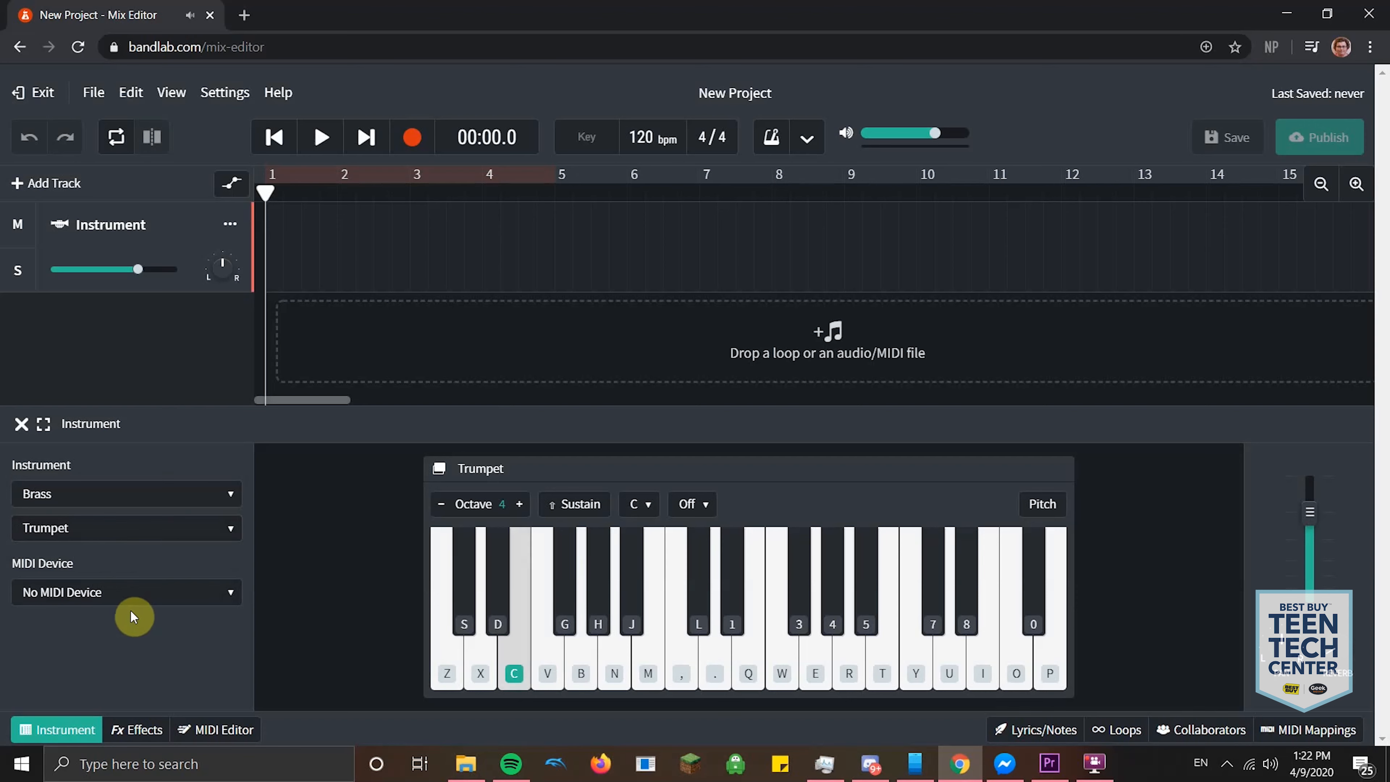
click(124, 493)
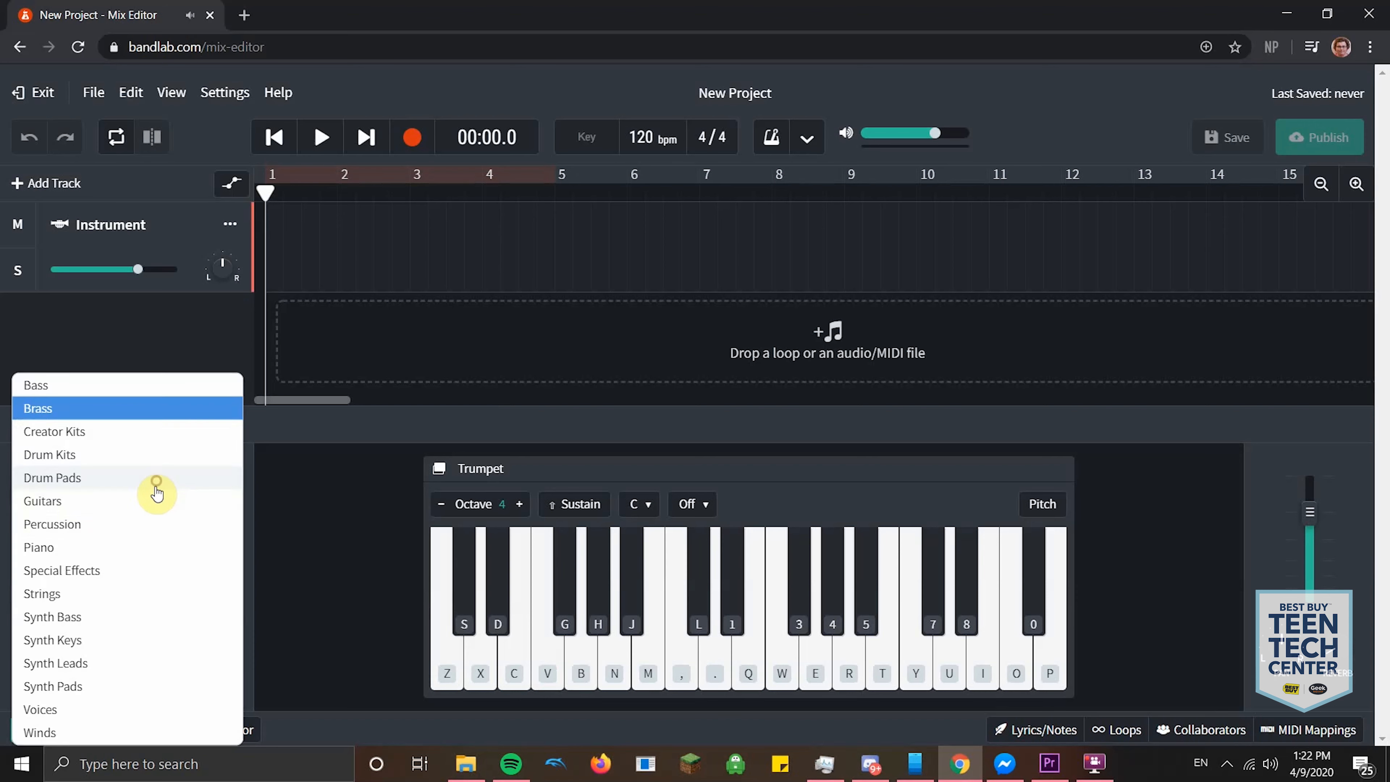
mouse_move(75, 616)
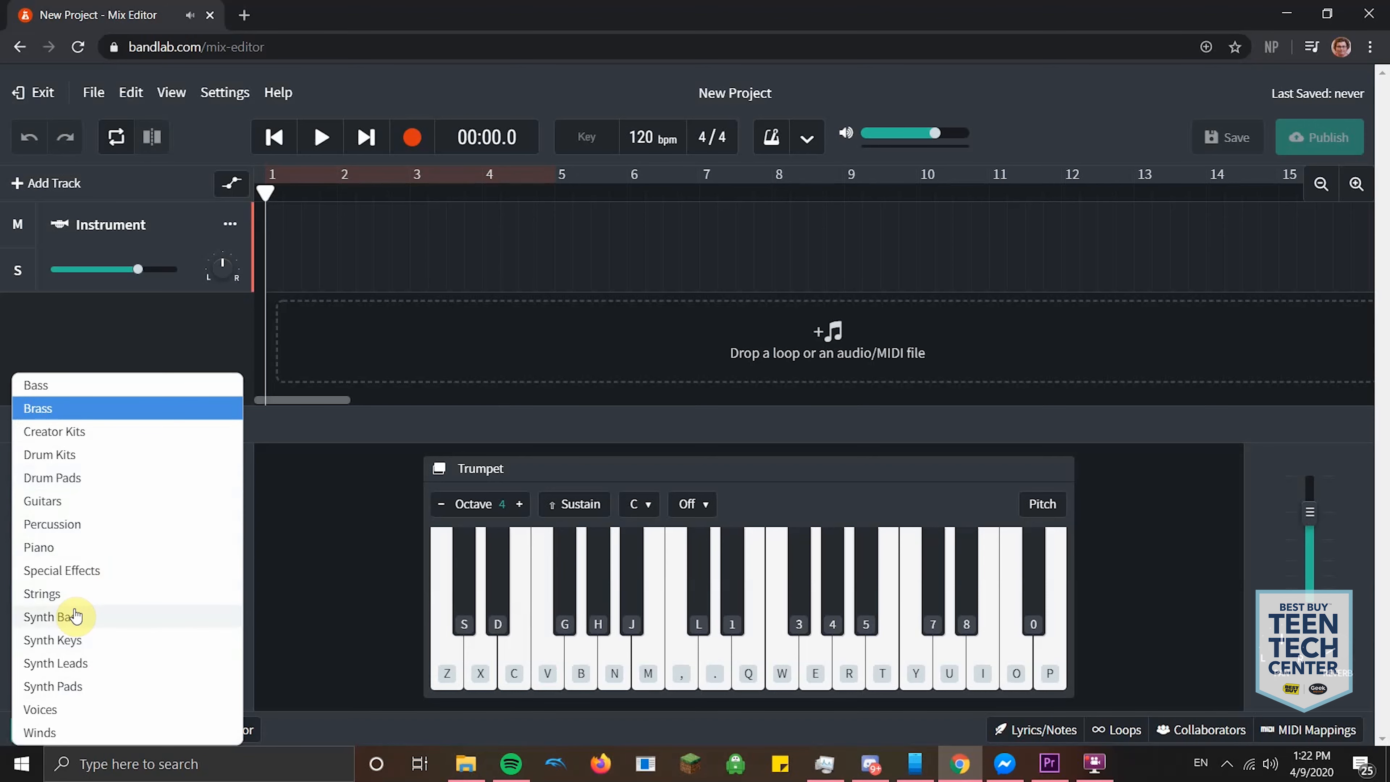
click(51, 616)
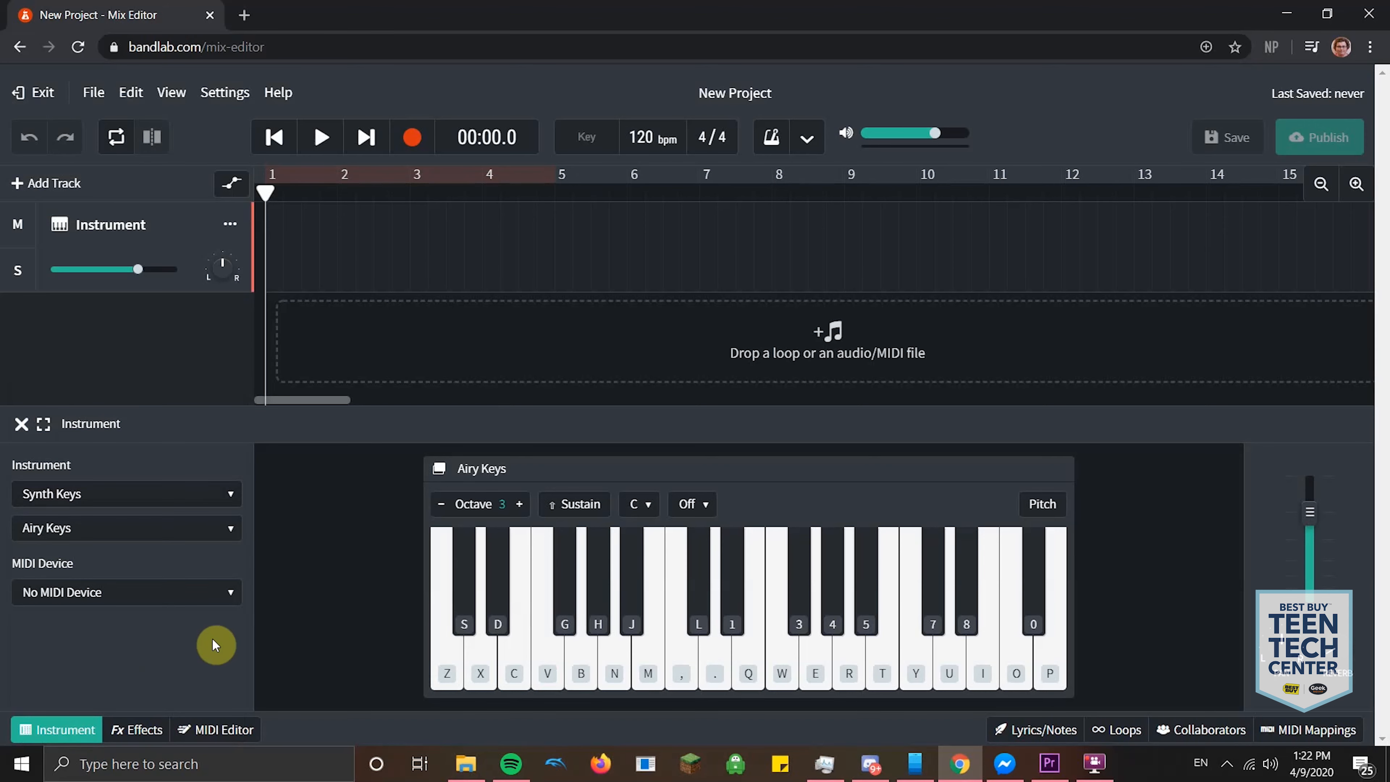
click(124, 527)
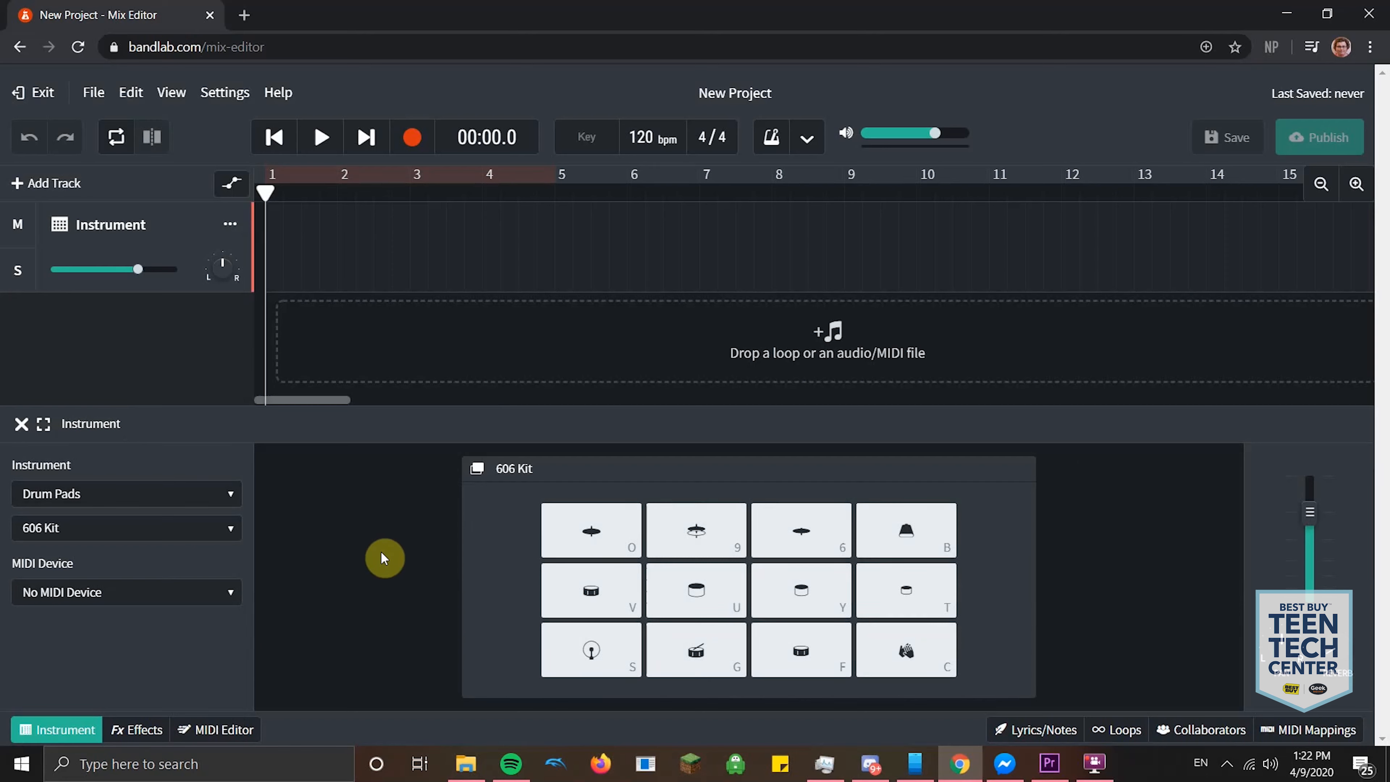
- Change the track to the Drum Pads 606 Kit and try a few pads
click(591, 530)
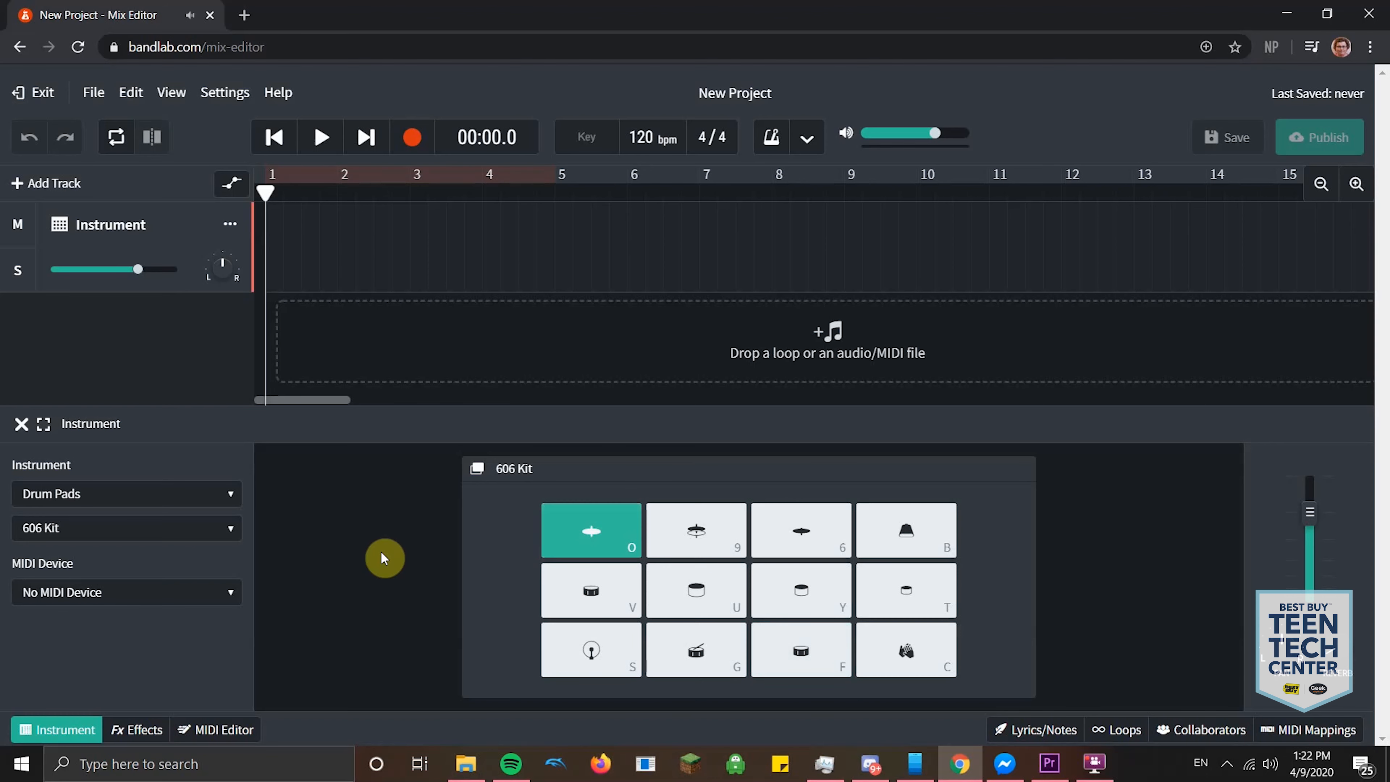
click(695, 590)
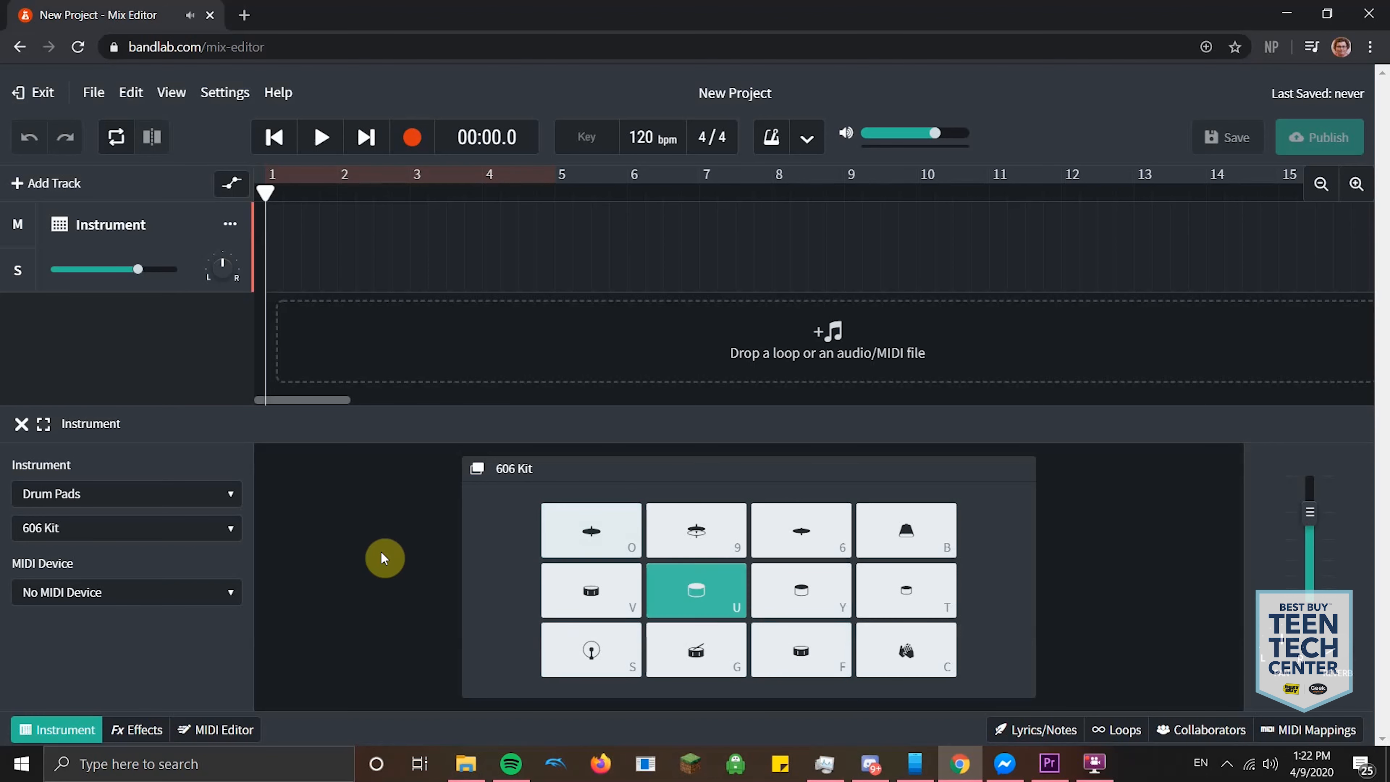
click(696, 591)
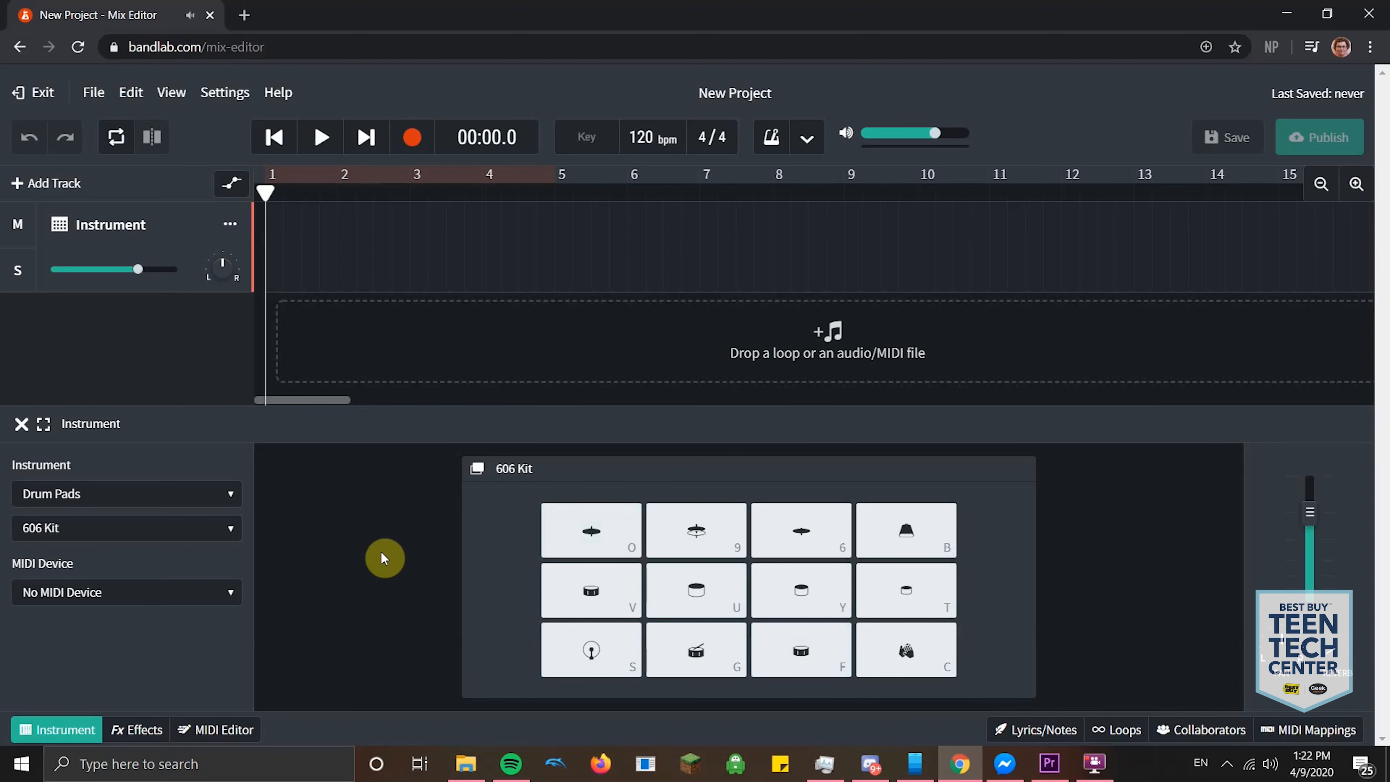
click(801, 650)
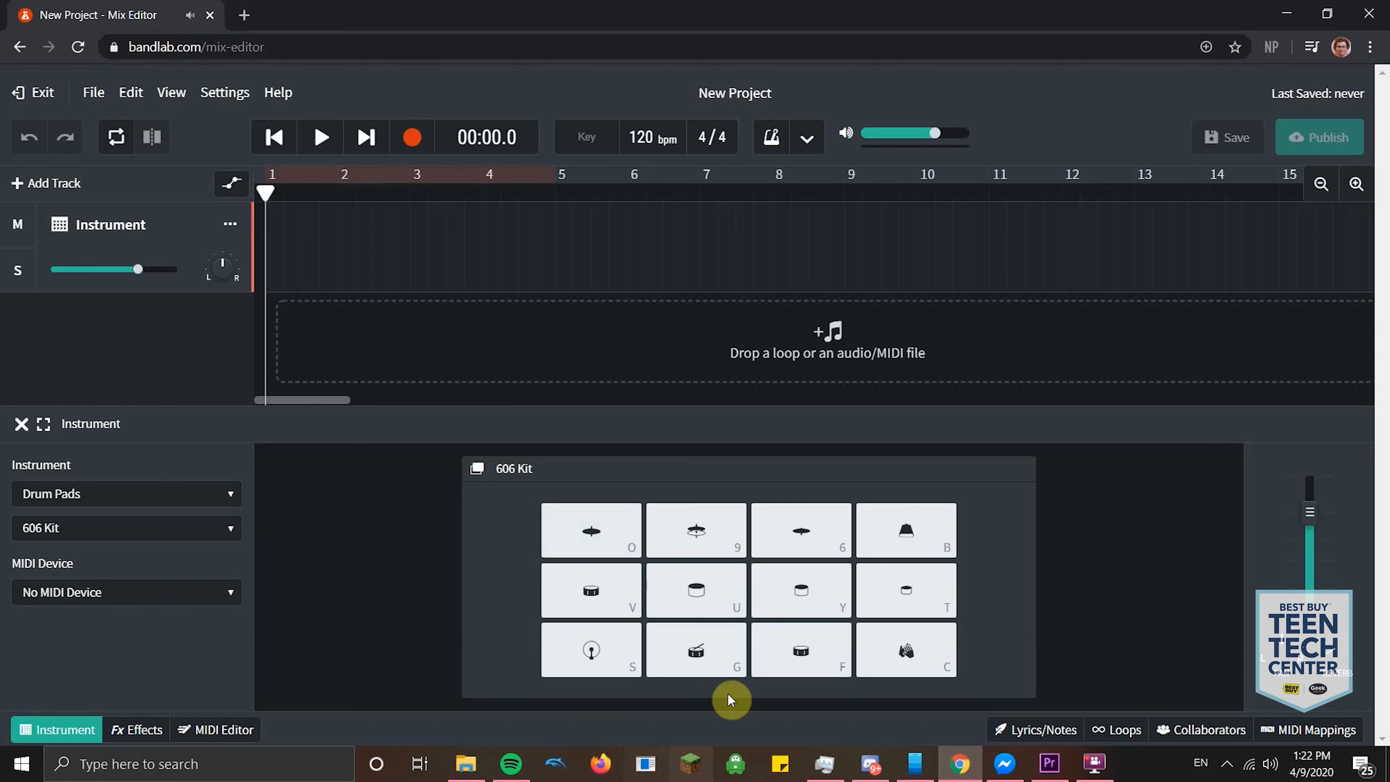
mouse_move(885, 493)
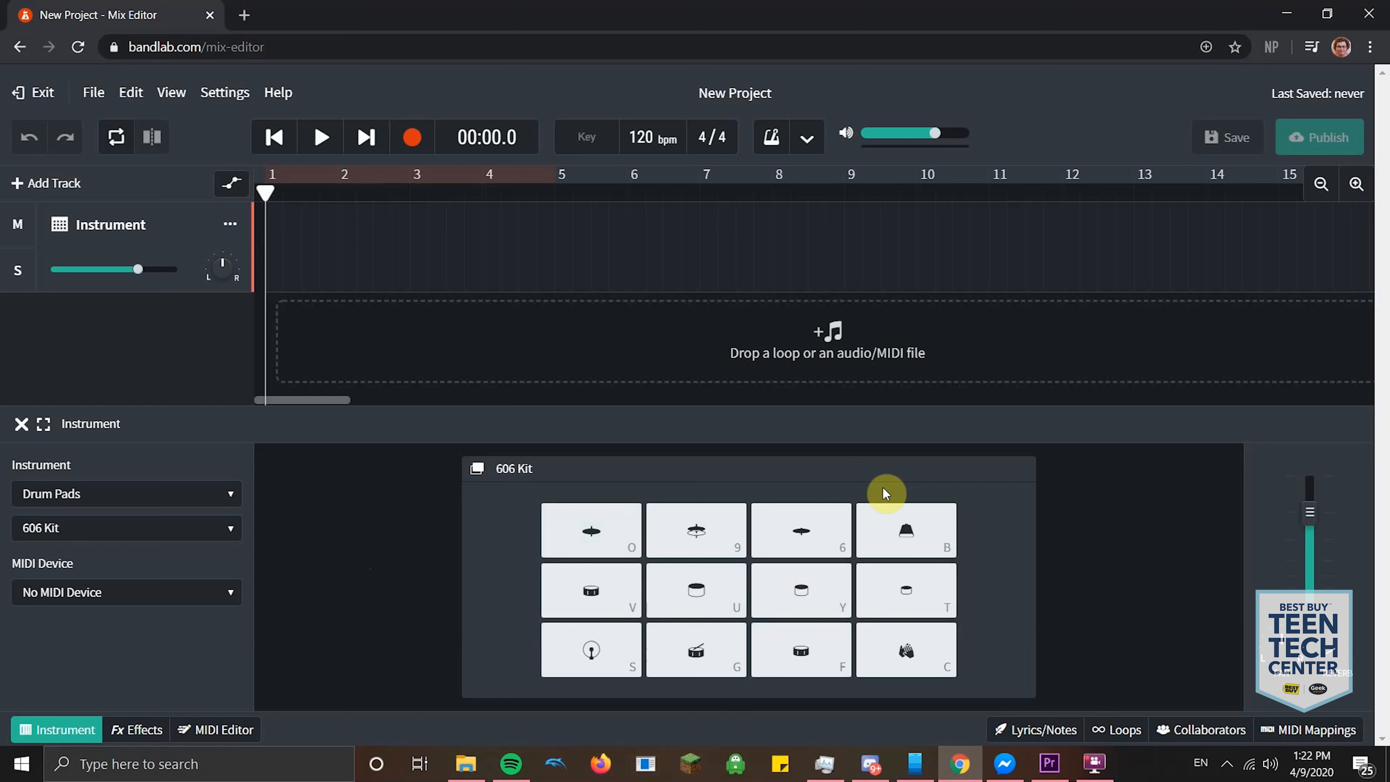
mouse_move(1067, 509)
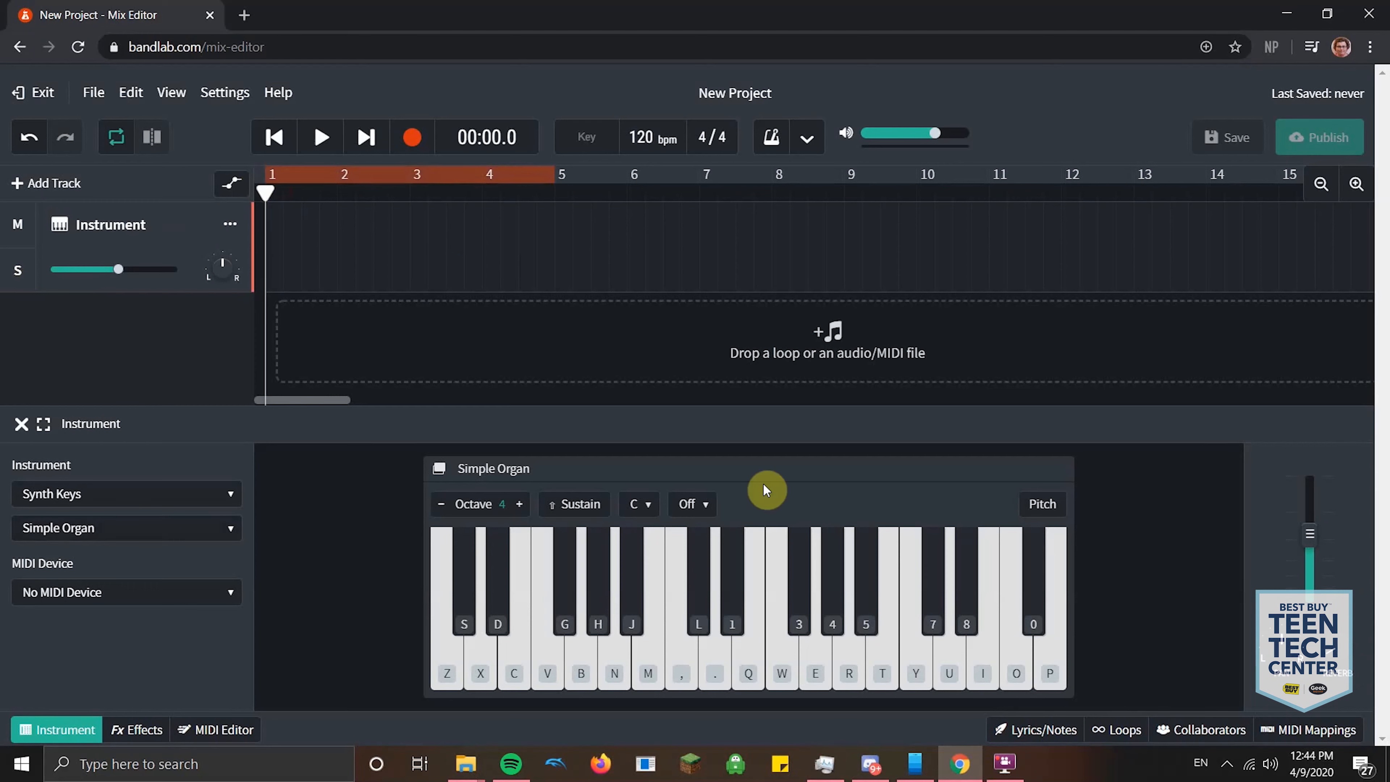
- Record a Simple Organ part of about ten bars onto the instrument track
click(411, 137)
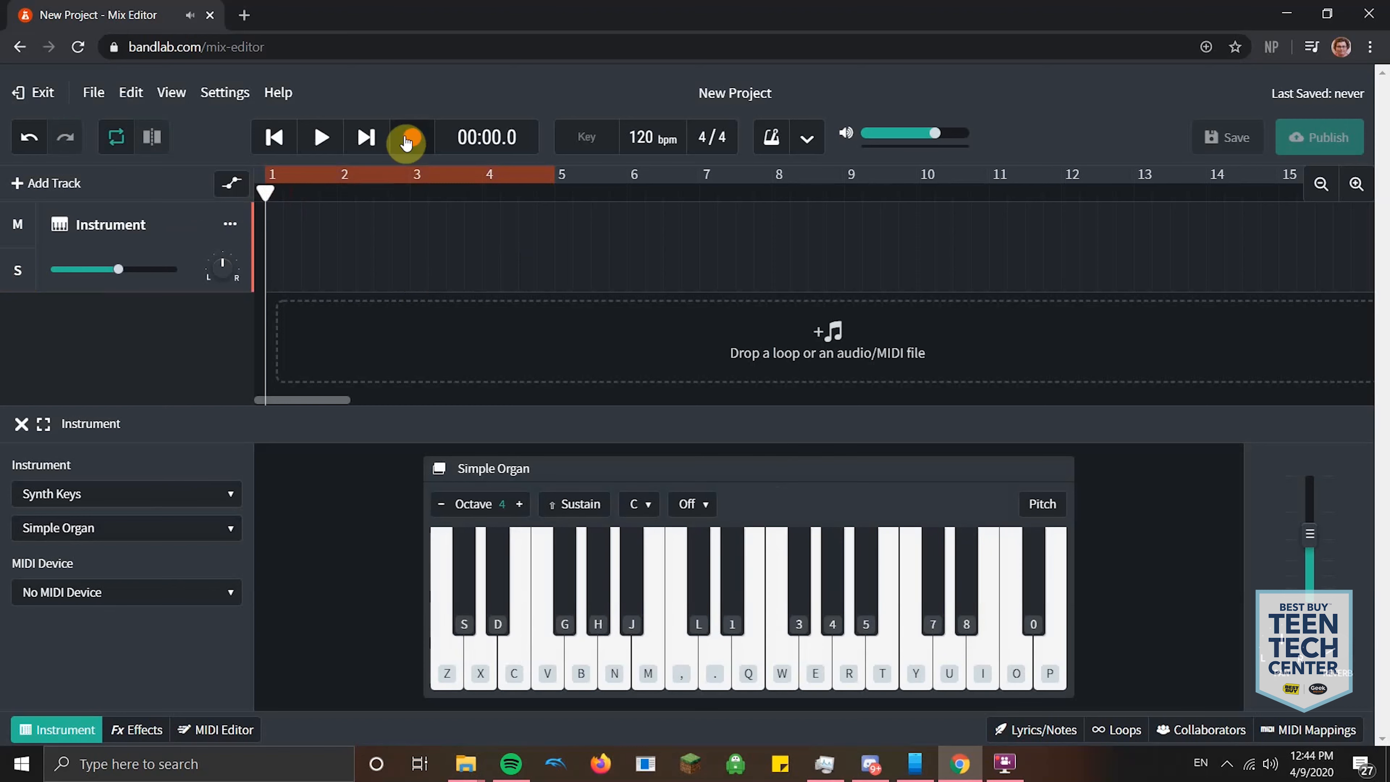
mouse_move(410, 138)
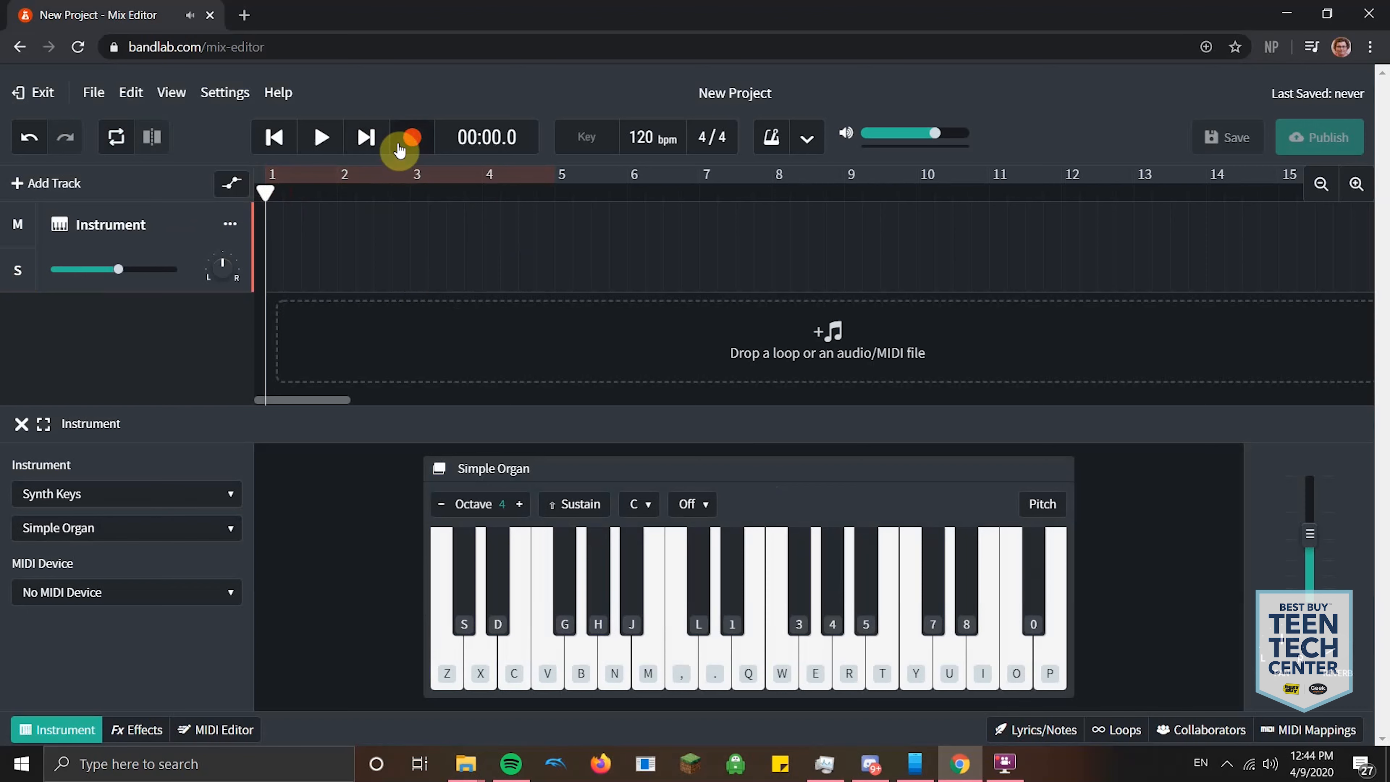
click(410, 137)
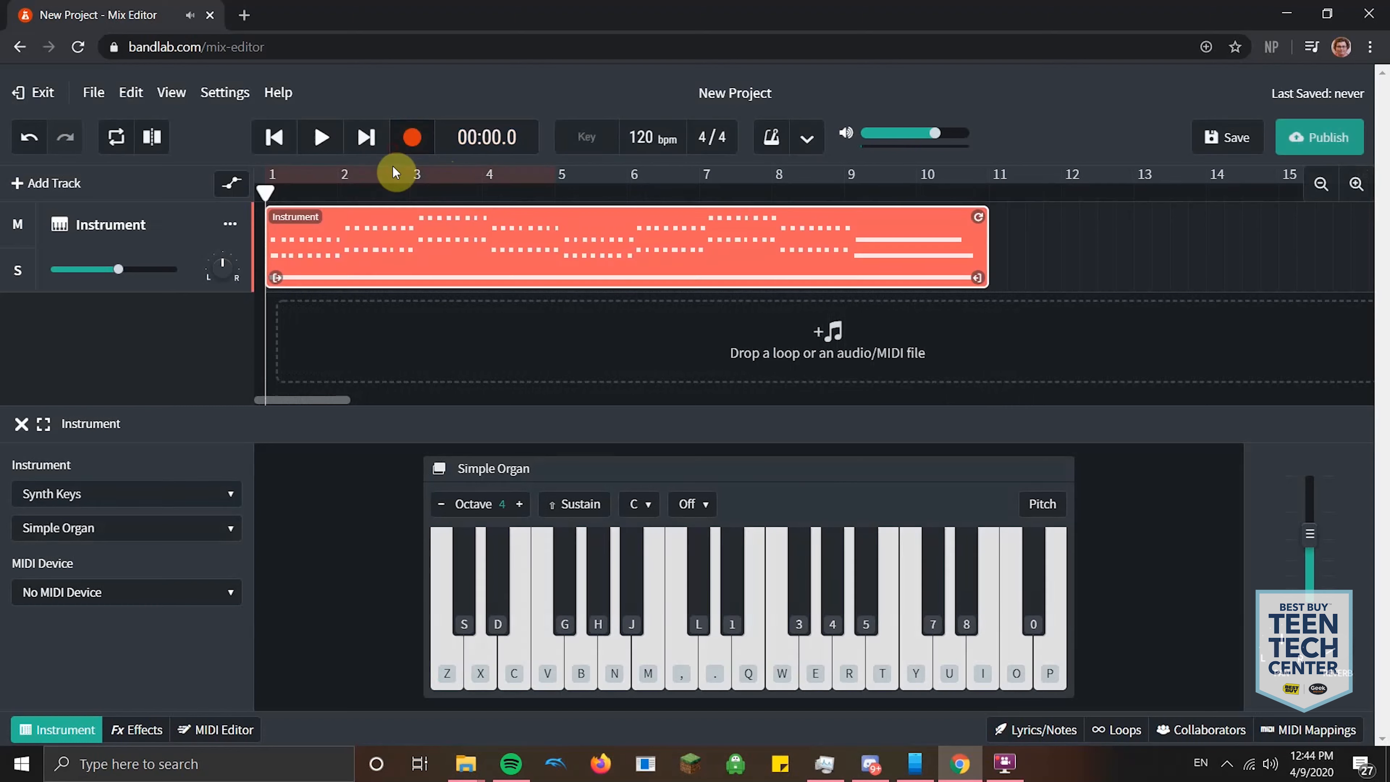
mouse_move(599, 212)
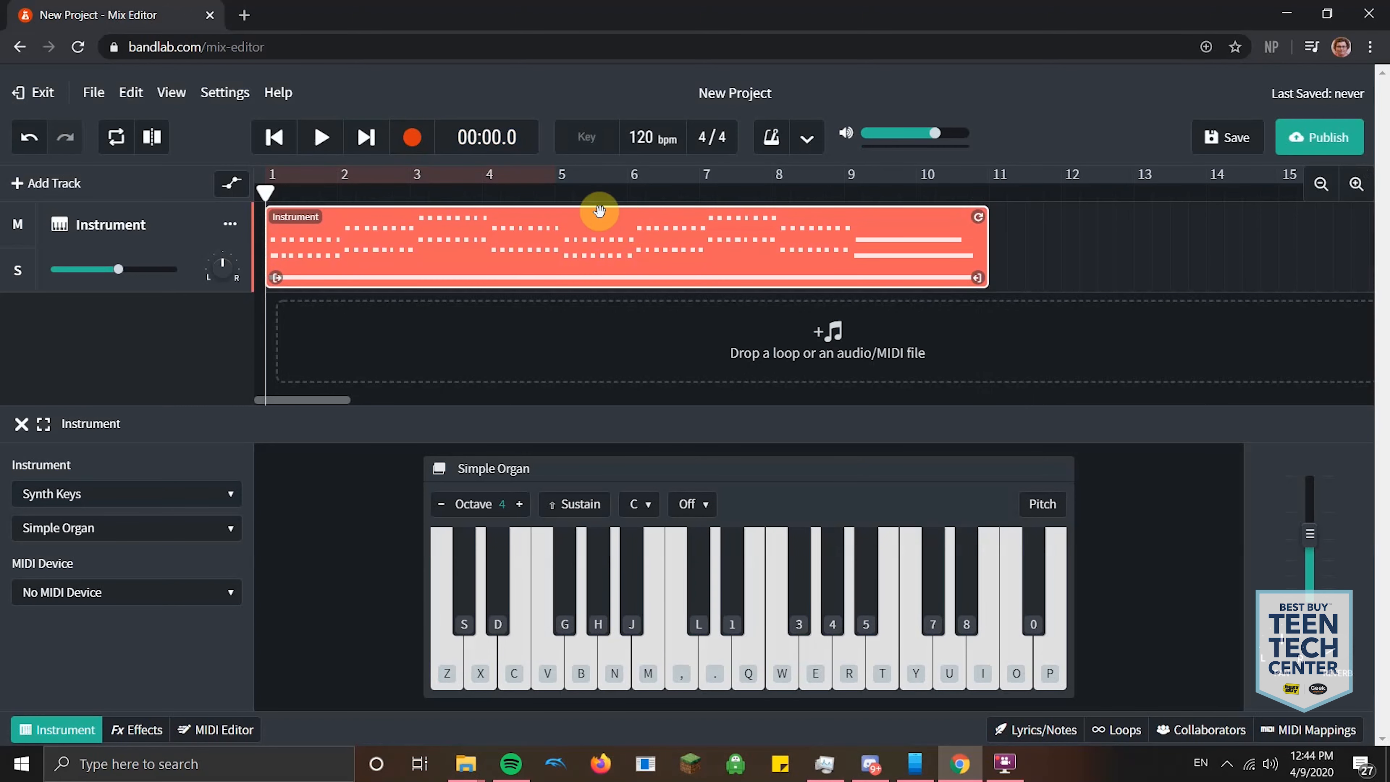
- Play back the organ recording and lower the track volume to about -4.8 dB
click(320, 137)
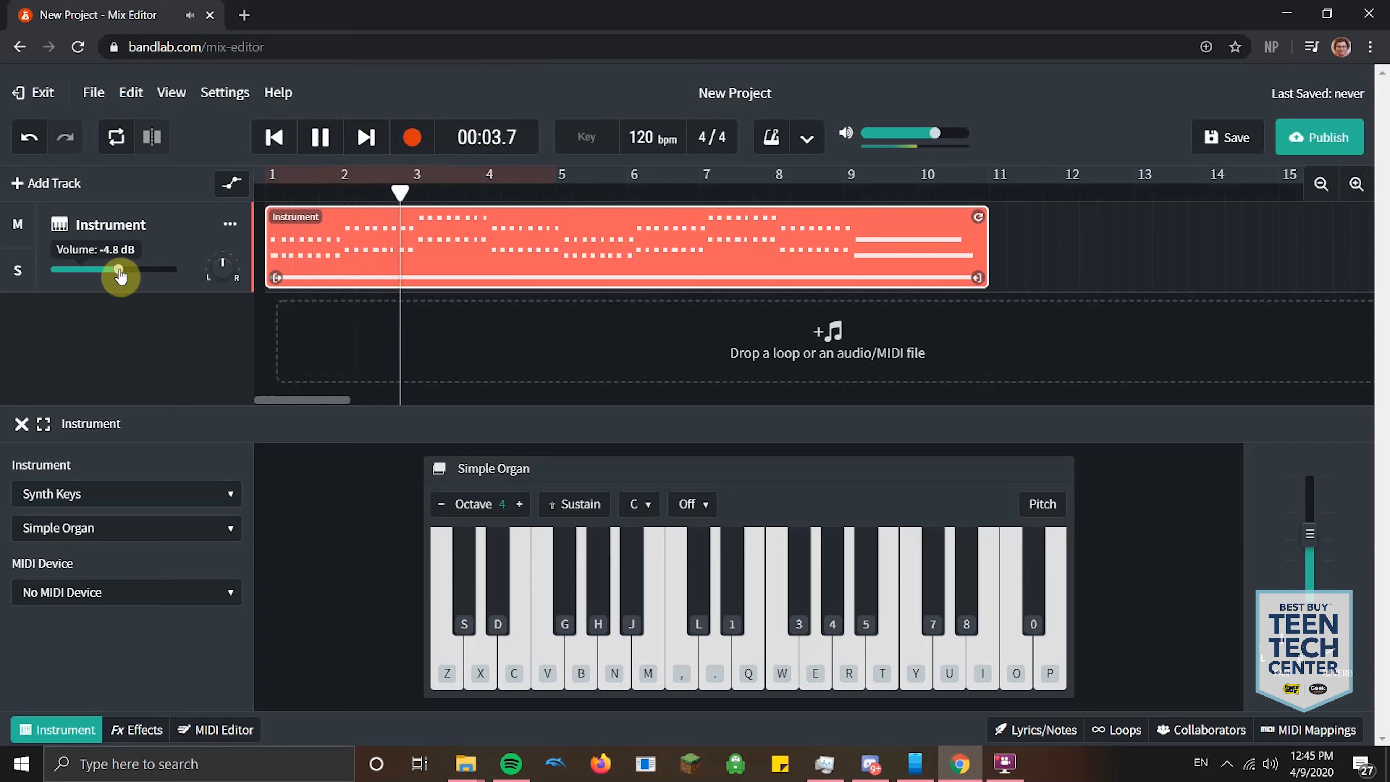
drag(119, 270, 113, 270)
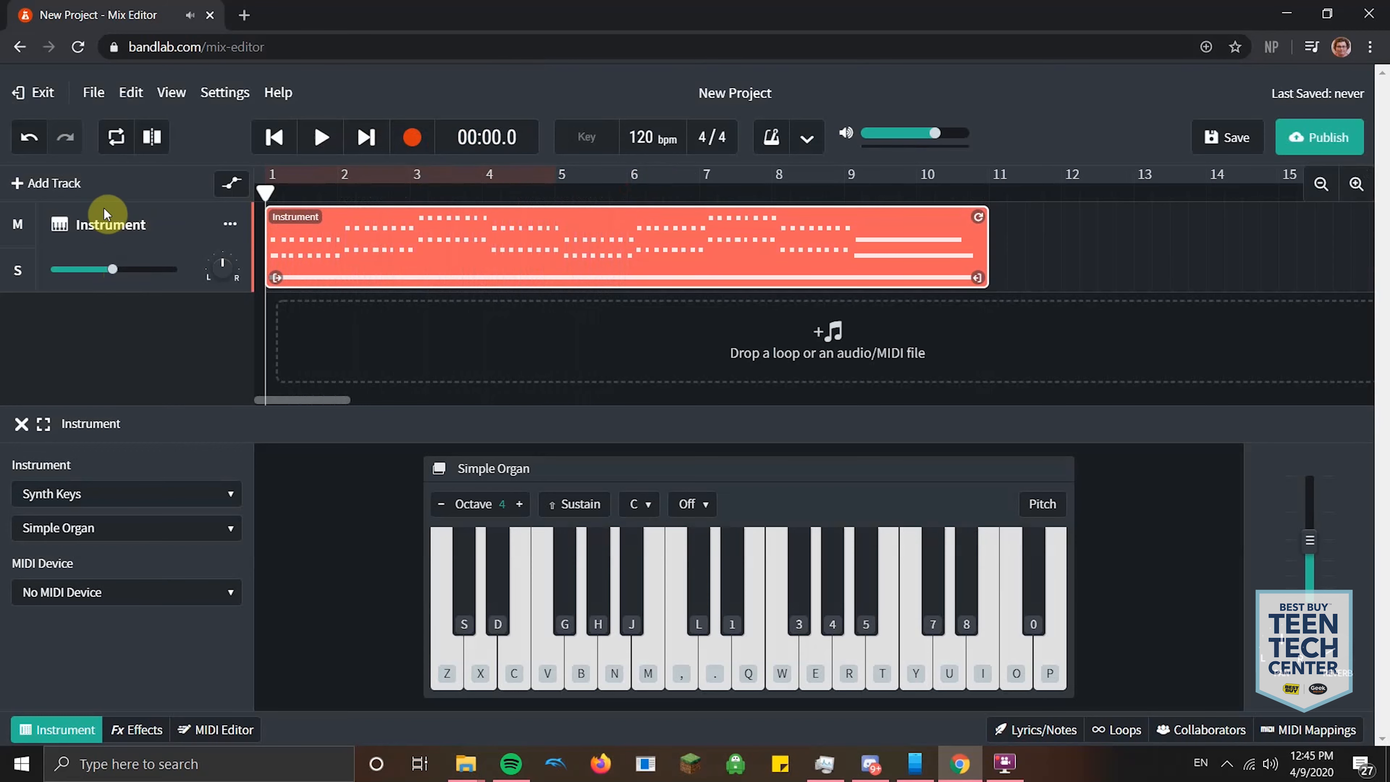
- Add a second Drum Machine track and play the song back briefly
click(51, 182)
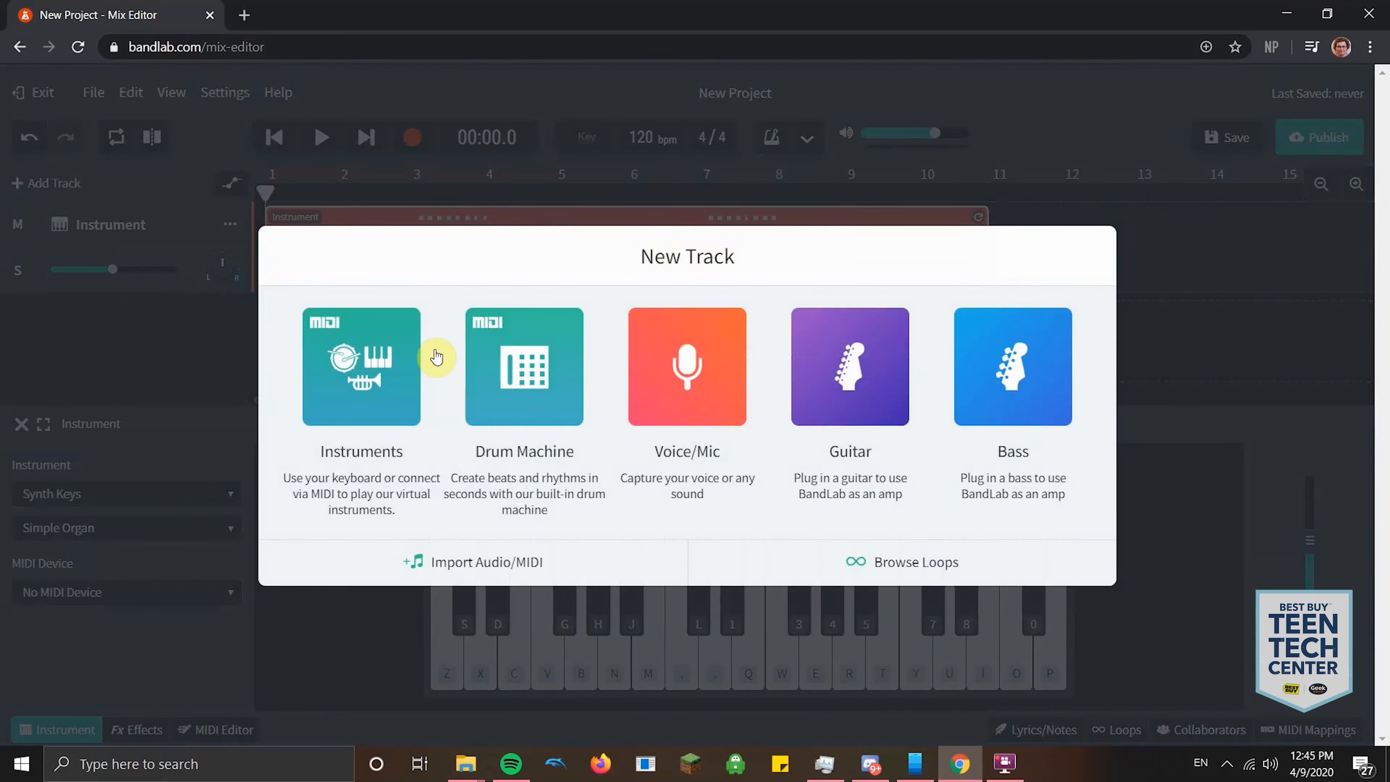
click(360, 366)
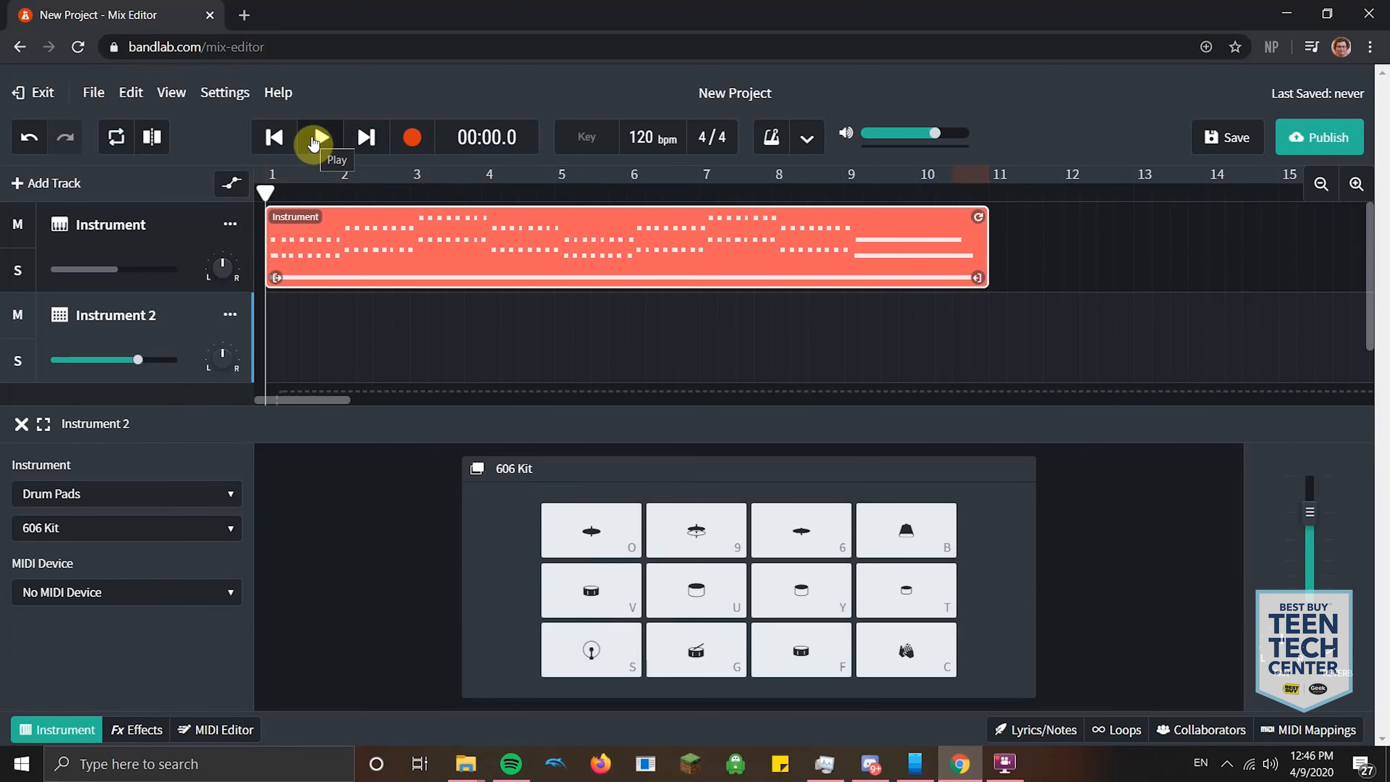
click(316, 138)
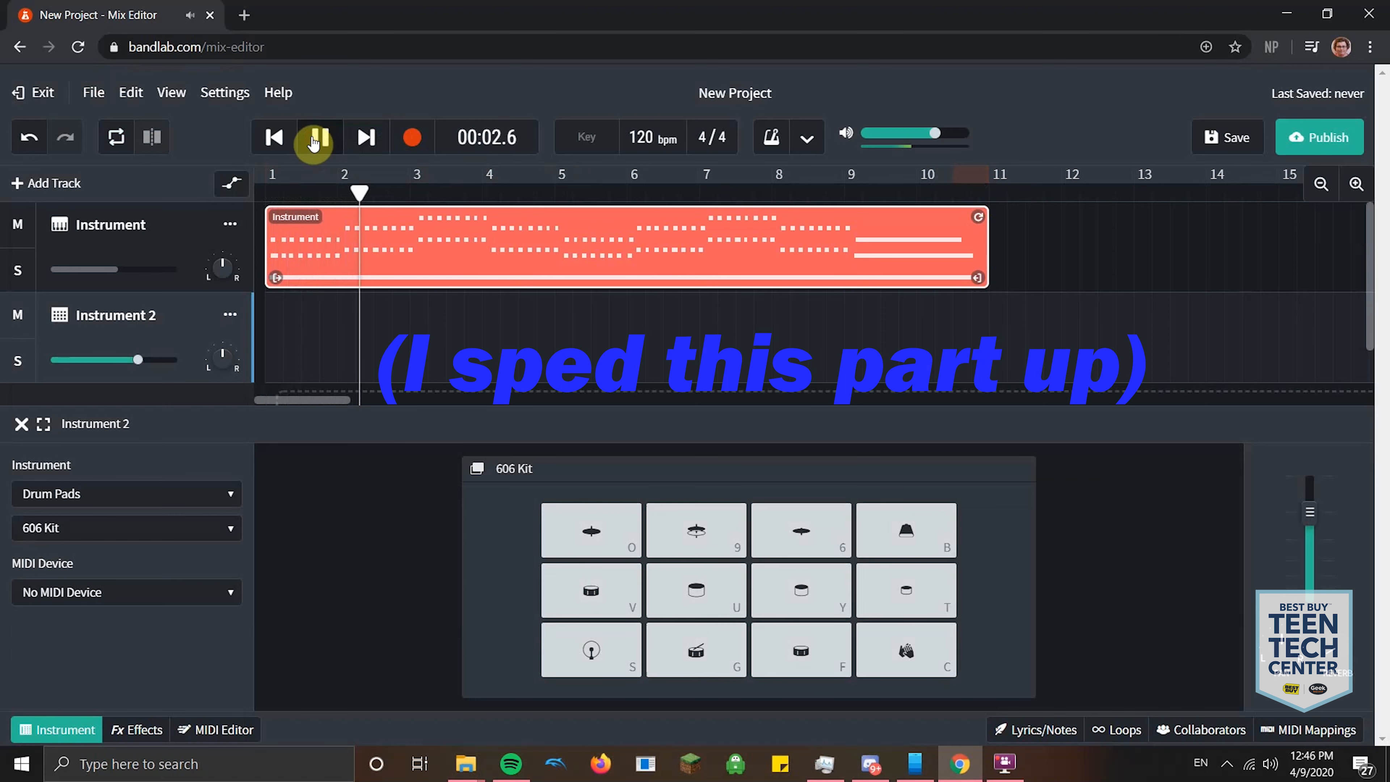
click(319, 138)
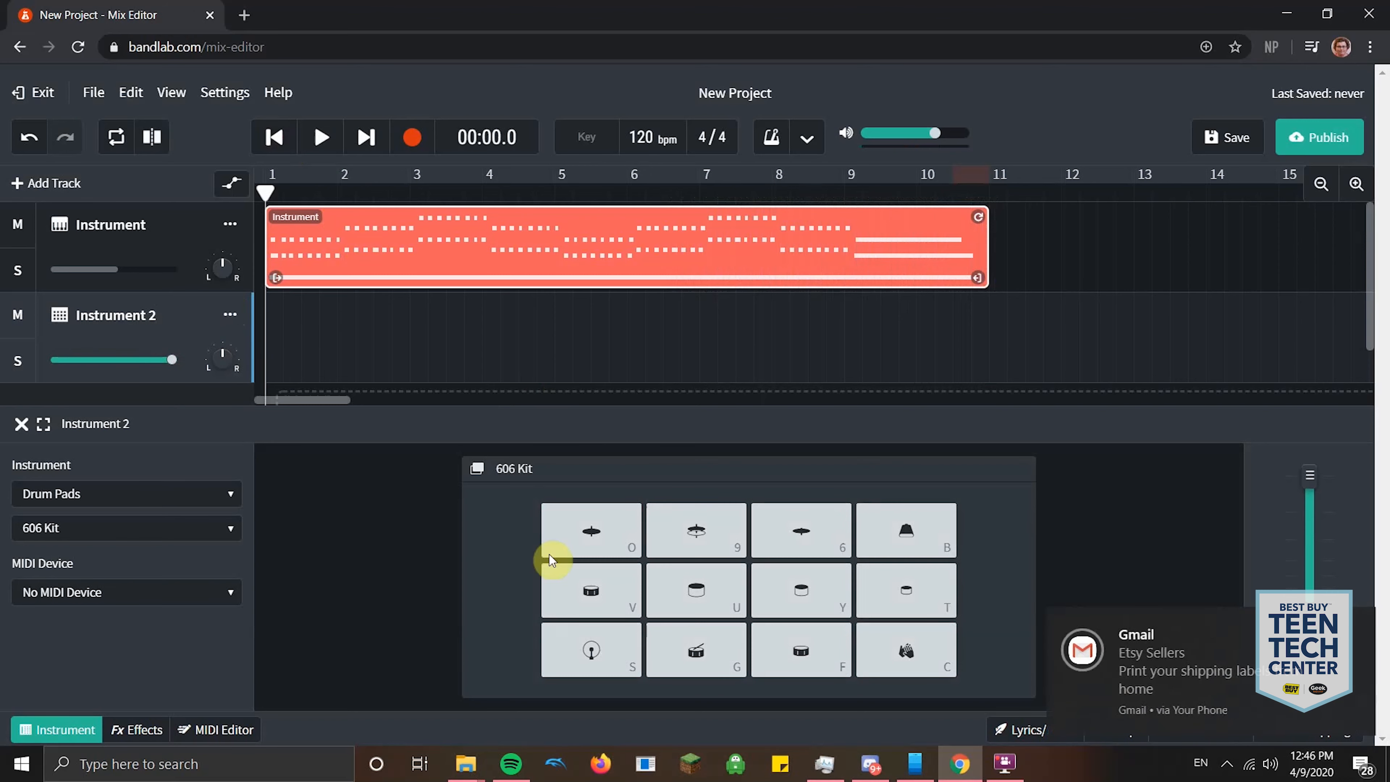
mouse_move(629, 505)
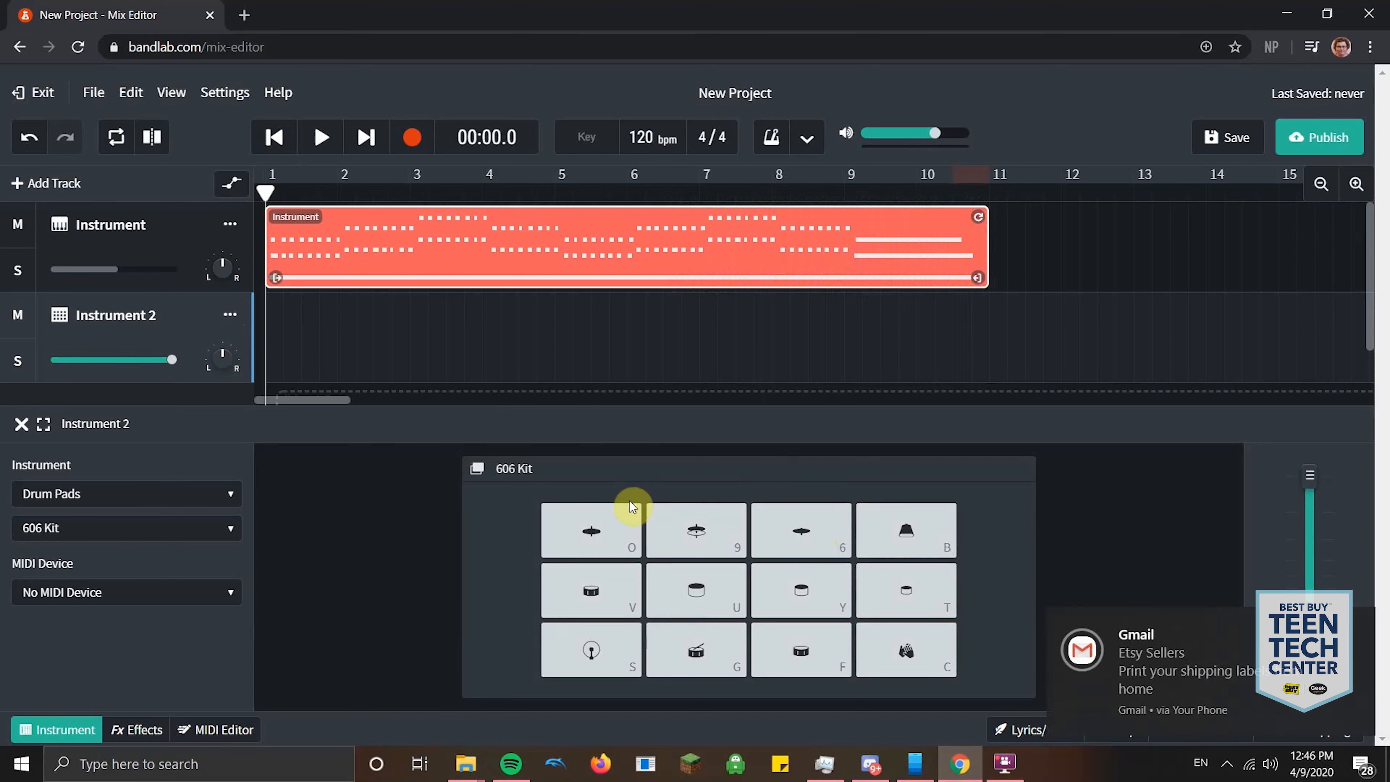
- Record a 606 Kit drum pad beat on Instrument 2 through about bar 9
click(411, 137)
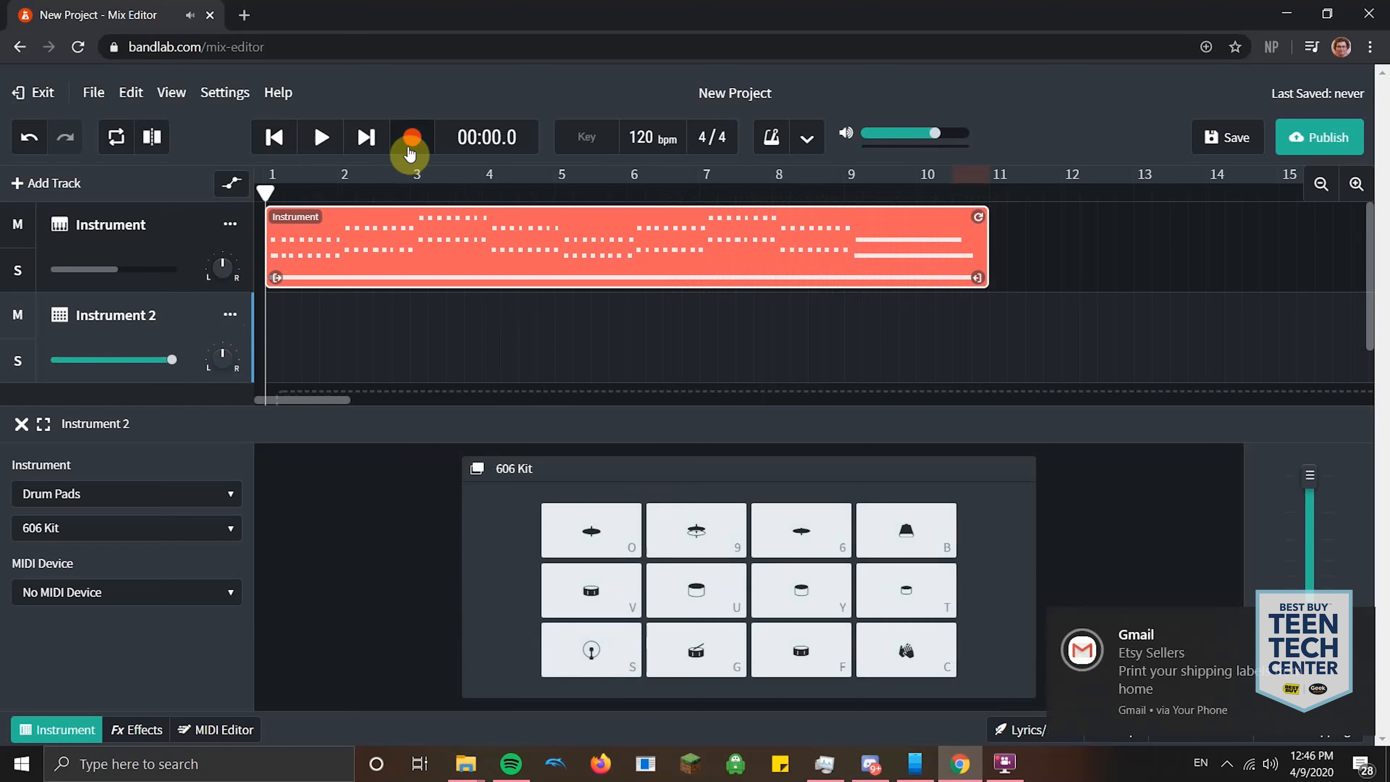
mouse_move(411, 137)
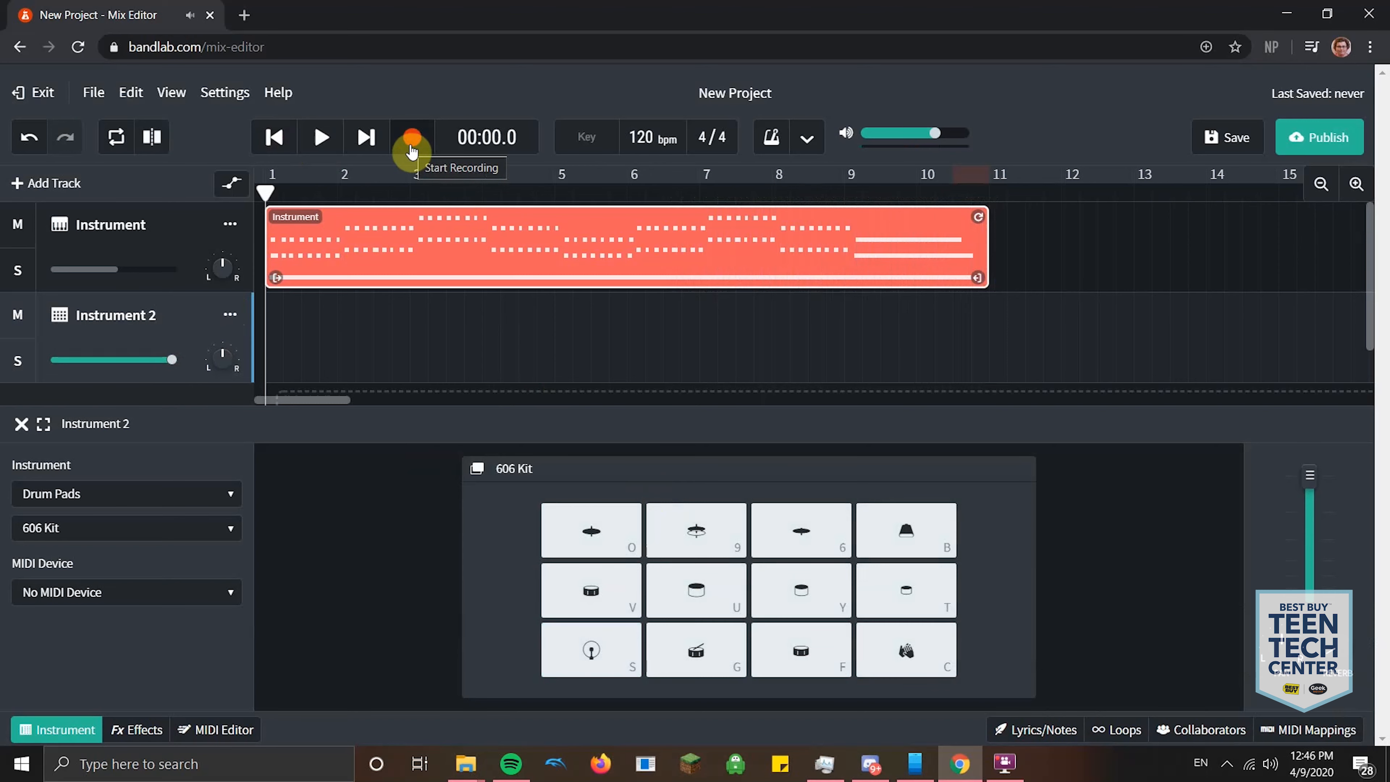
click(411, 137)
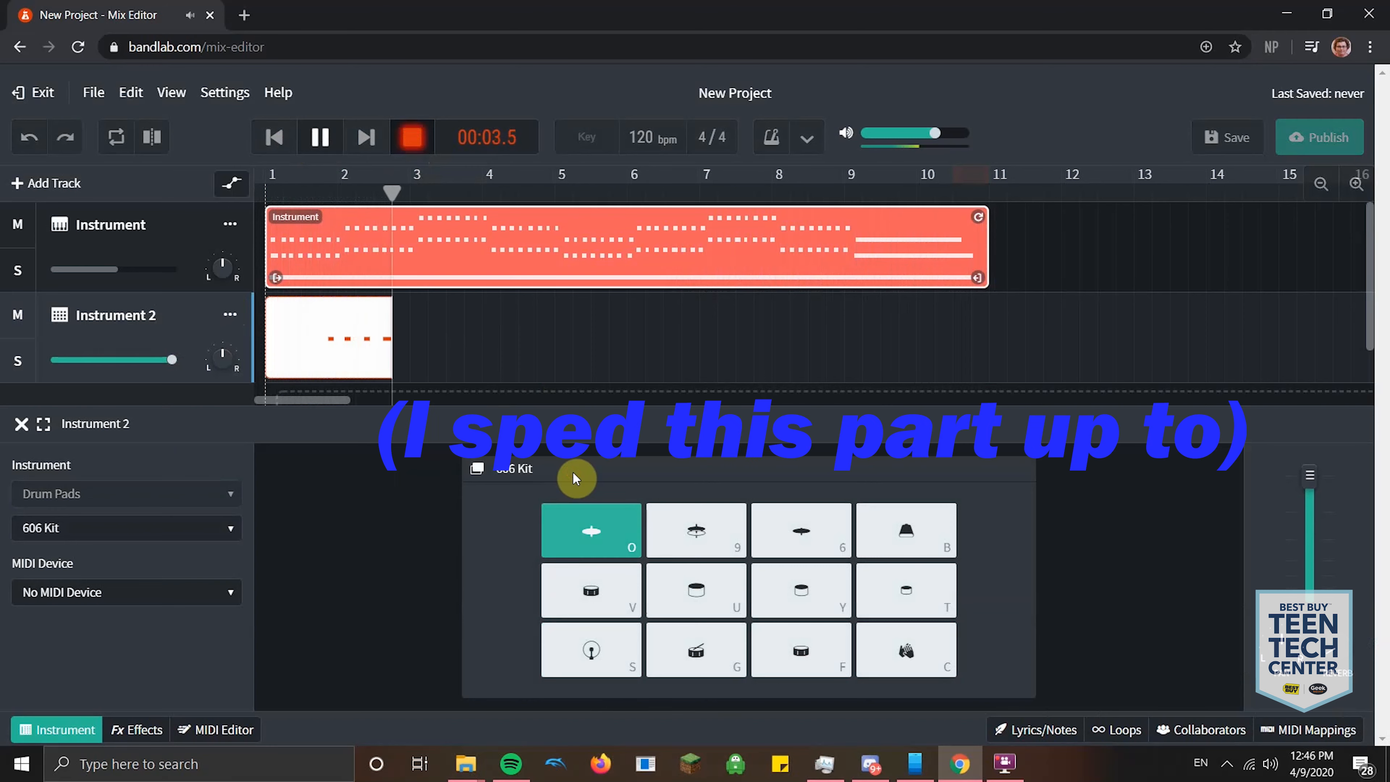
click(591, 650)
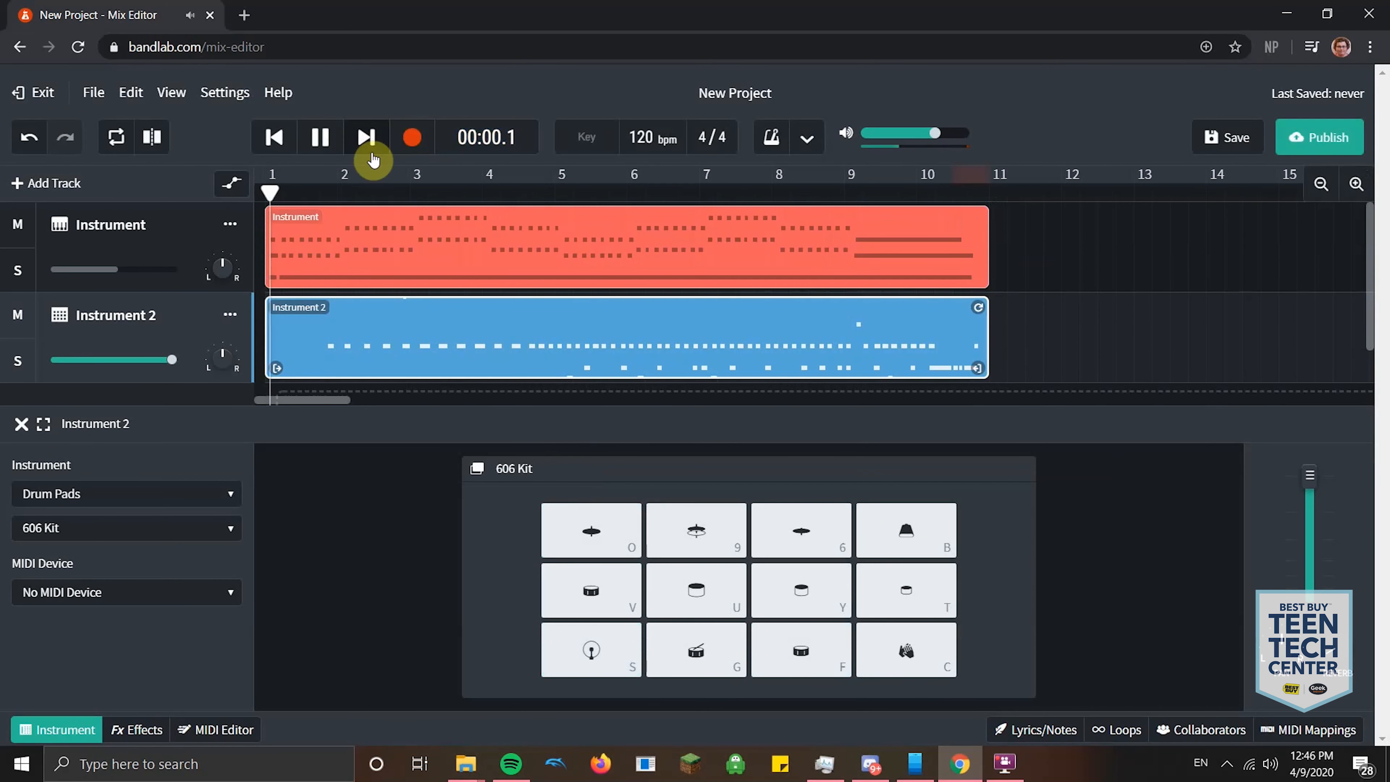
- Play the drums back with the organ and raise Instrument 2's volume
click(364, 138)
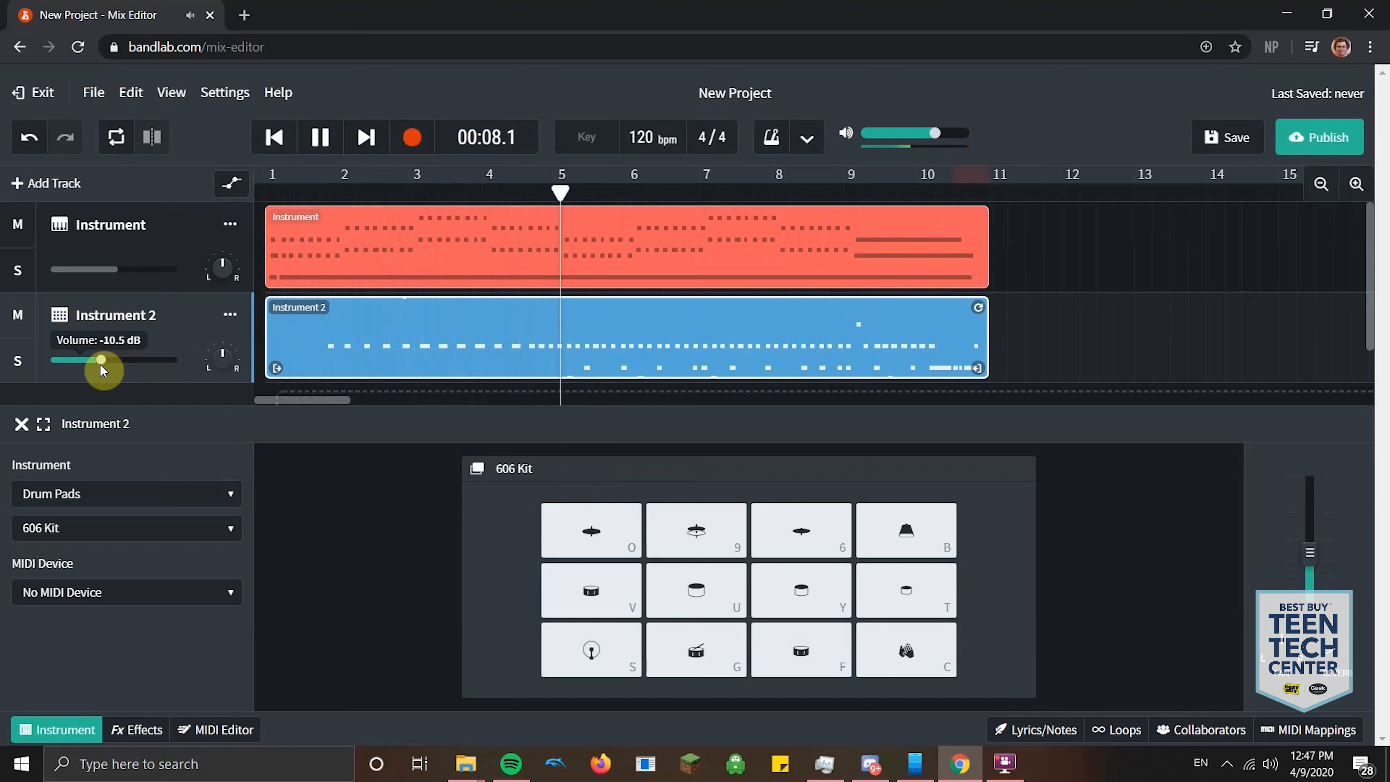
drag(100, 359, 173, 359)
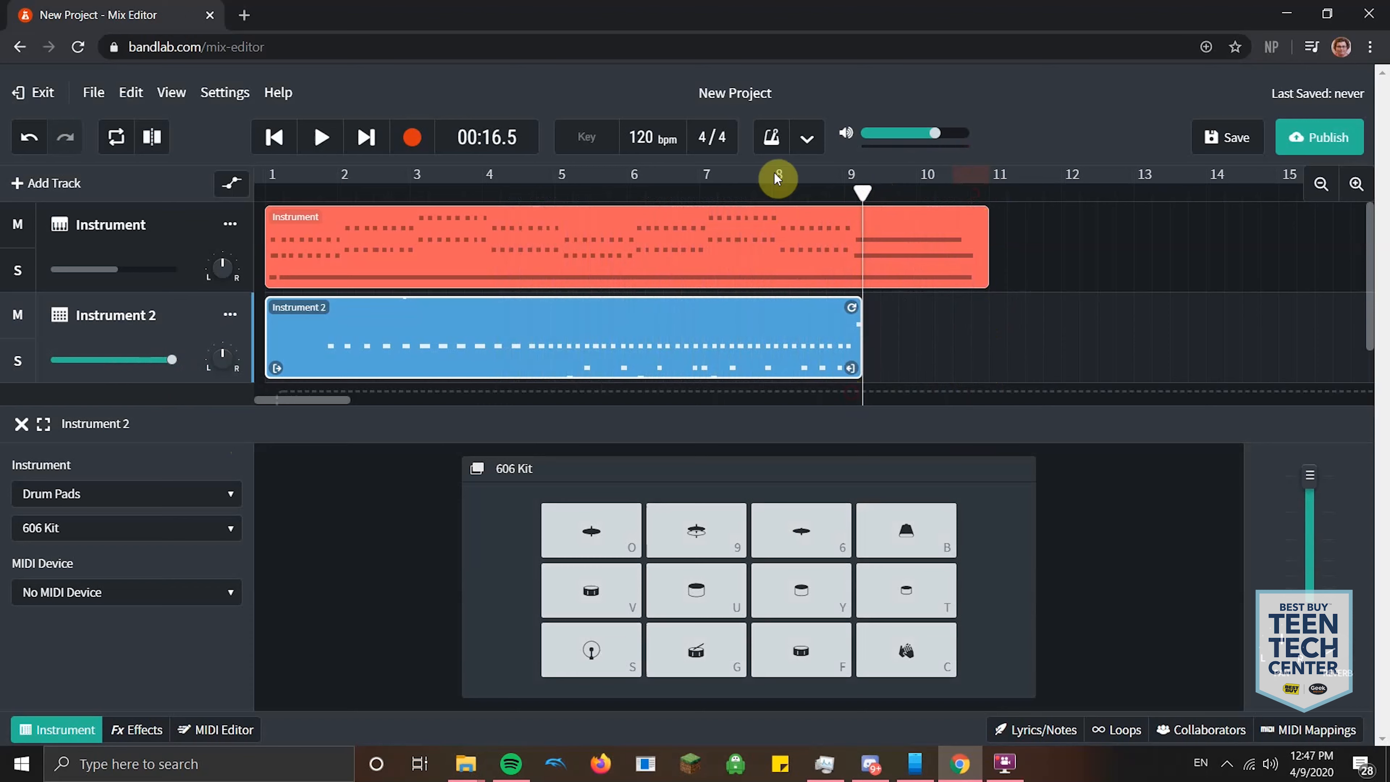
- Play the song from near the end and stop at around 20 seconds
click(320, 138)
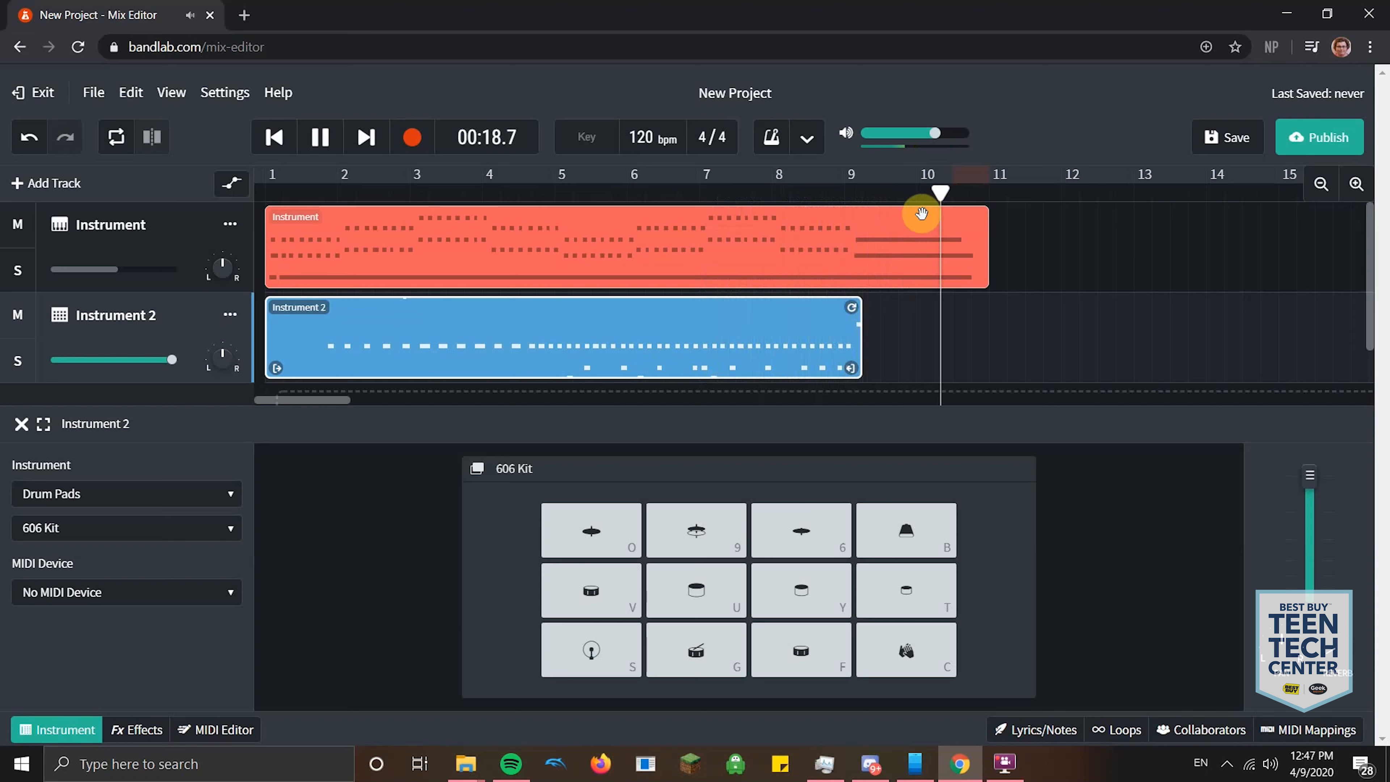
click(319, 137)
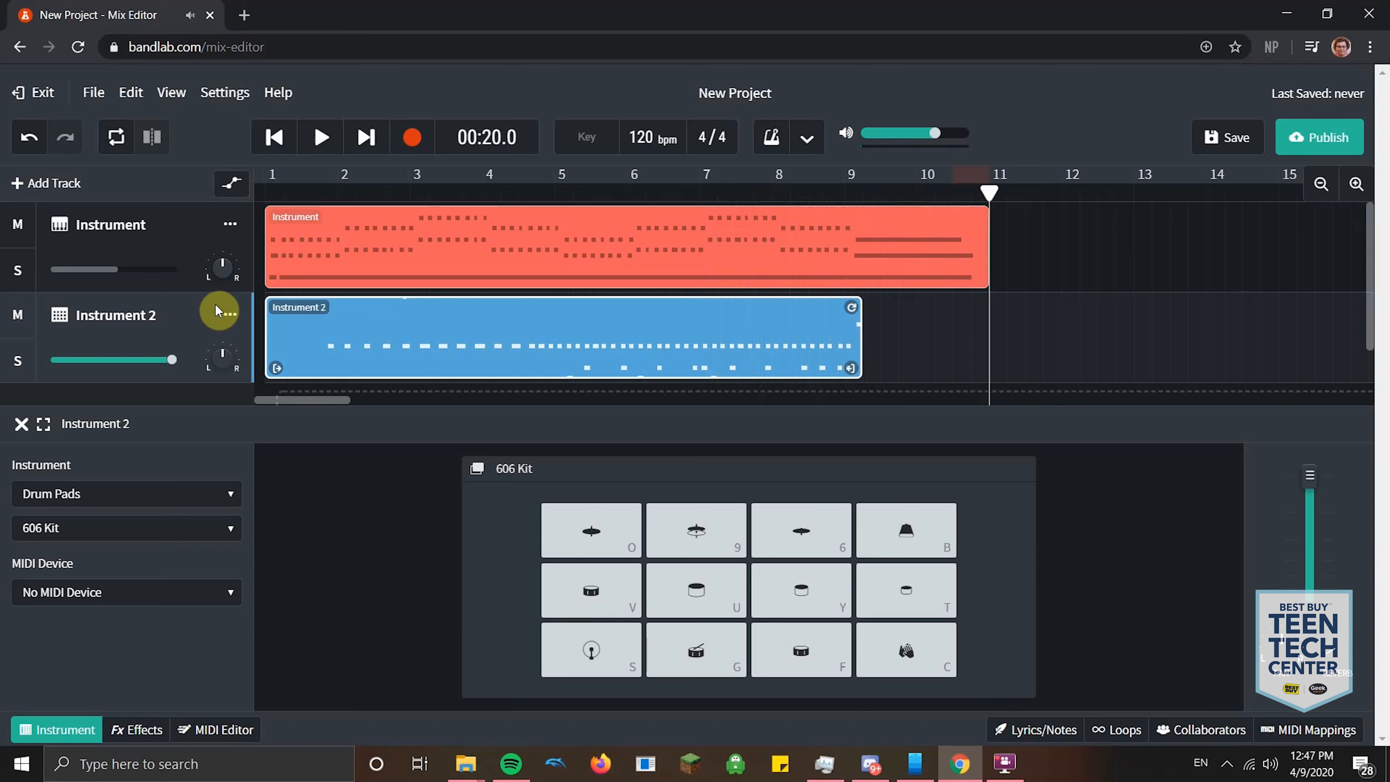
mouse_move(210, 239)
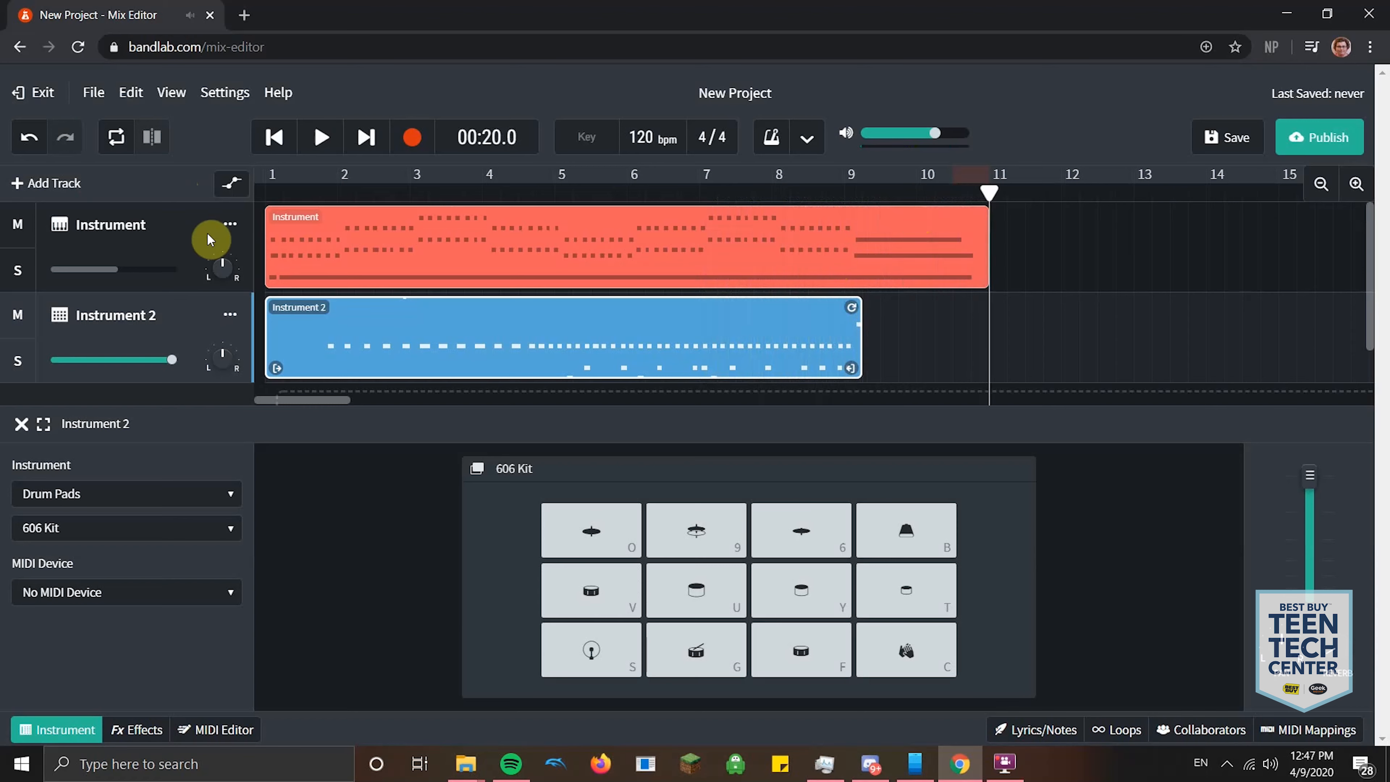
- Add a third instrument track set to Bass with the Punchy Jazz Bass preset
click(45, 183)
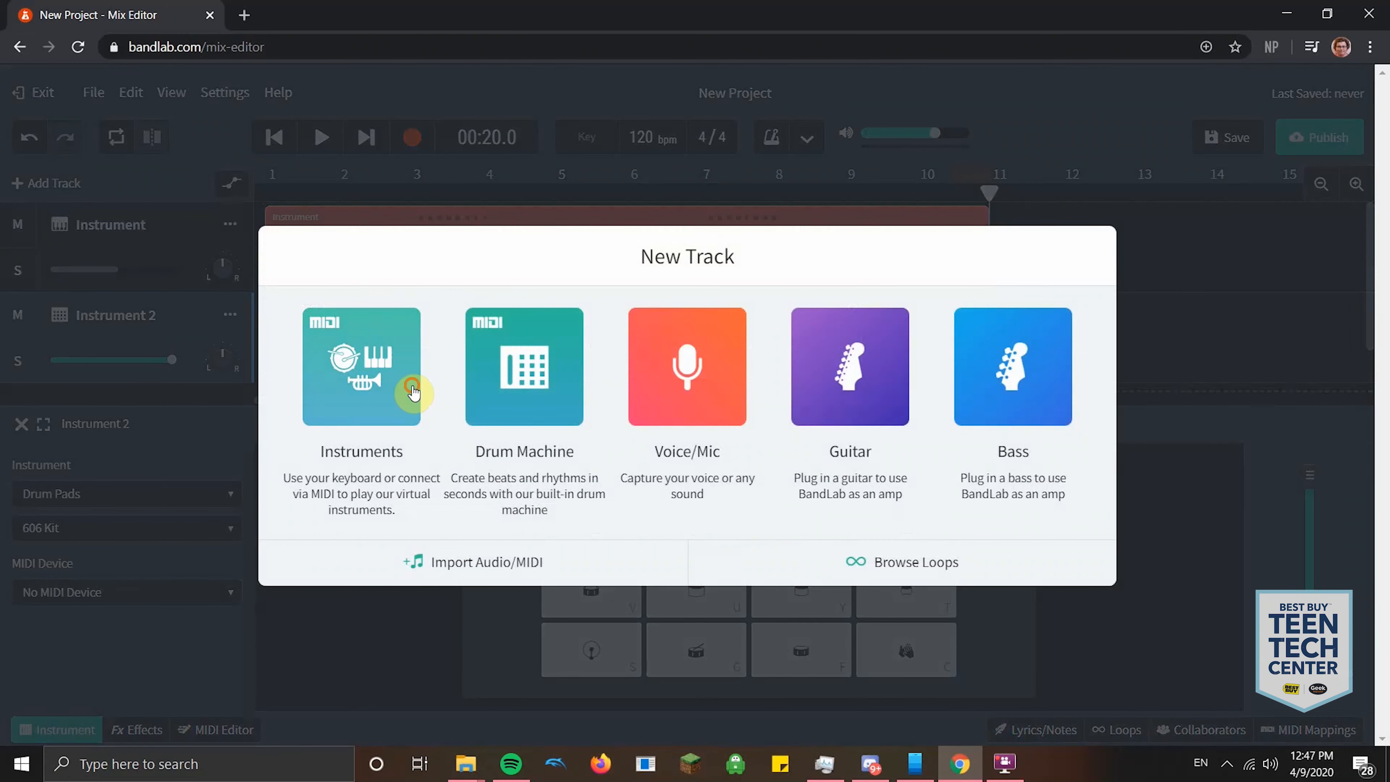
click(360, 366)
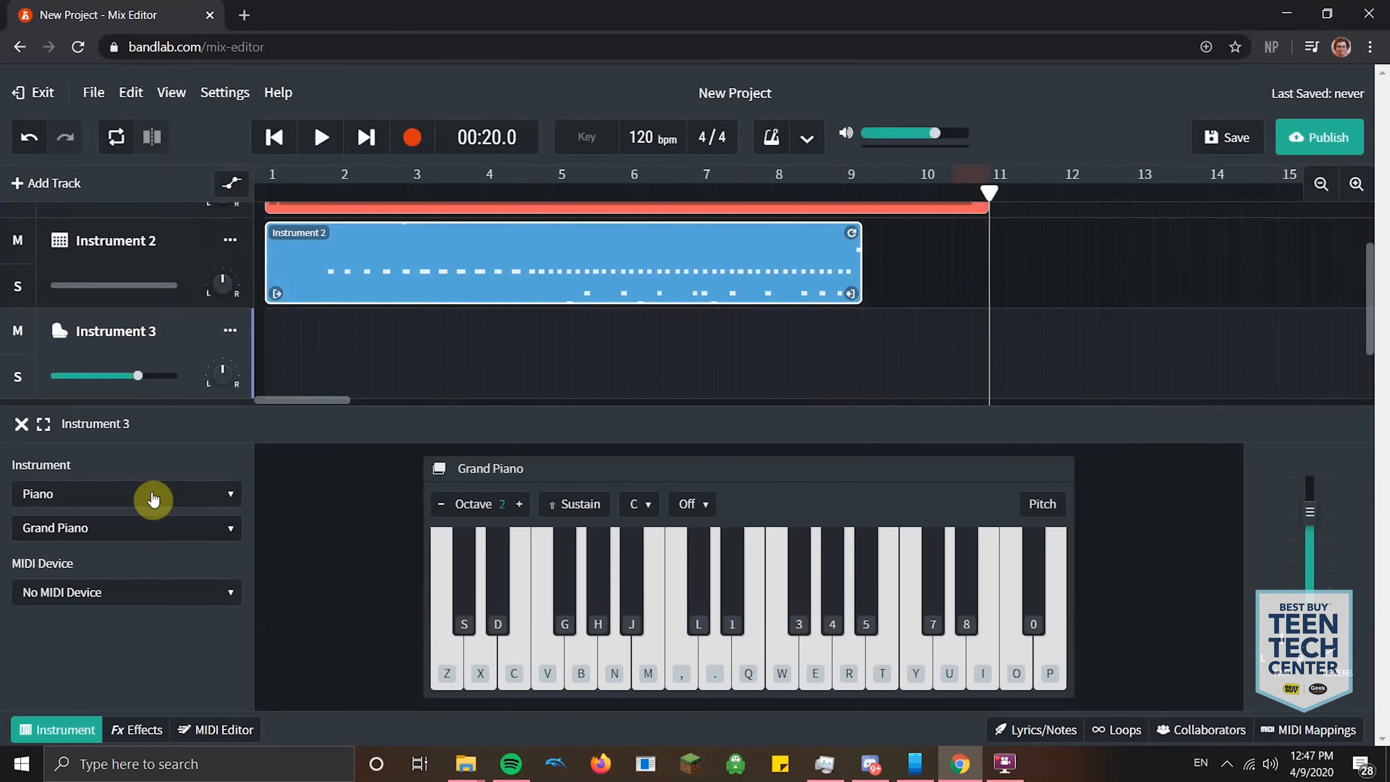
click(126, 493)
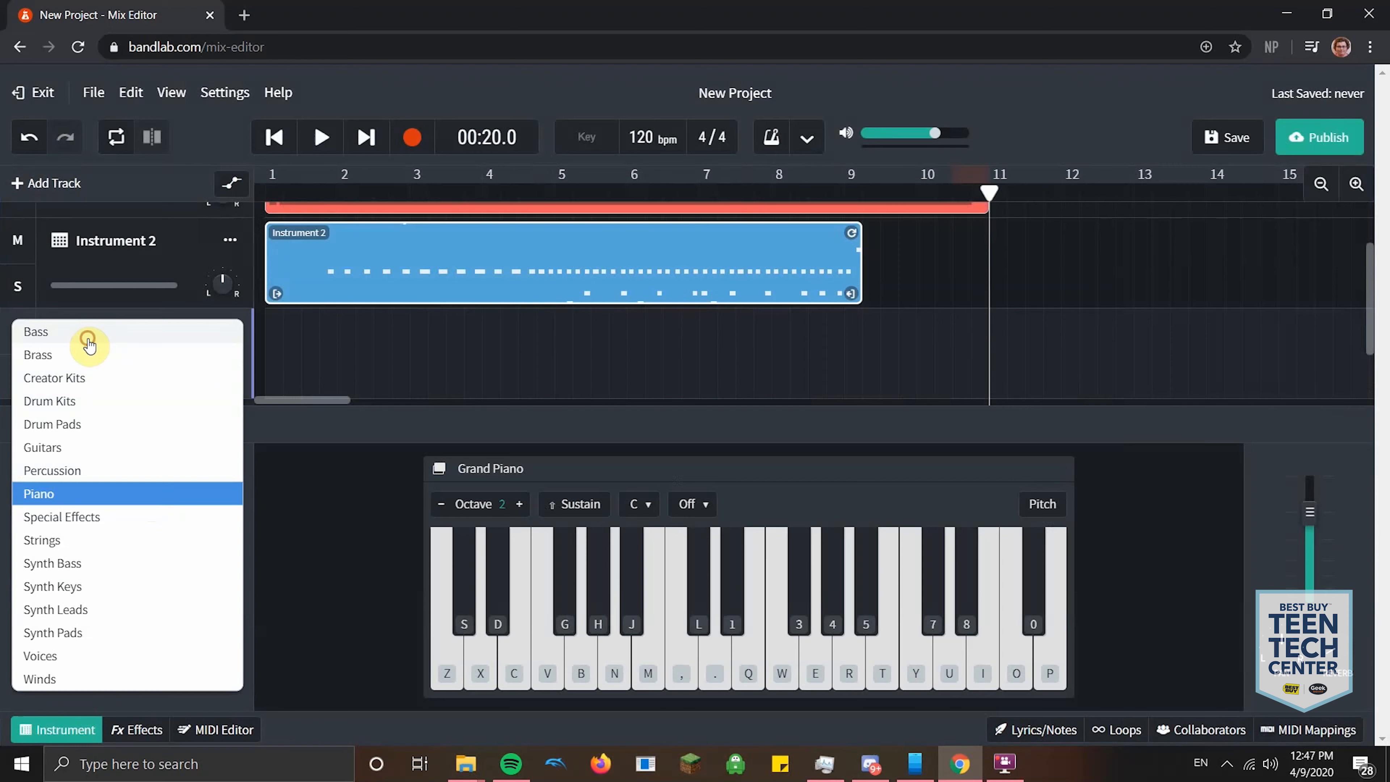
click(35, 332)
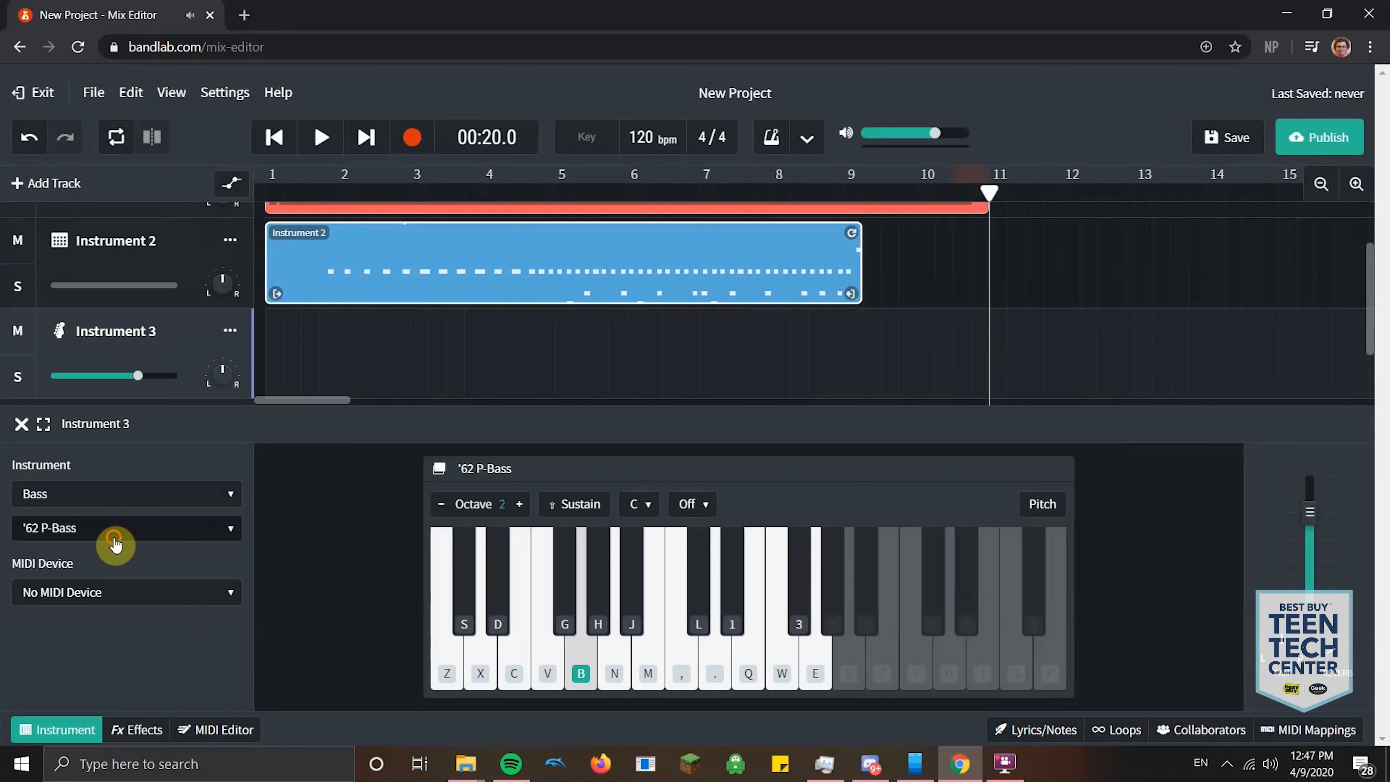
click(123, 528)
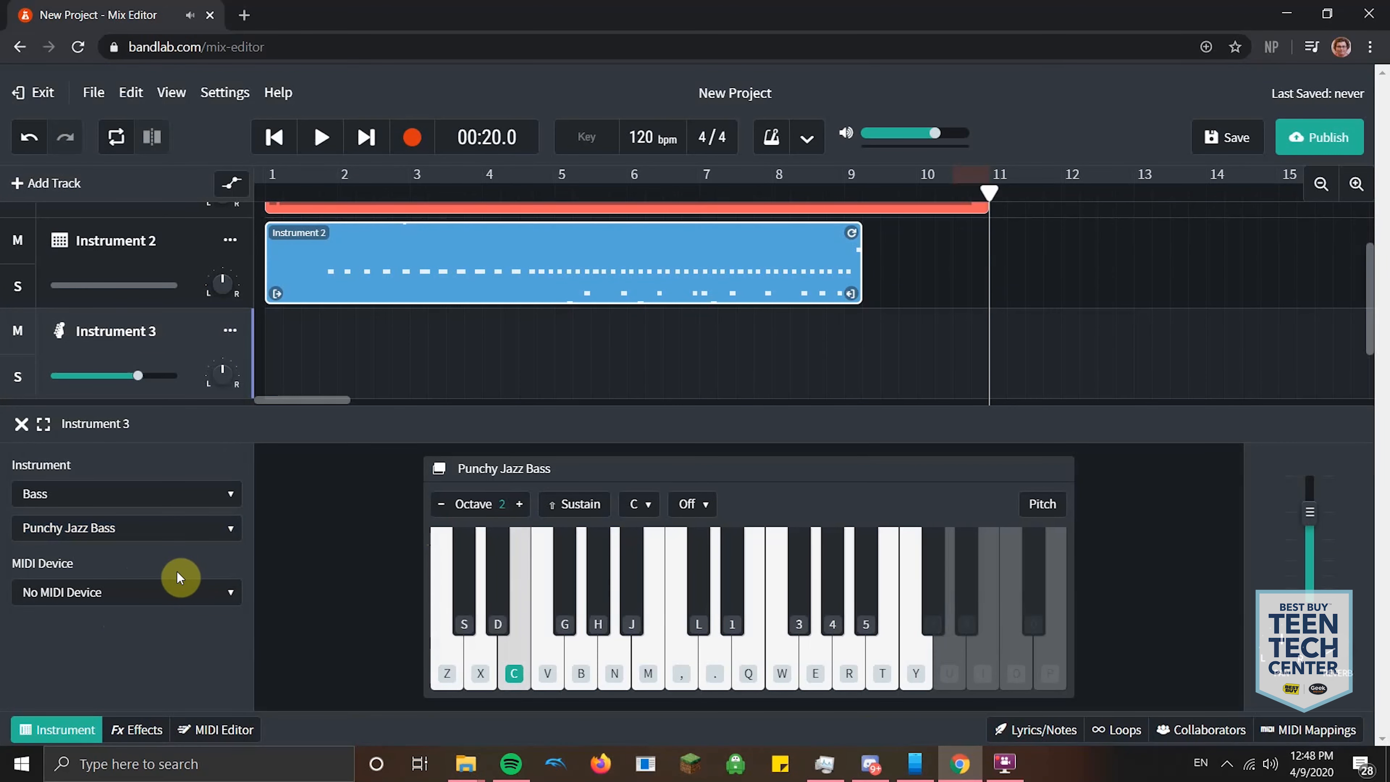
click(480, 674)
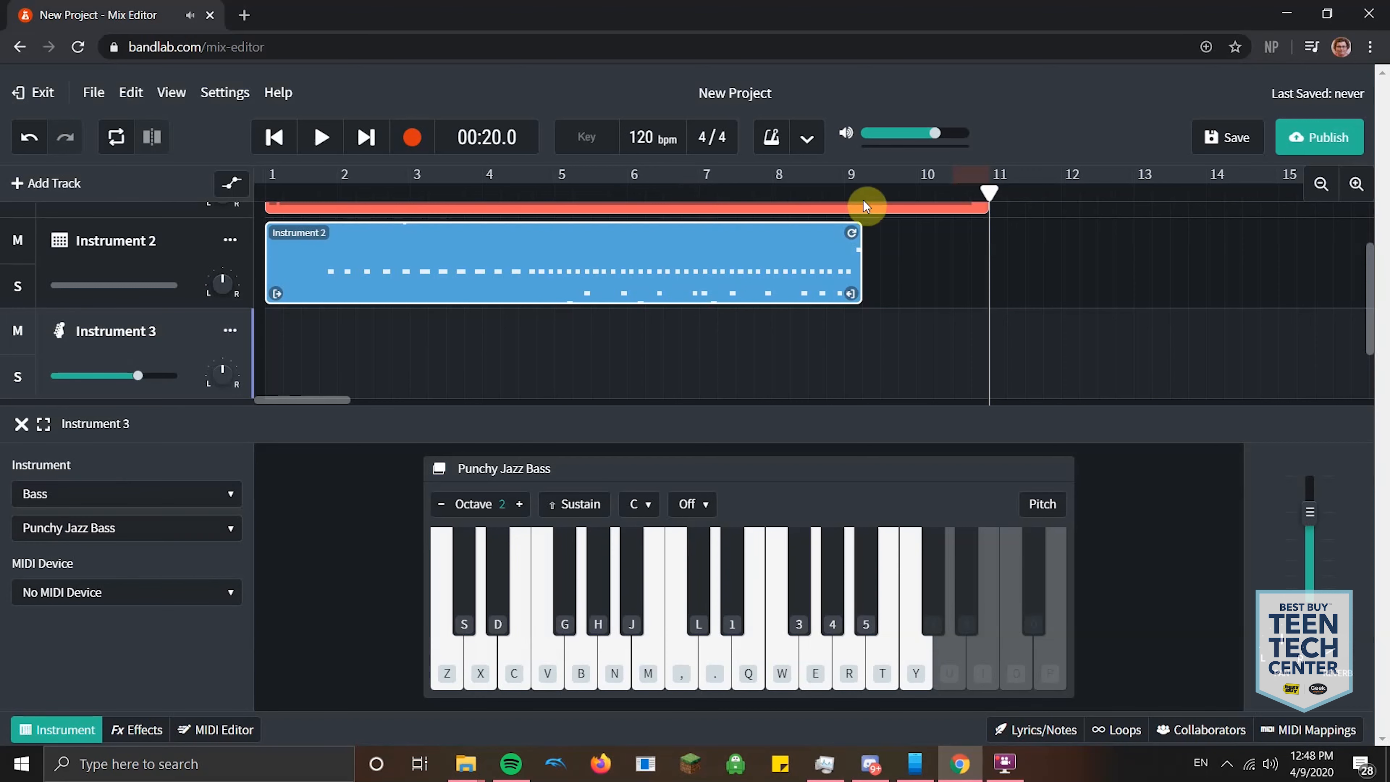
- Record a Punchy Jazz Bass line on Instrument 3 from bar 1 to about bar 11
click(273, 136)
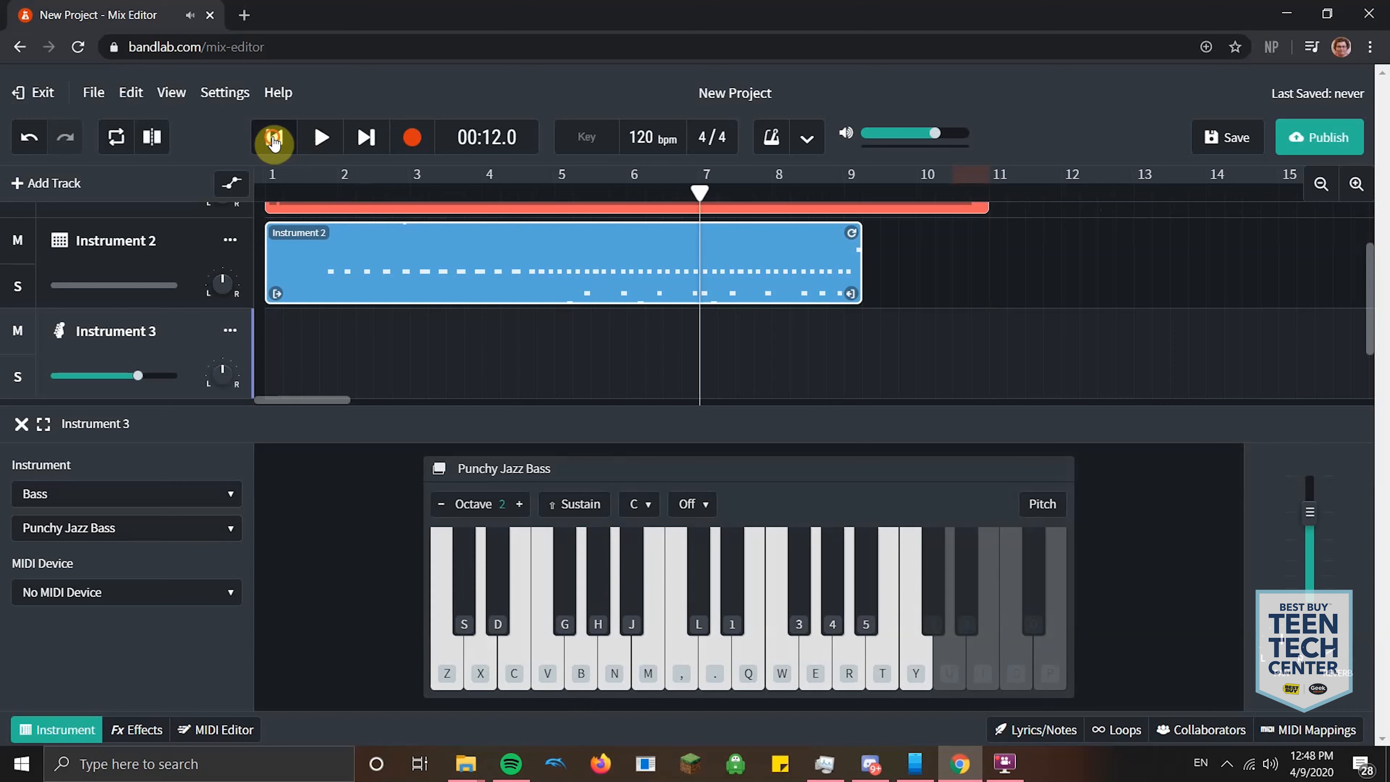
click(272, 138)
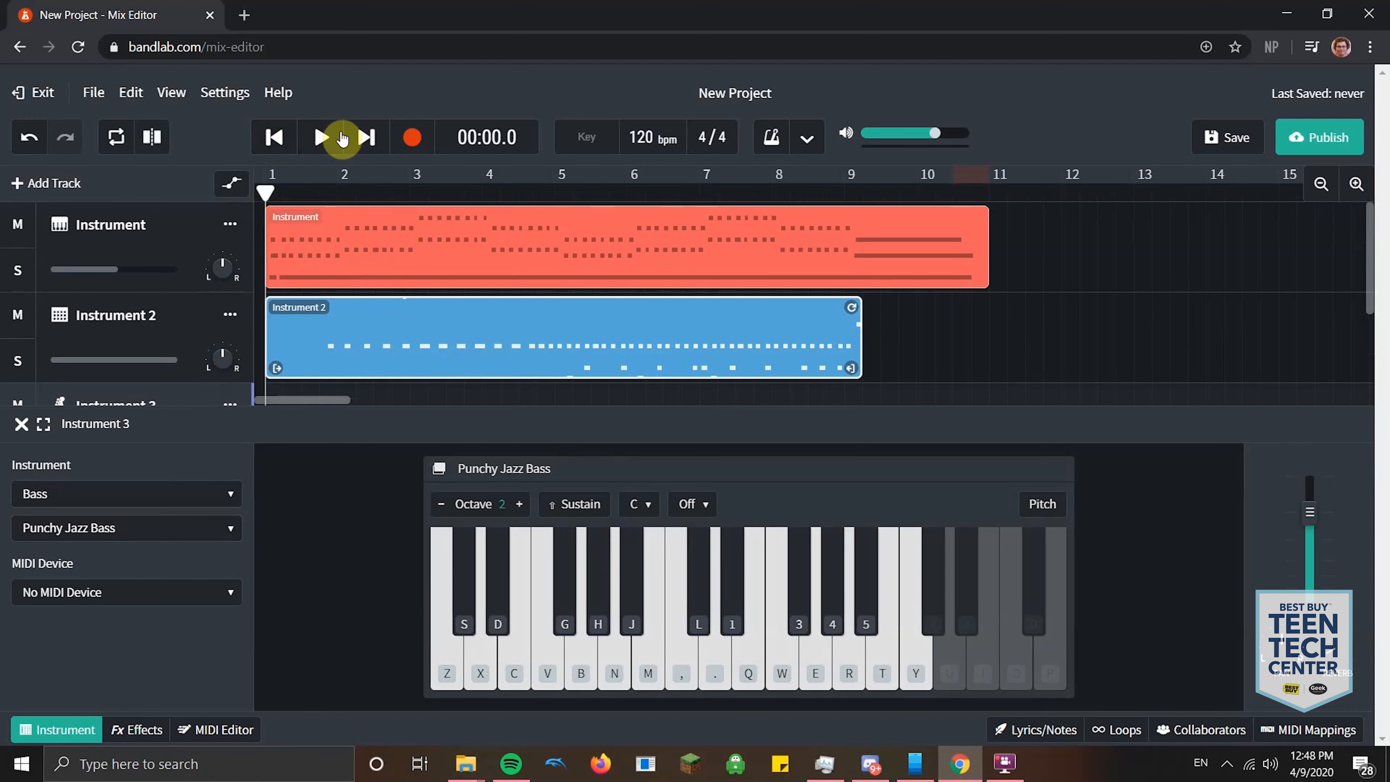
click(318, 138)
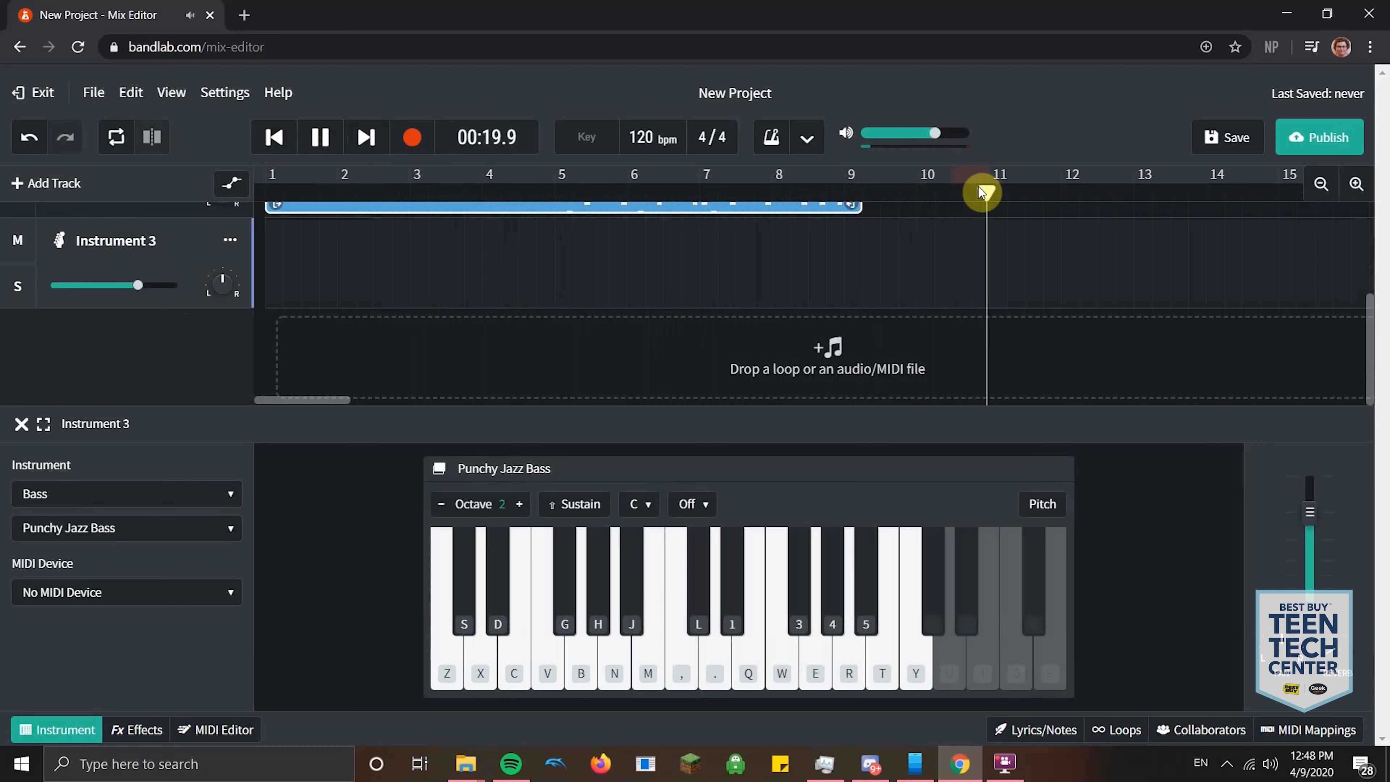
click(319, 137)
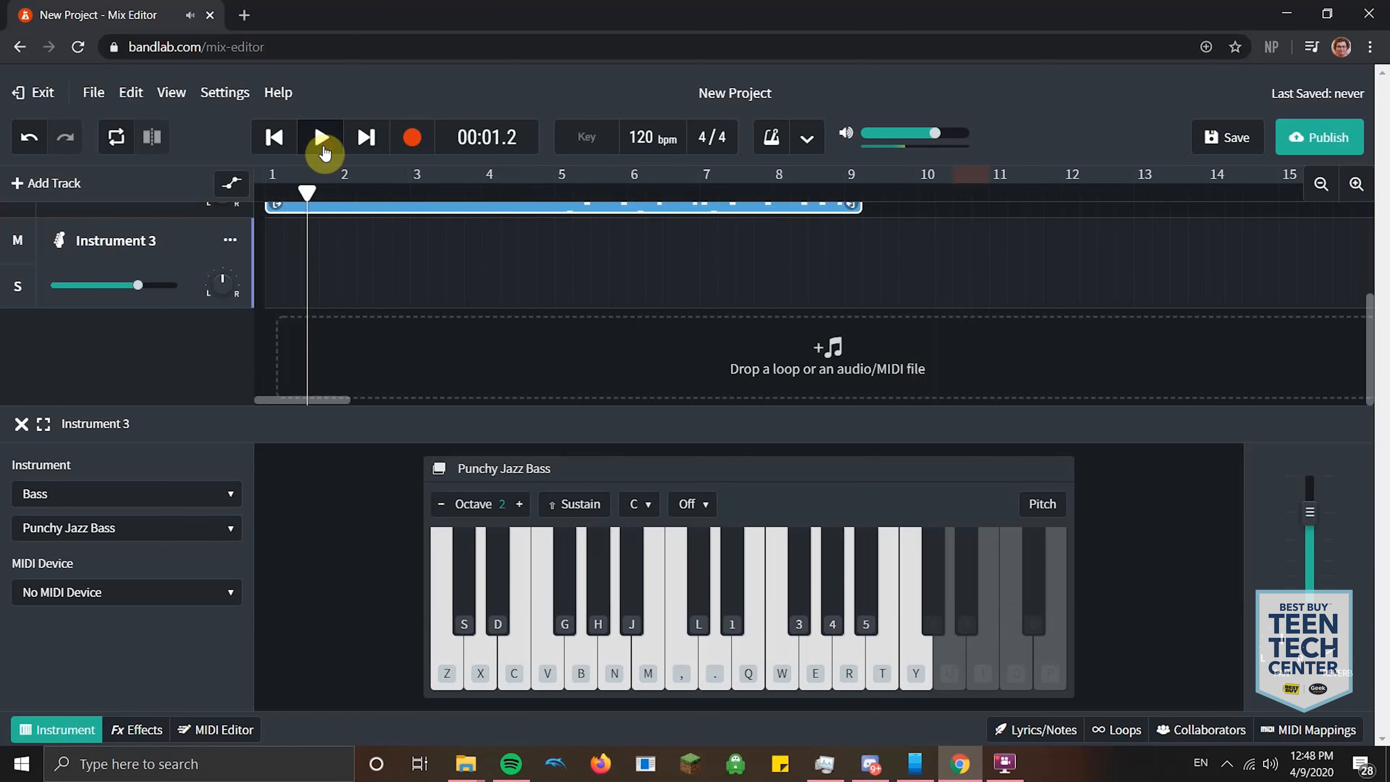
click(320, 138)
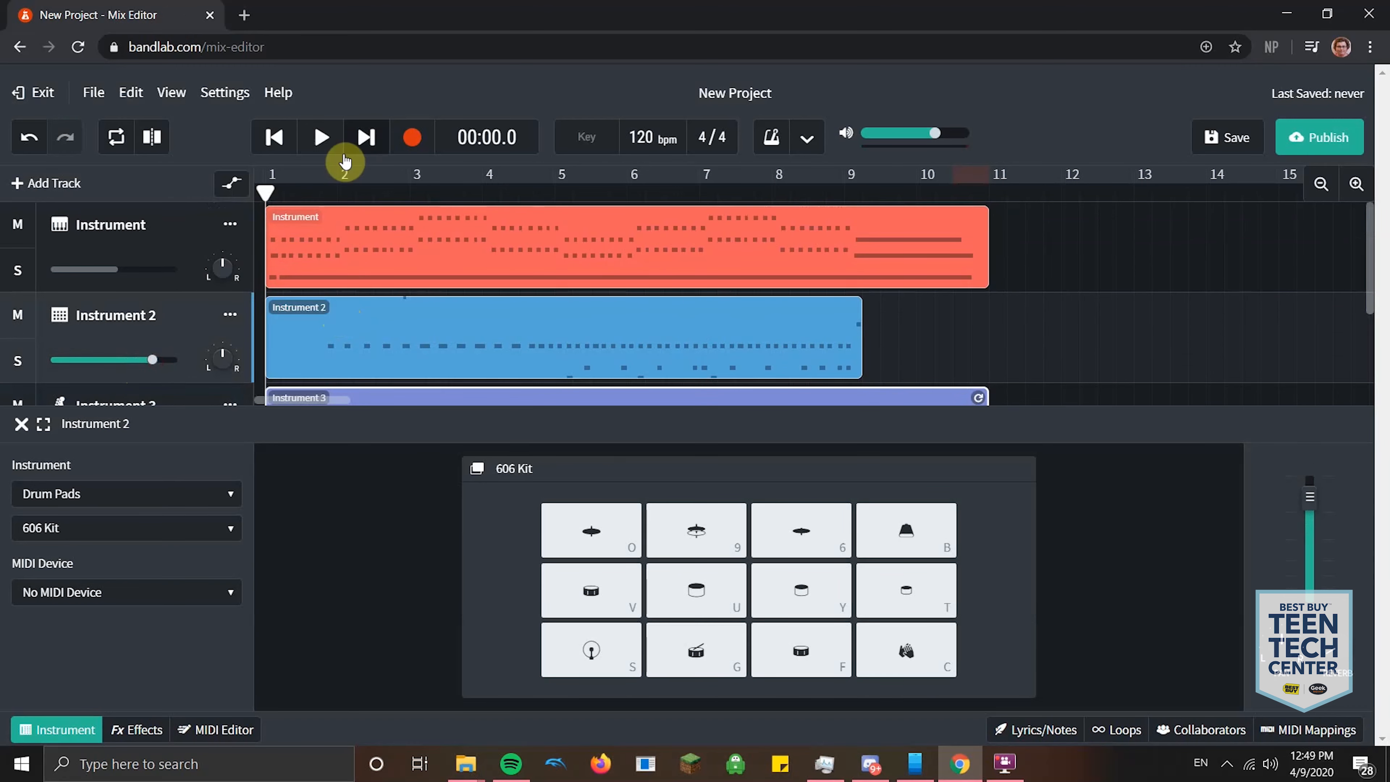
- Play back the full three-track mix with the new bass line to the song's end
click(321, 137)
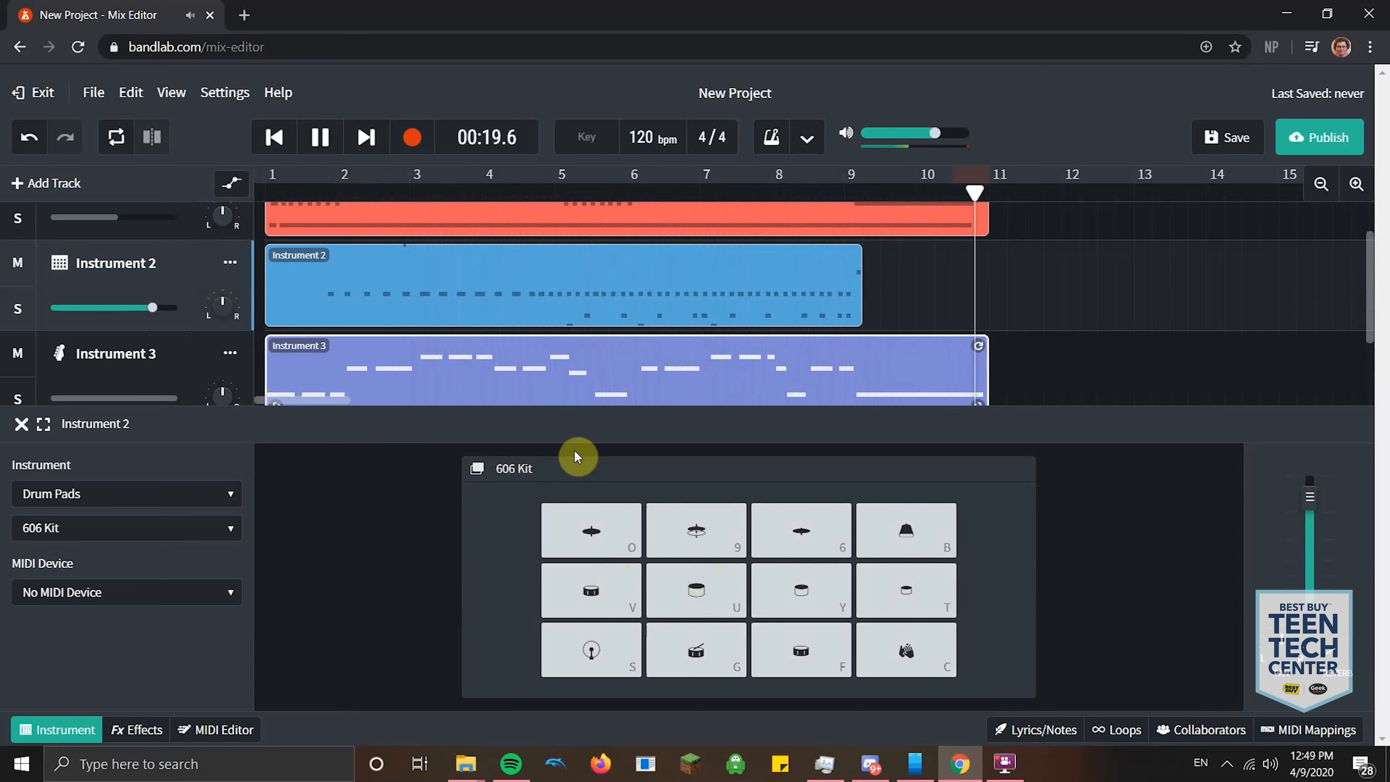
click(320, 138)
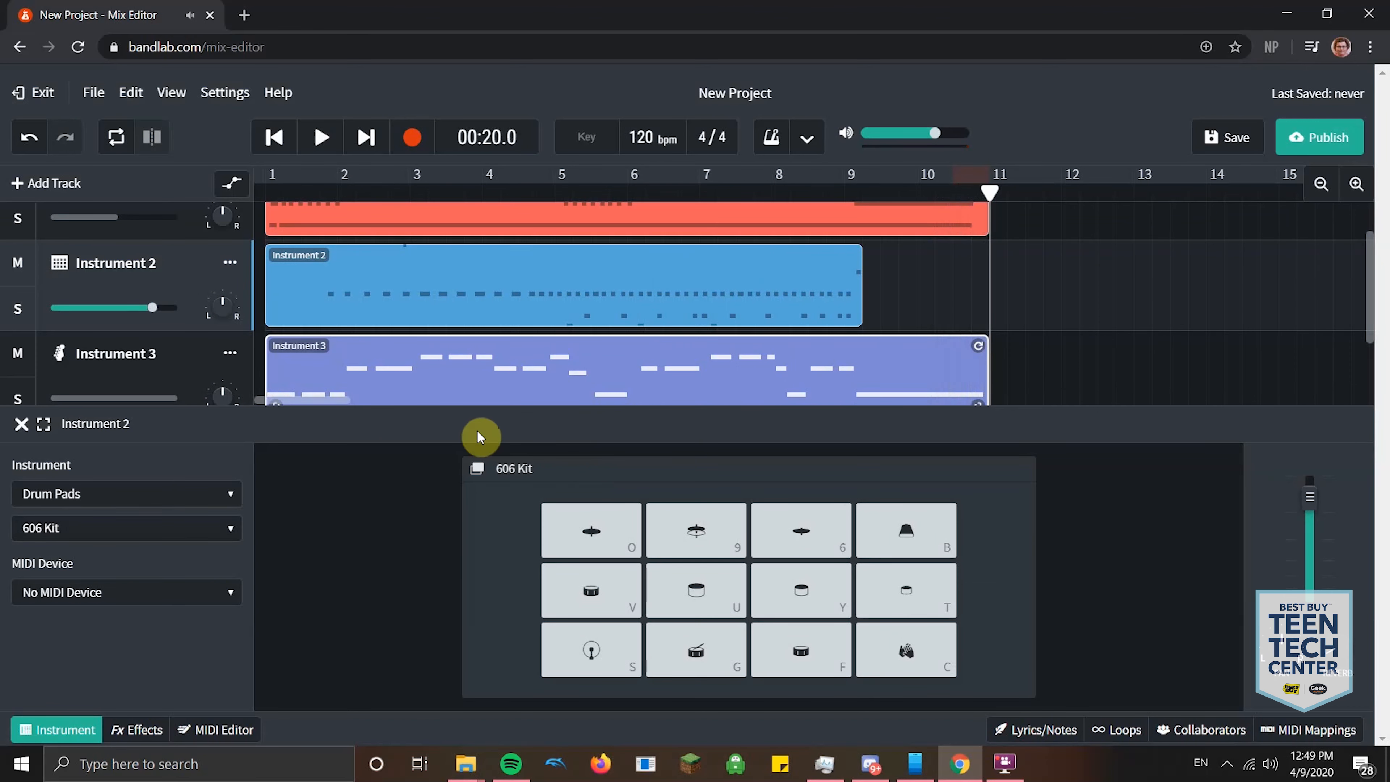
scroll(down, 3)
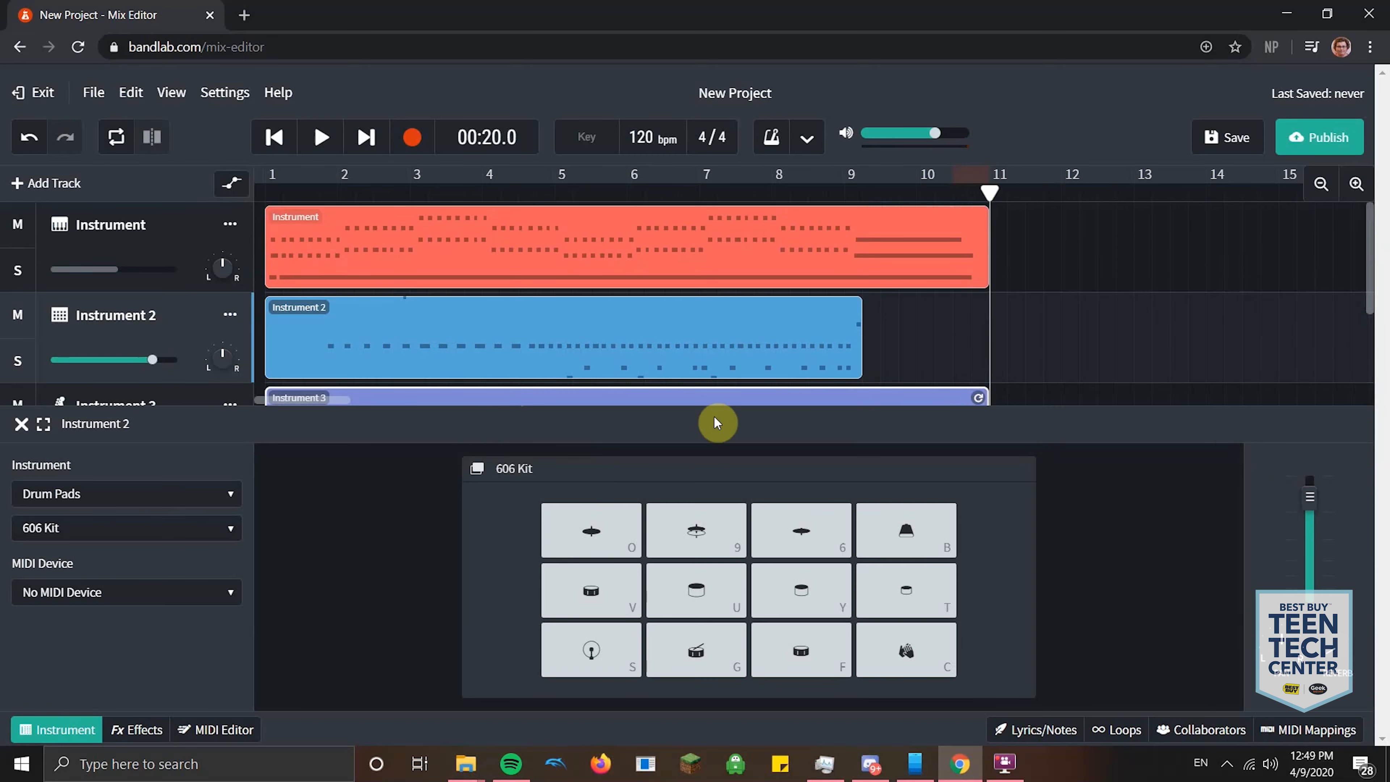
mouse_move(921, 458)
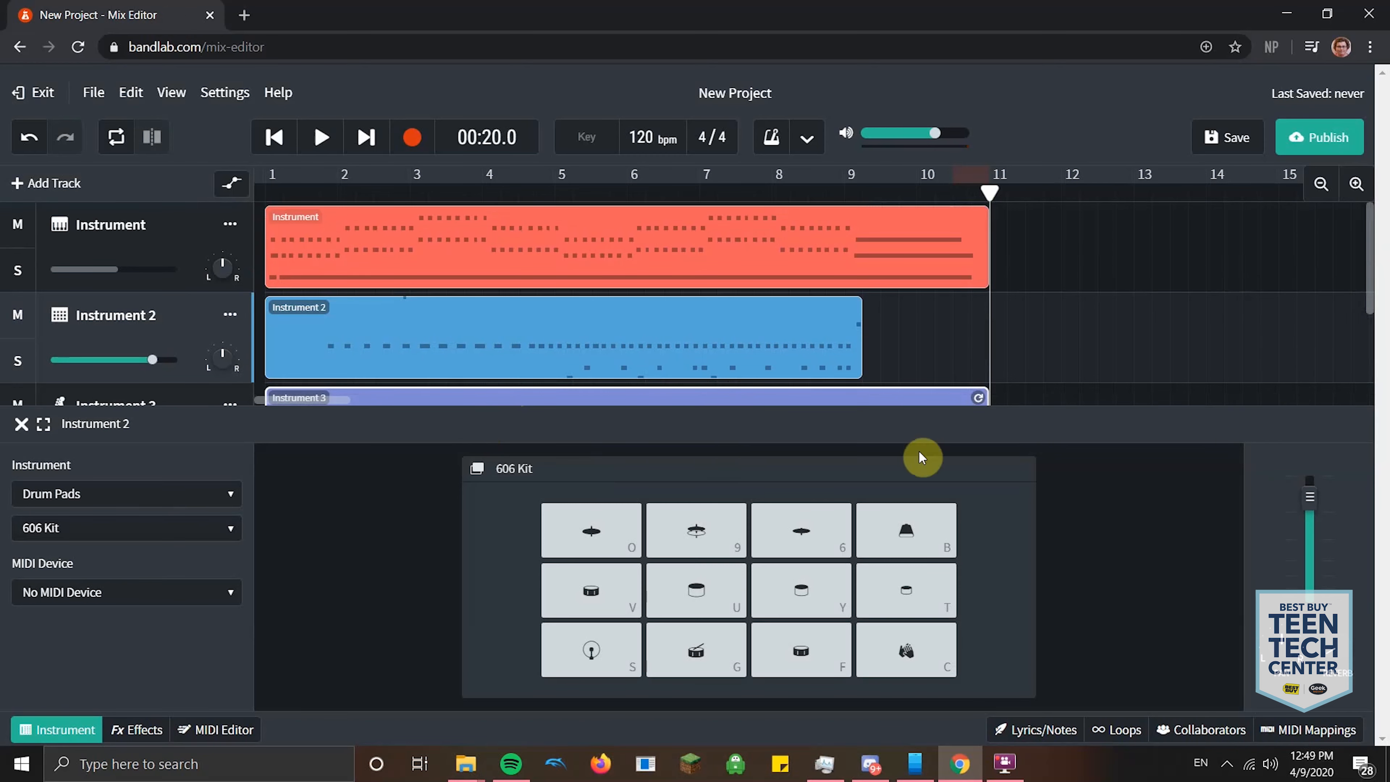
mouse_move(1152, 292)
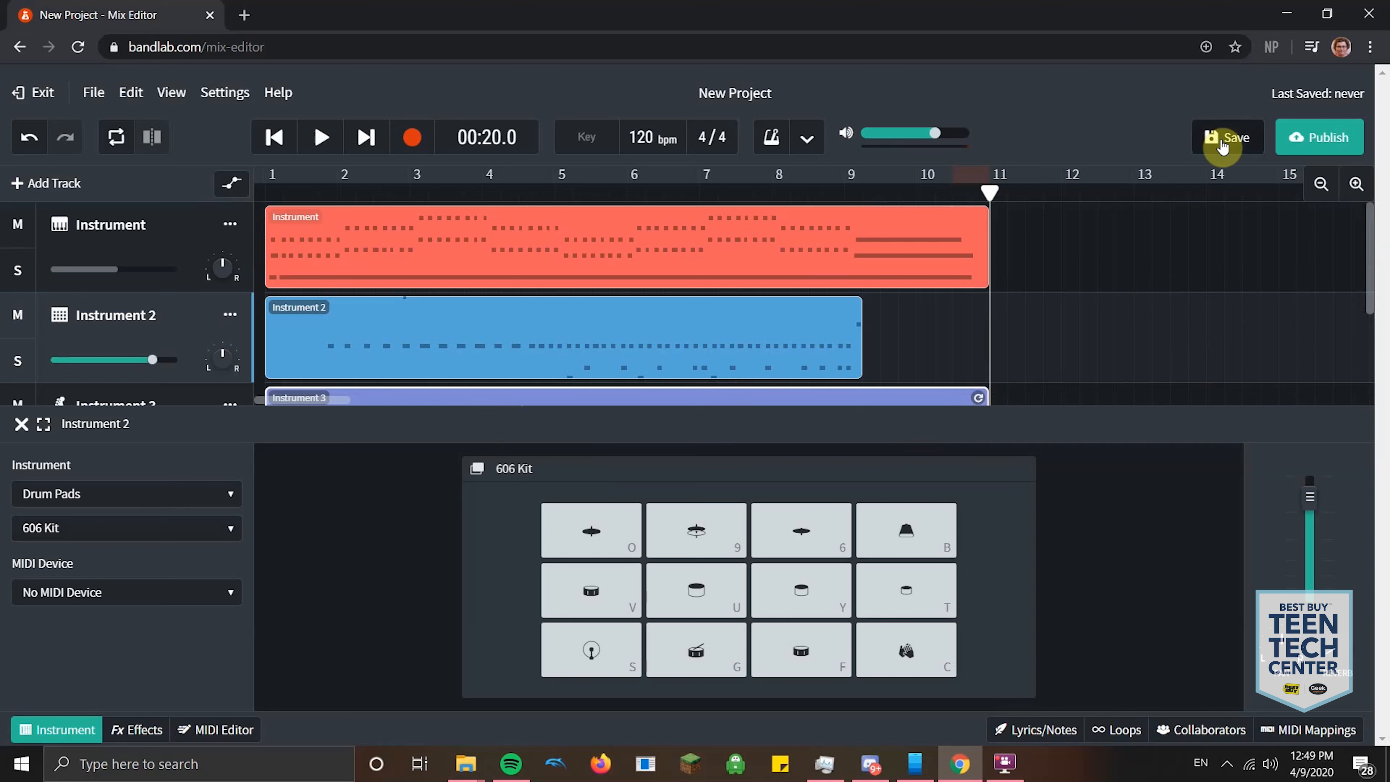
- Save the three-track project (G minor, 130 bpm) so it shows as saved just now
click(1227, 137)
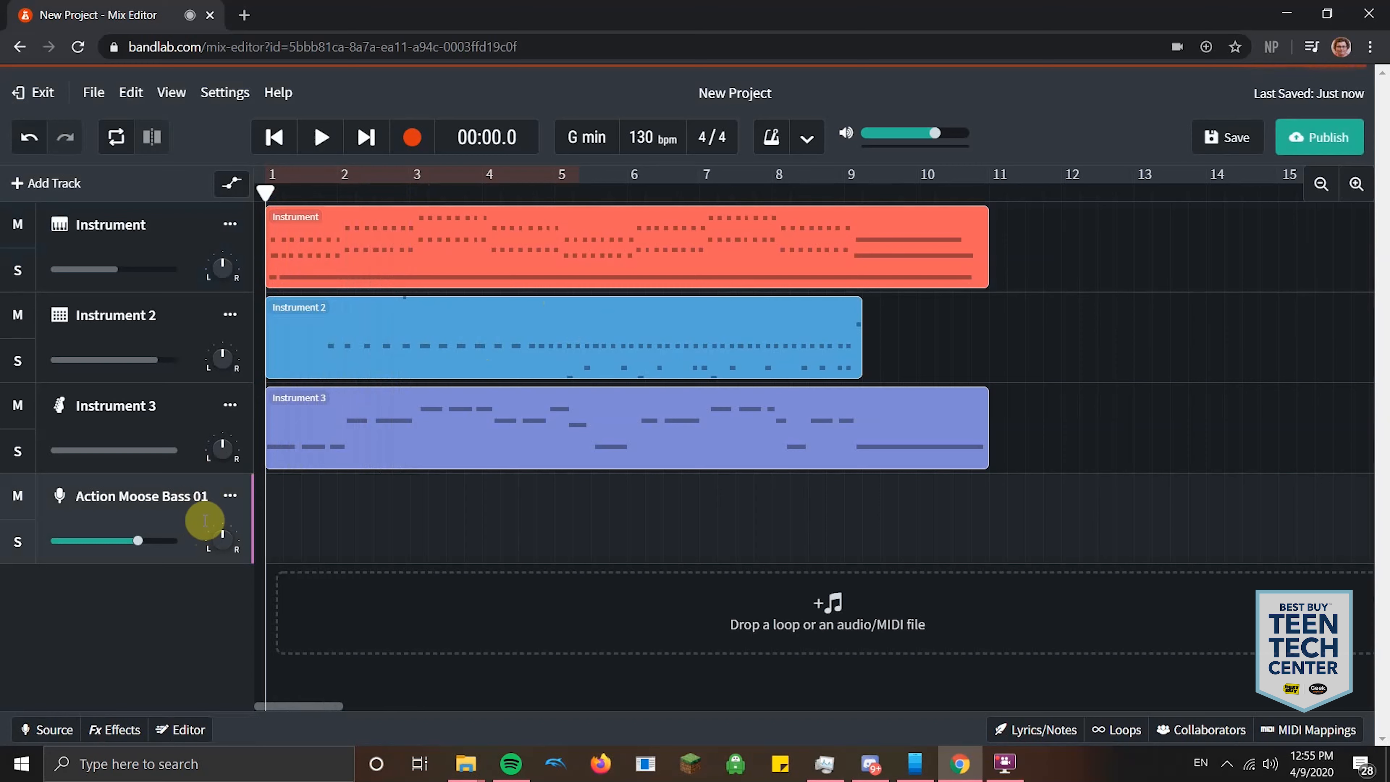
click(229, 315)
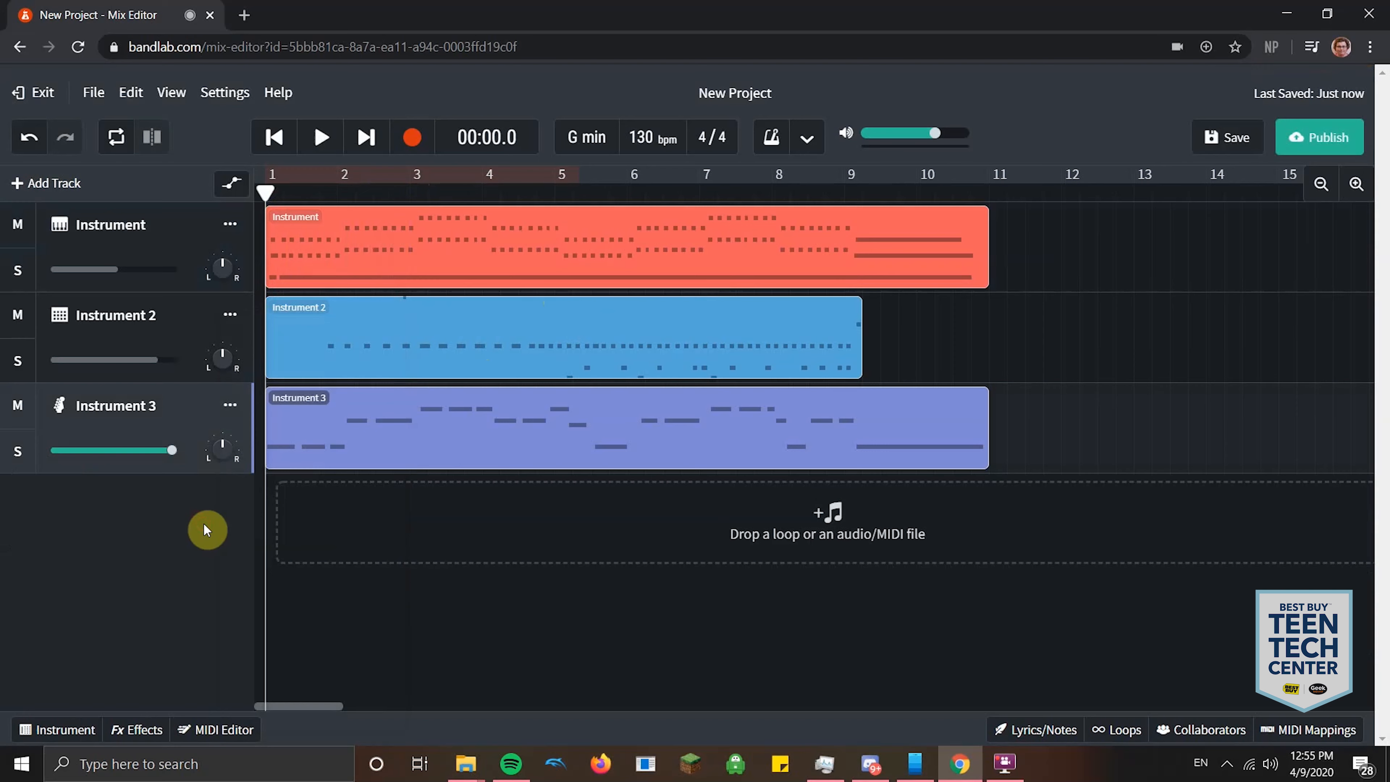
- Add a Voice/Mic track using the default microphone on channel 1 and show its source settings
click(44, 183)
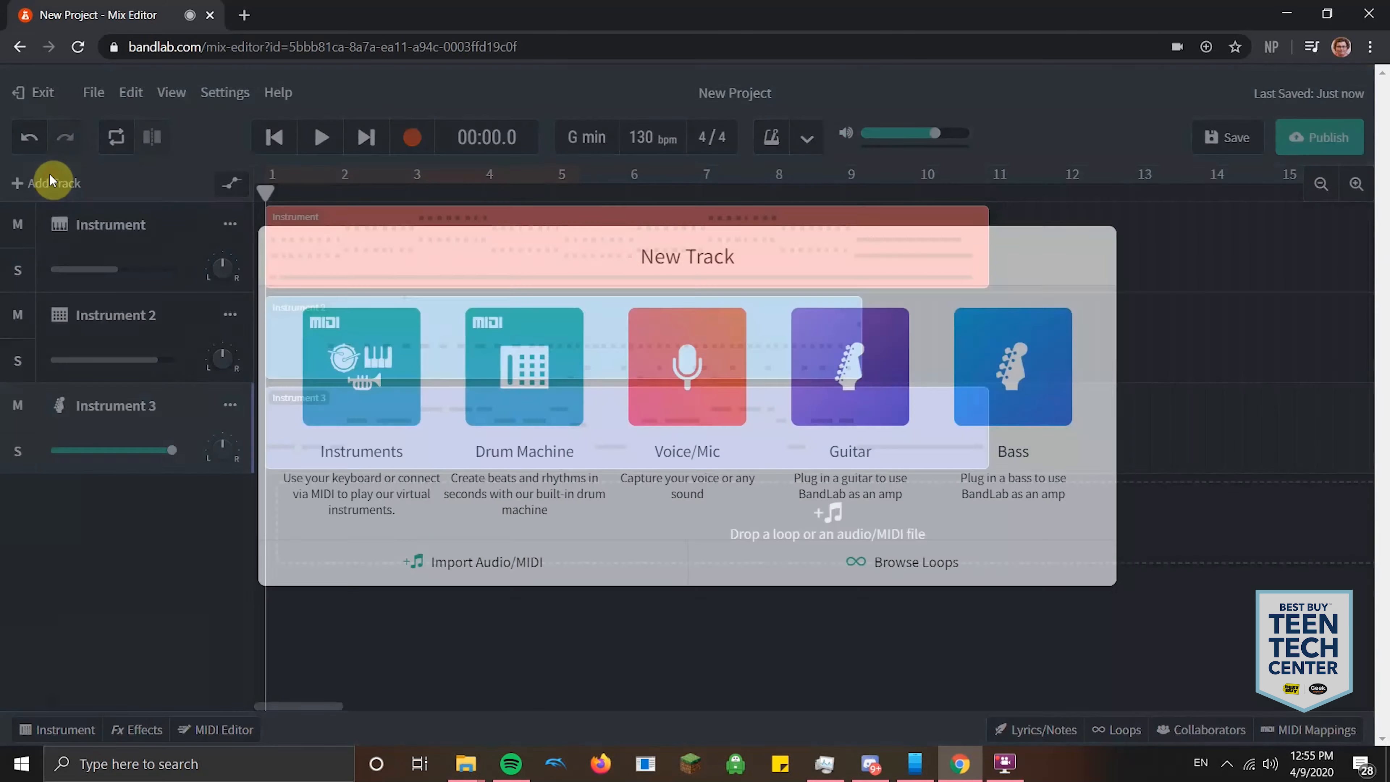
click(686, 367)
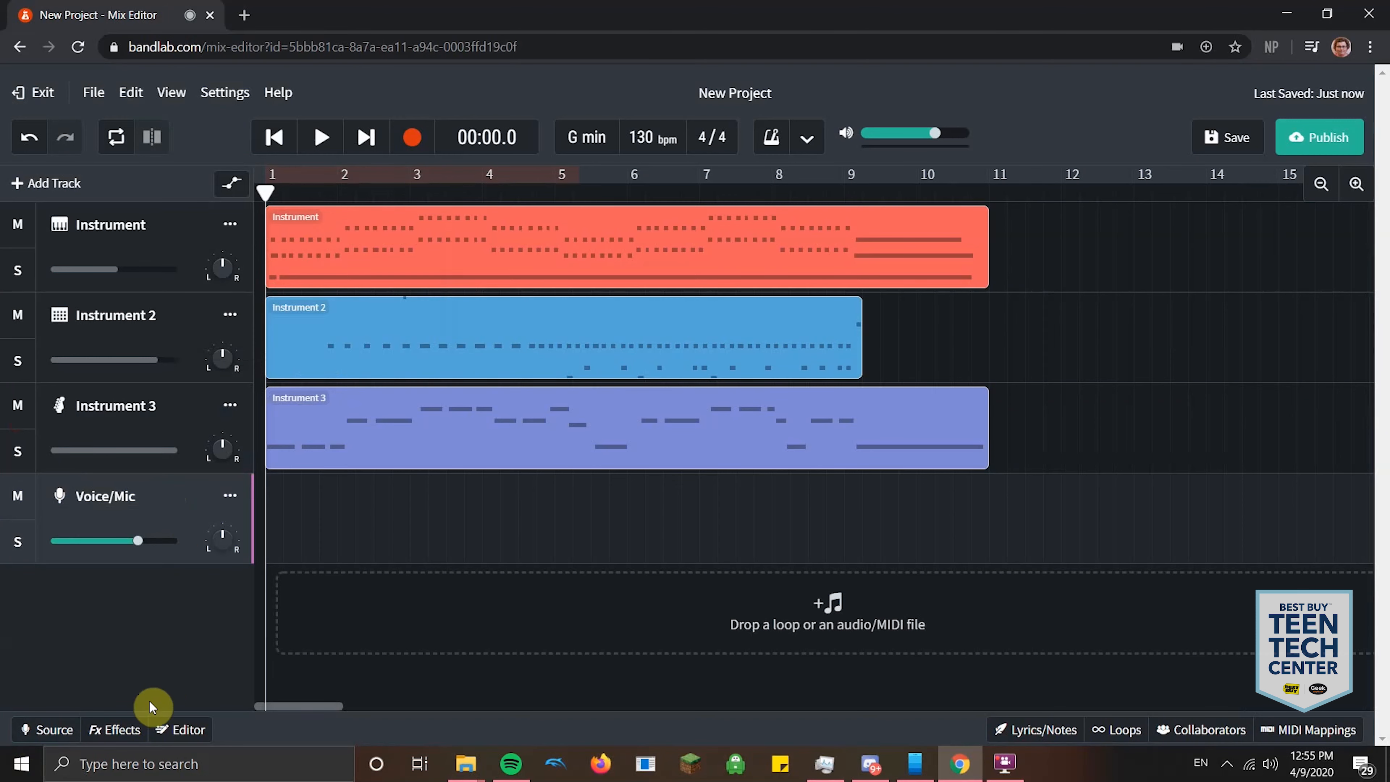
mouse_move(213, 564)
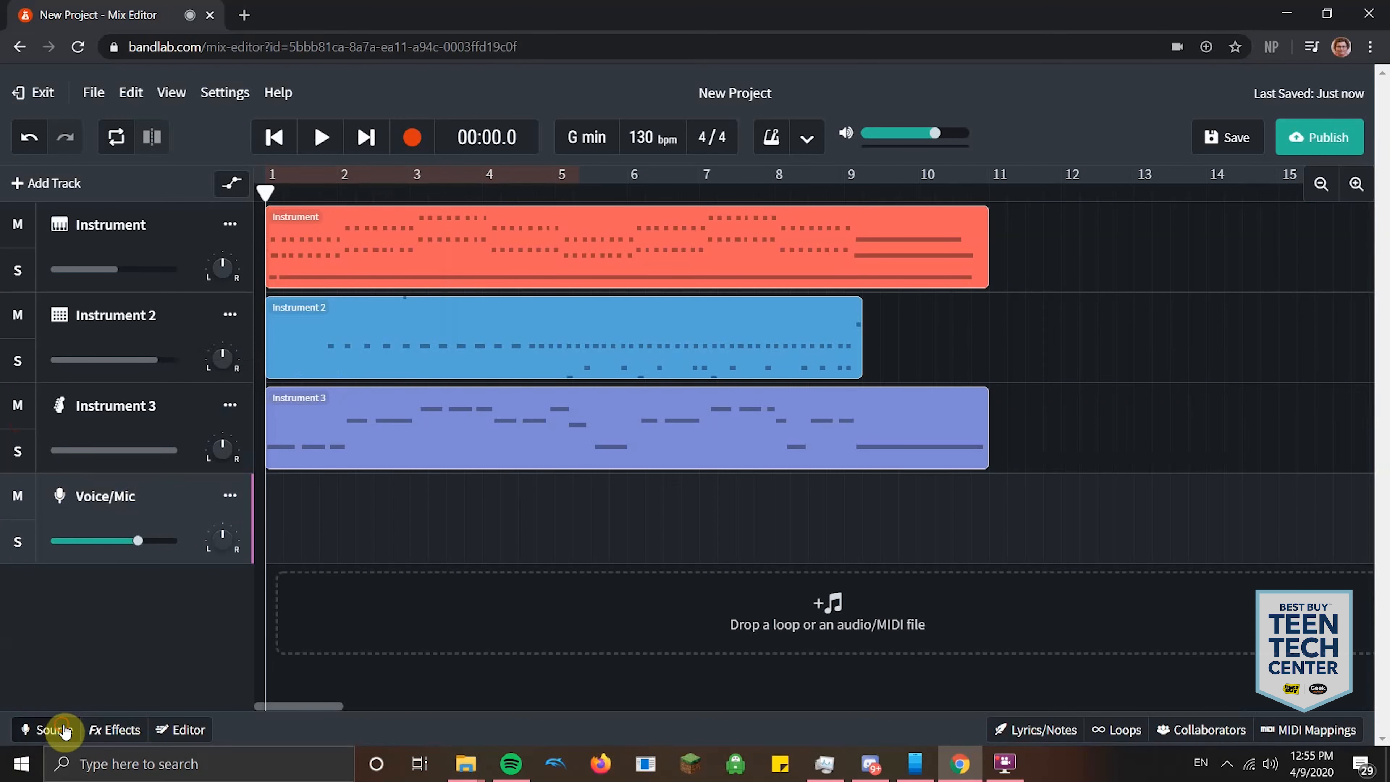
click(51, 729)
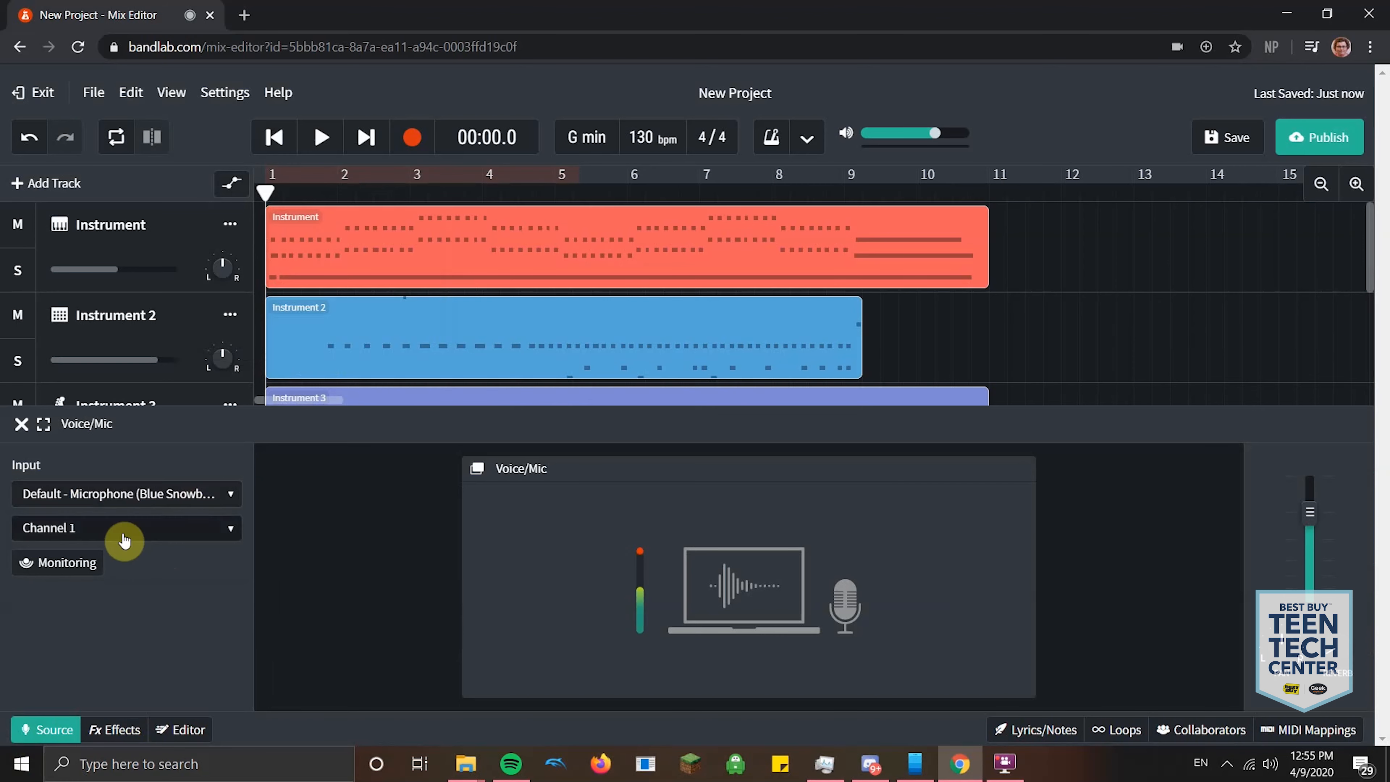
mouse_move(142, 585)
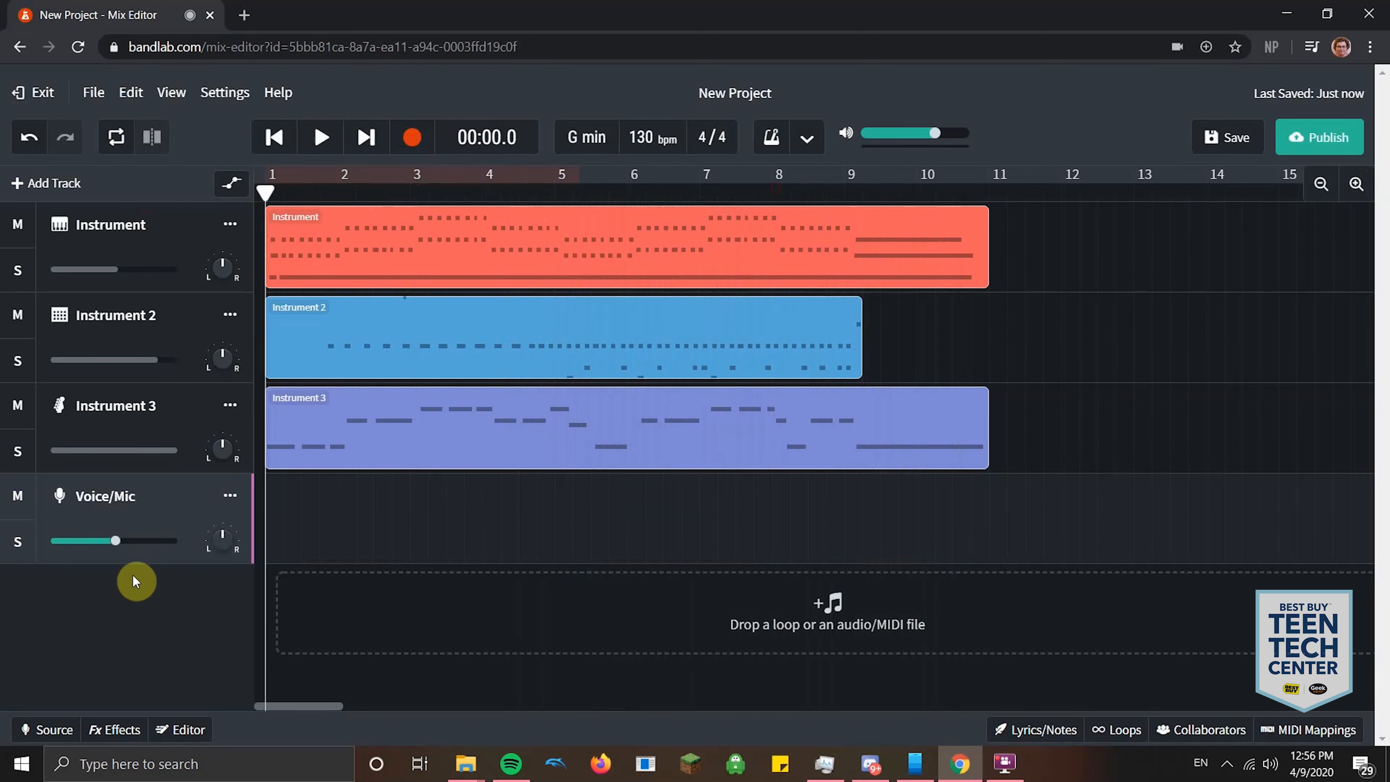
- Record a spoken vocal take on the Voice/Mic track from bar 1 to about bar 10 and rebalance its volume
drag(115, 541, 79, 540)
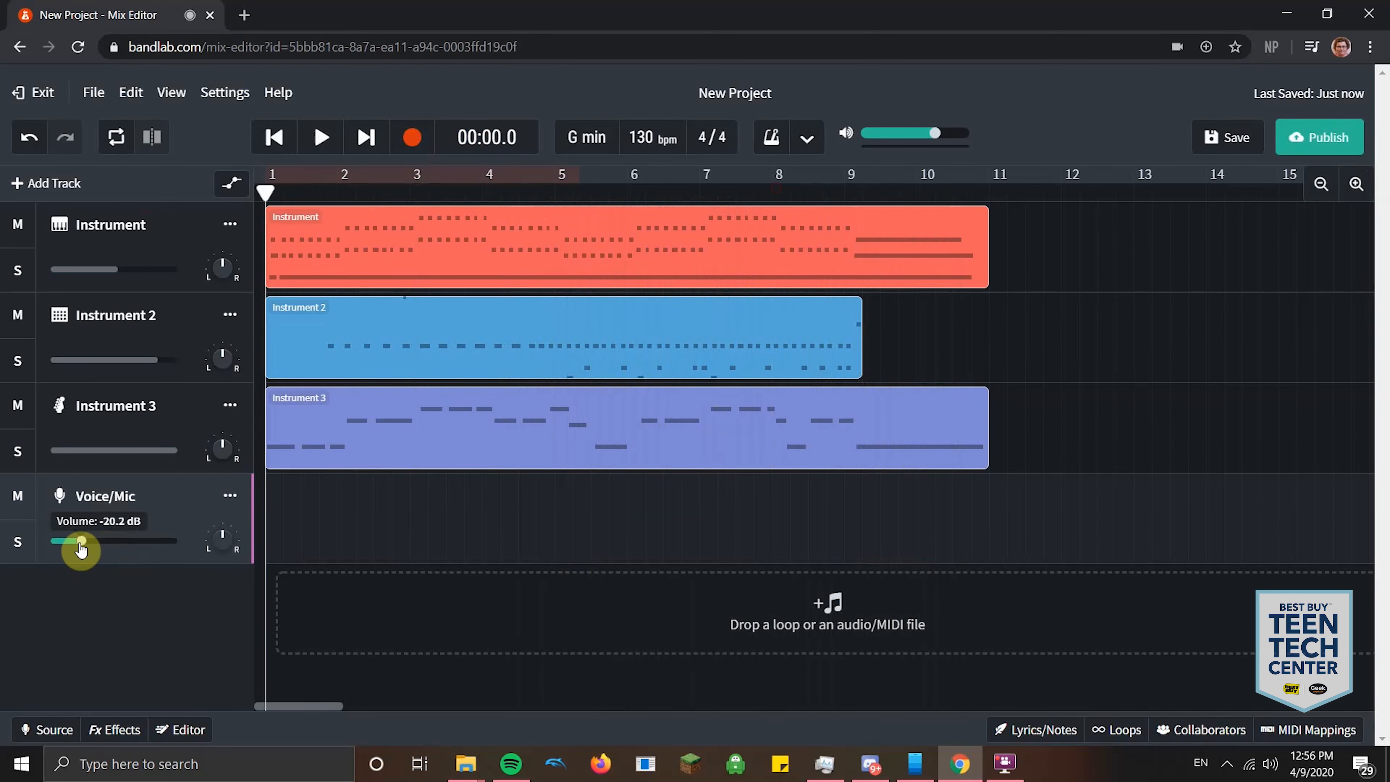
drag(79, 541, 98, 541)
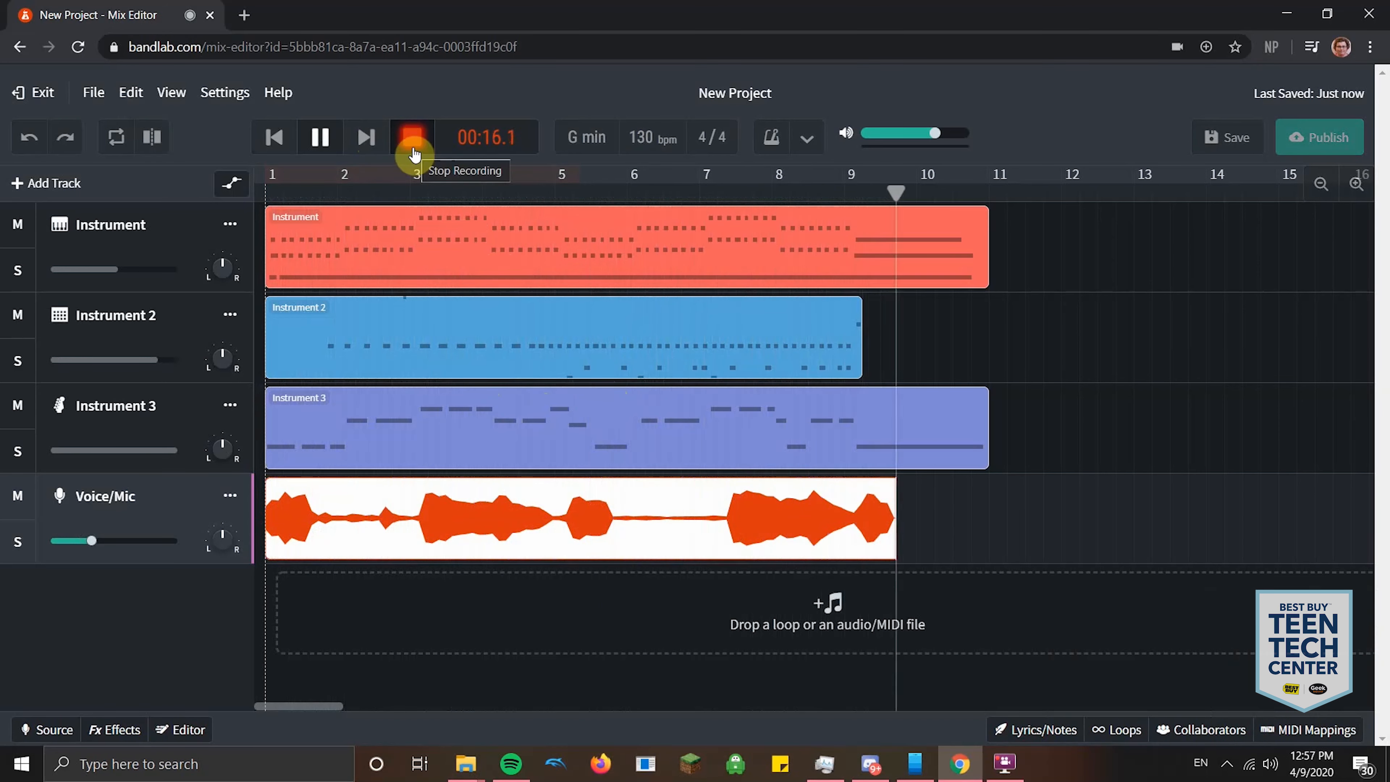
click(411, 138)
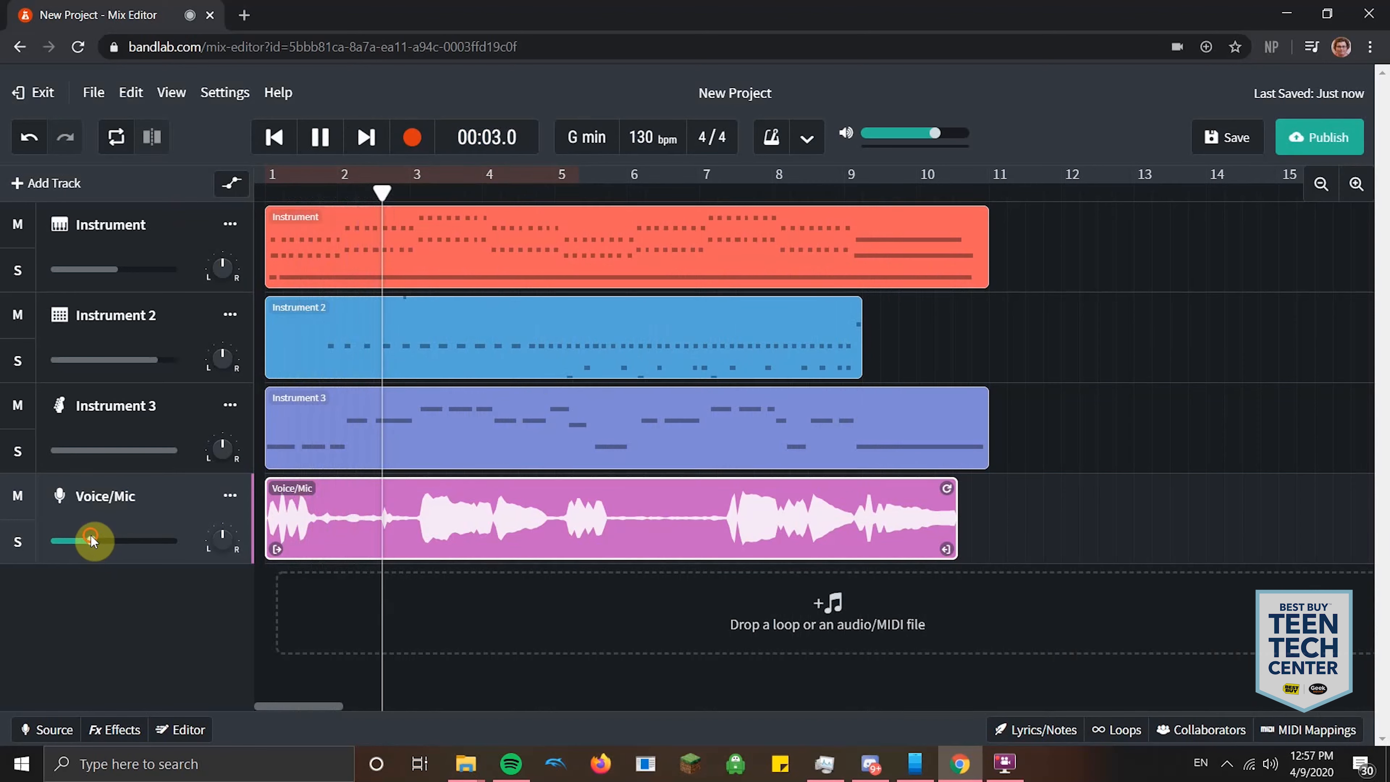
drag(91, 541, 120, 546)
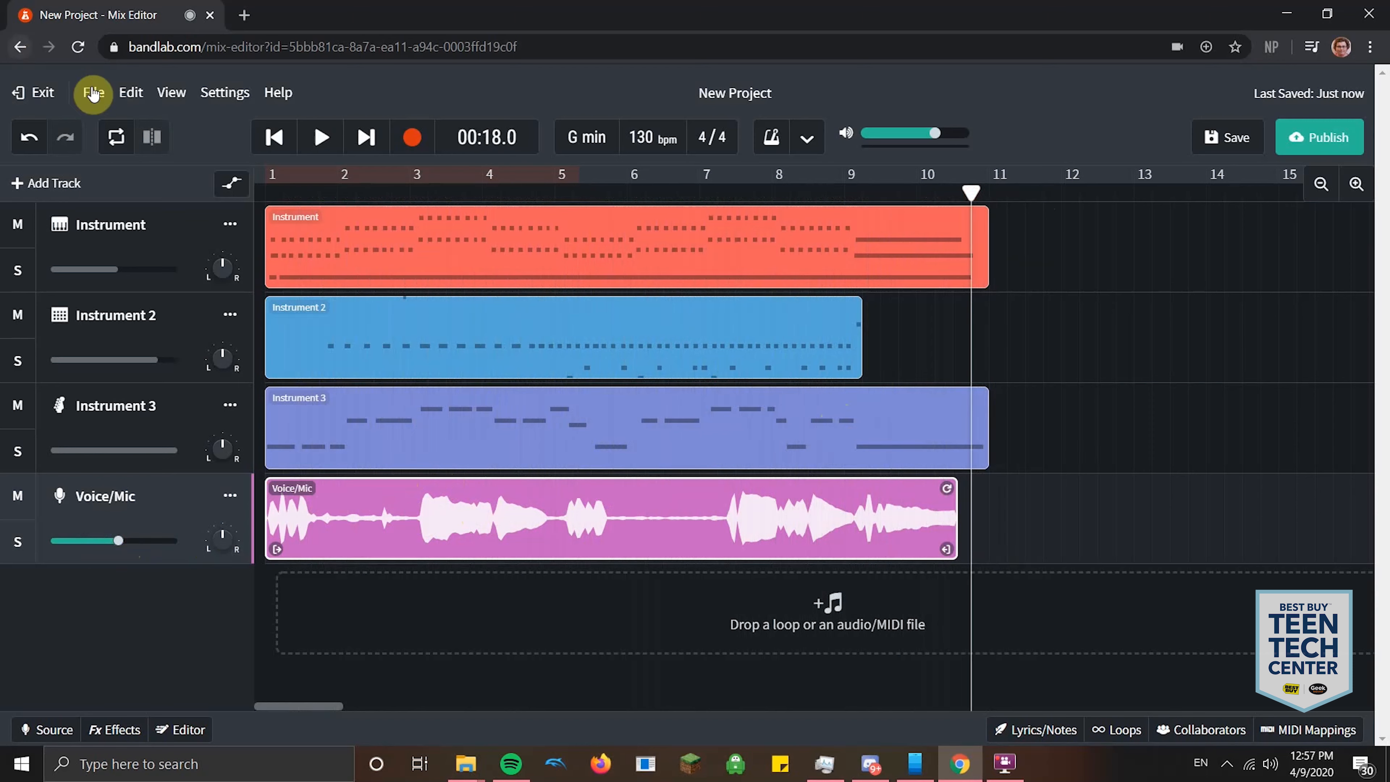
- Request a mixdown download of the whole four-track song via File > Download
click(92, 92)
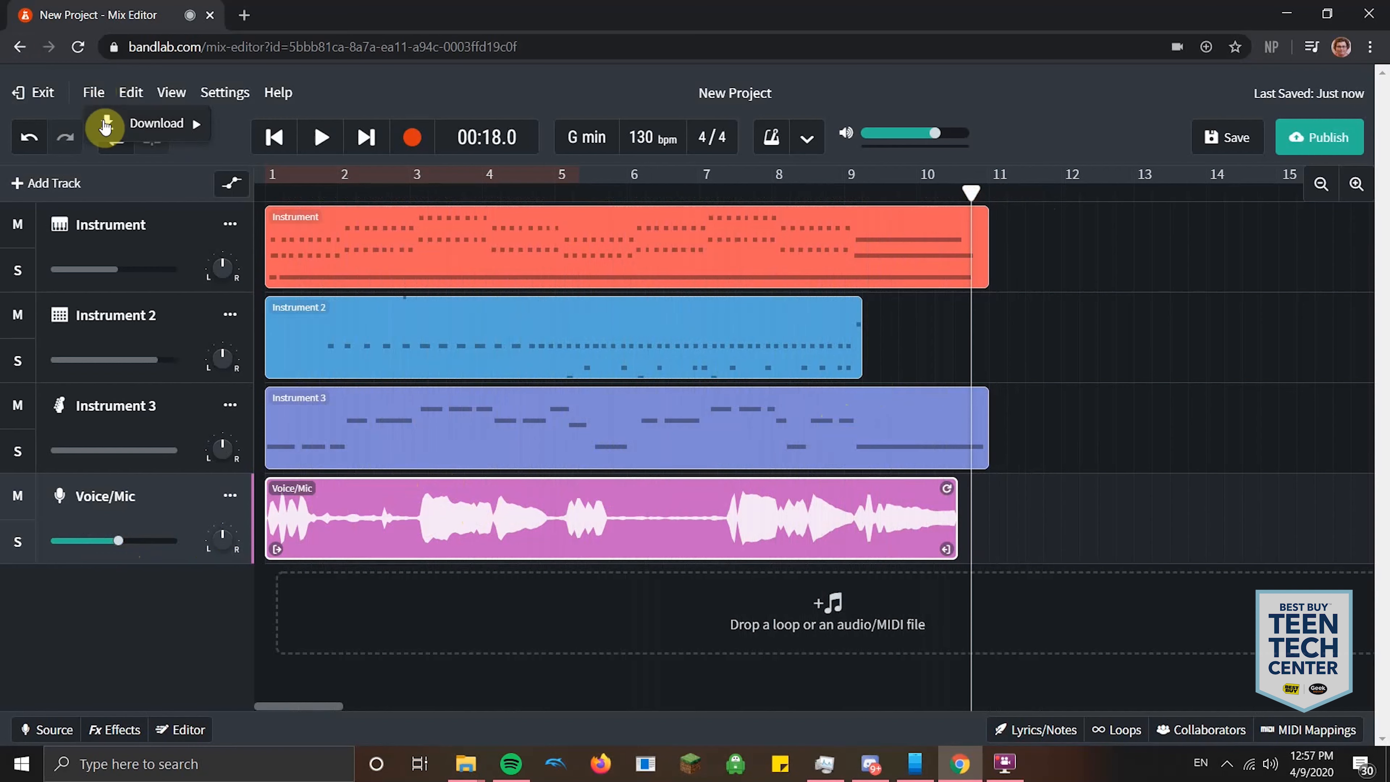
click(157, 123)
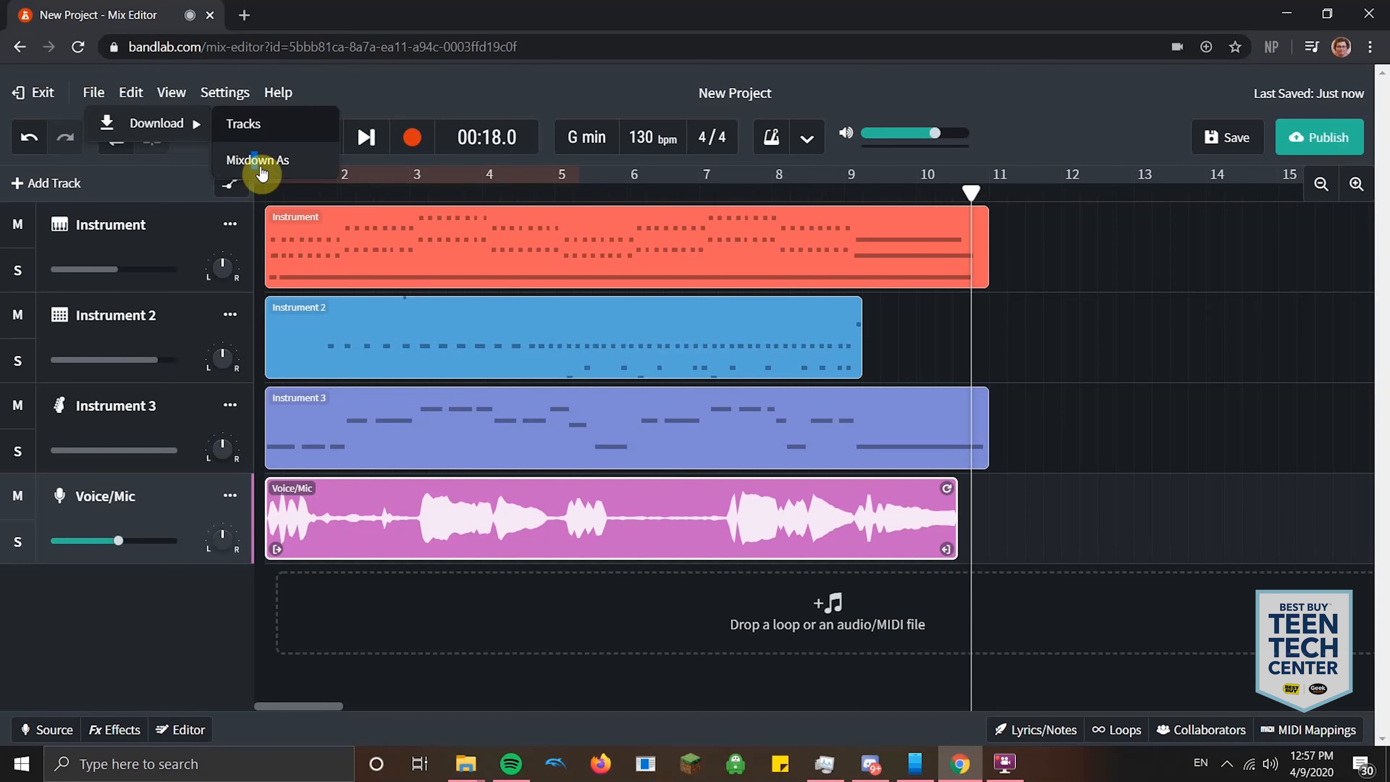
click(258, 161)
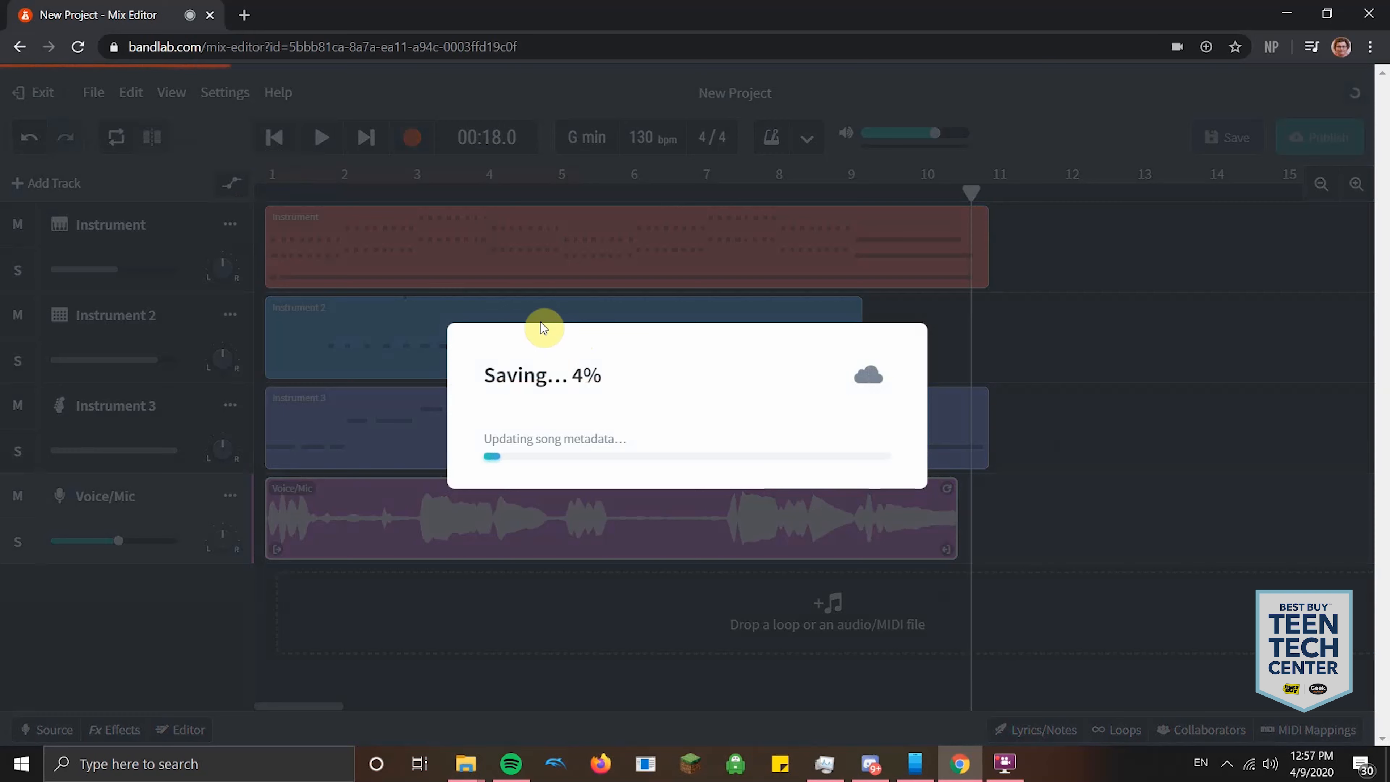
mouse_move(820, 396)
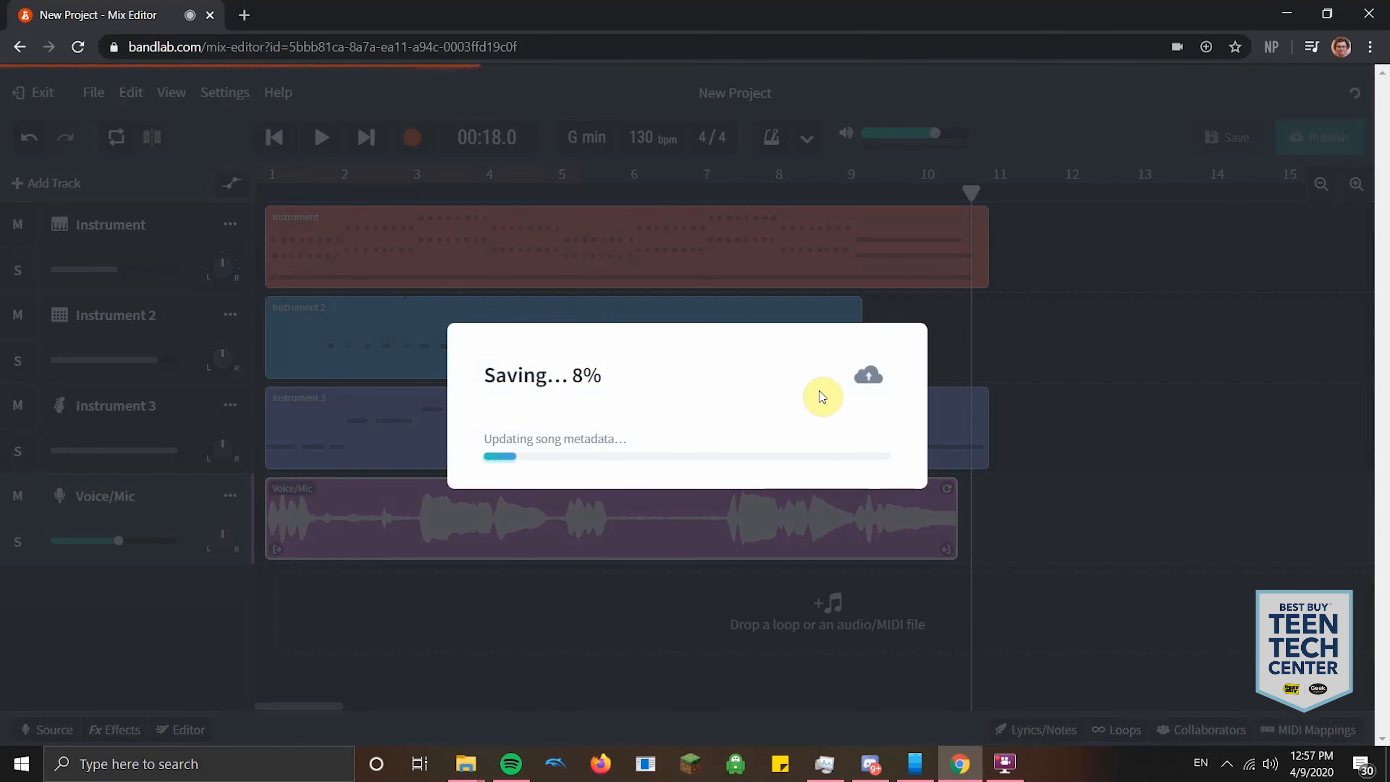
mouse_move(729, 434)
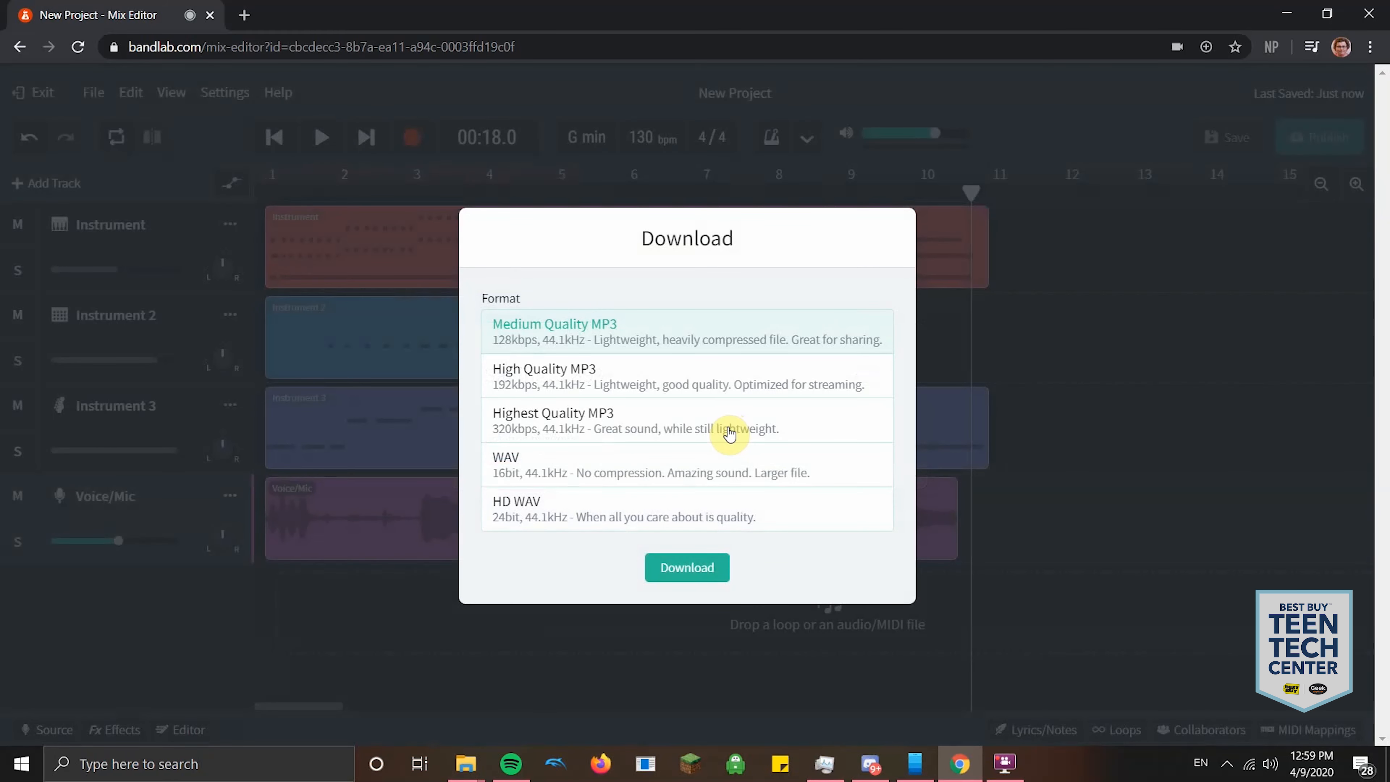
mouse_move(584, 400)
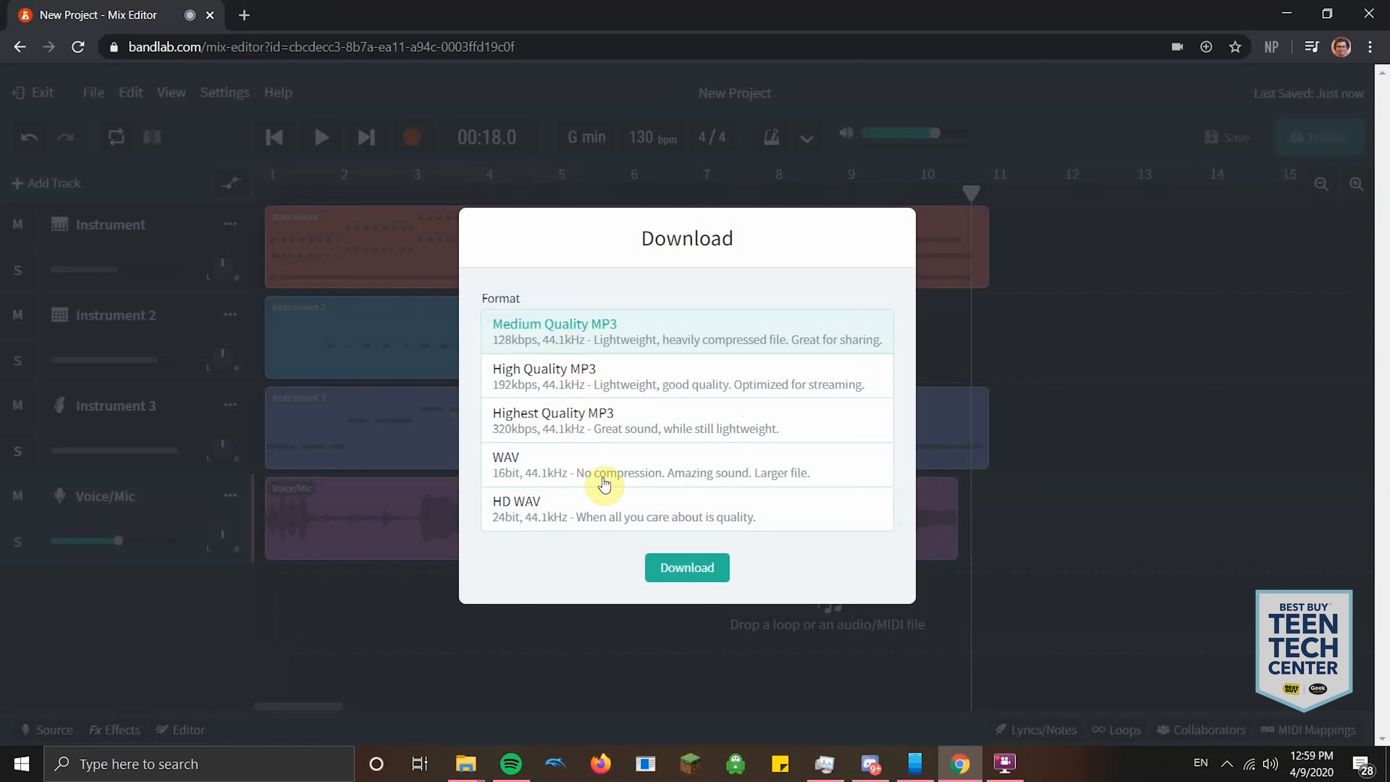
mouse_move(644, 375)
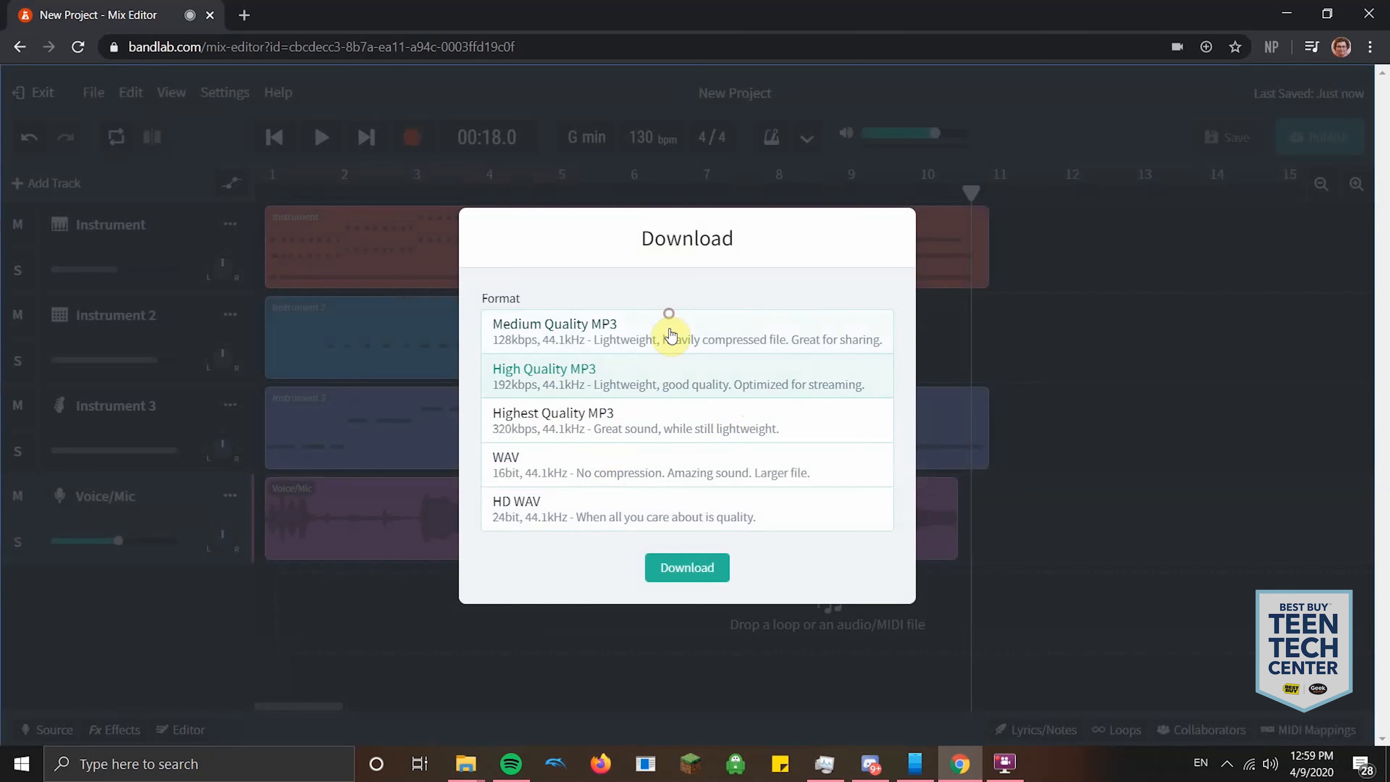
mouse_move(663, 339)
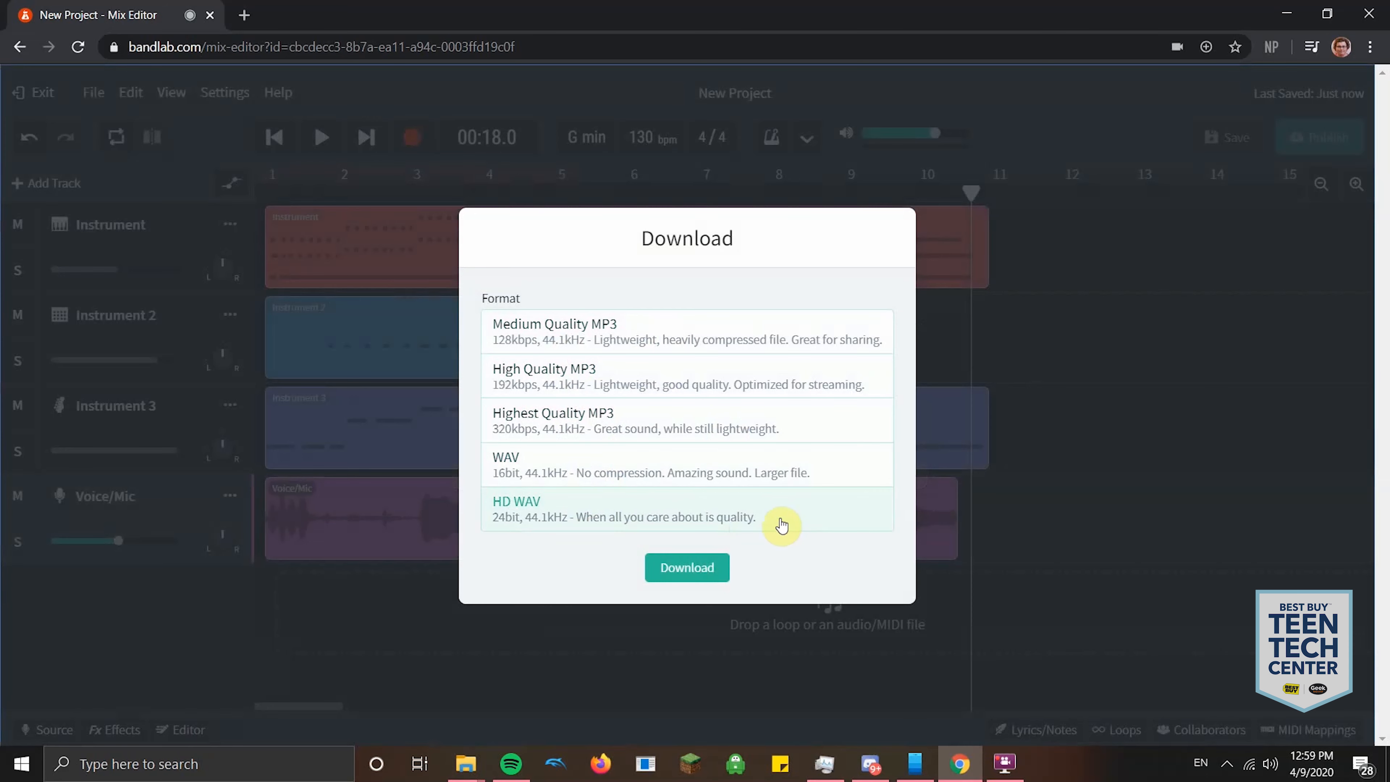
mouse_move(804, 518)
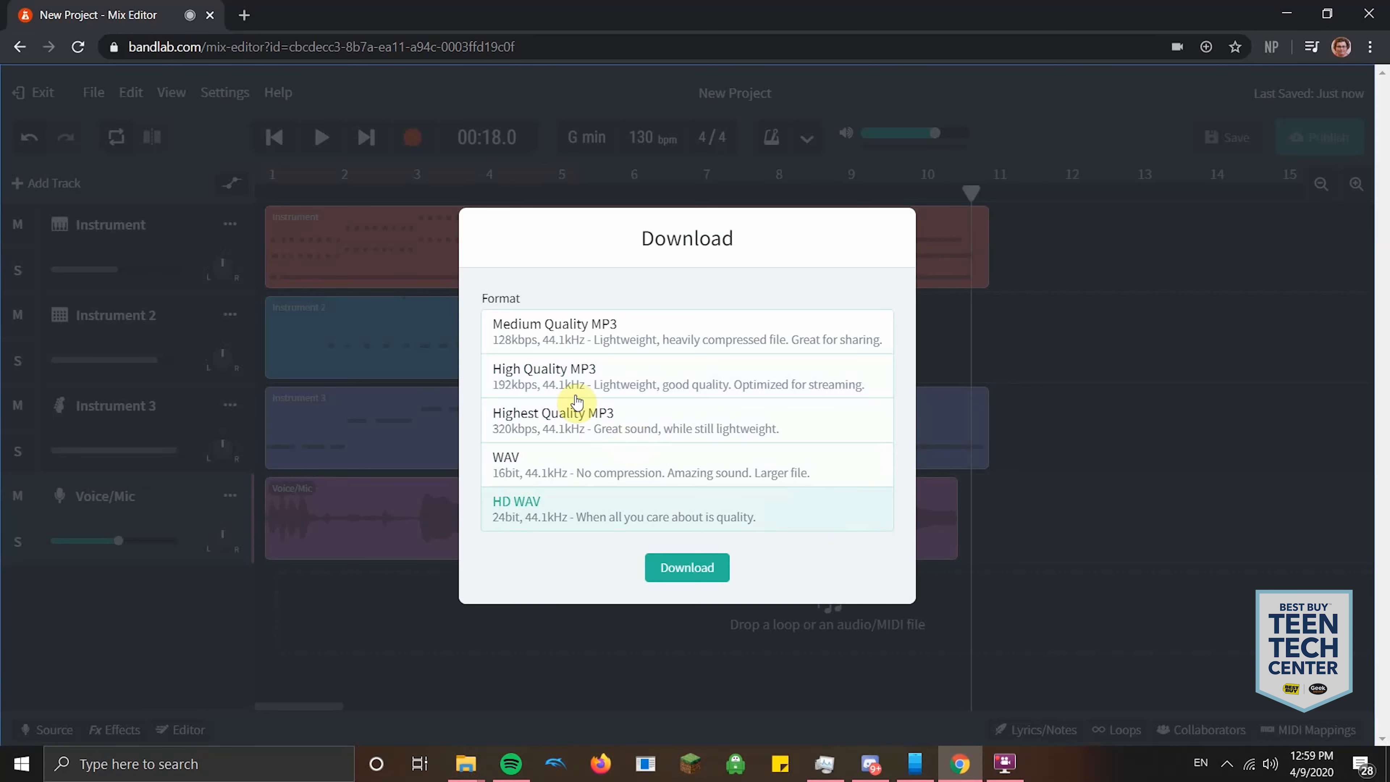
- Export the mixdown as a High Quality MP3 and download the file in the browser
click(544, 375)
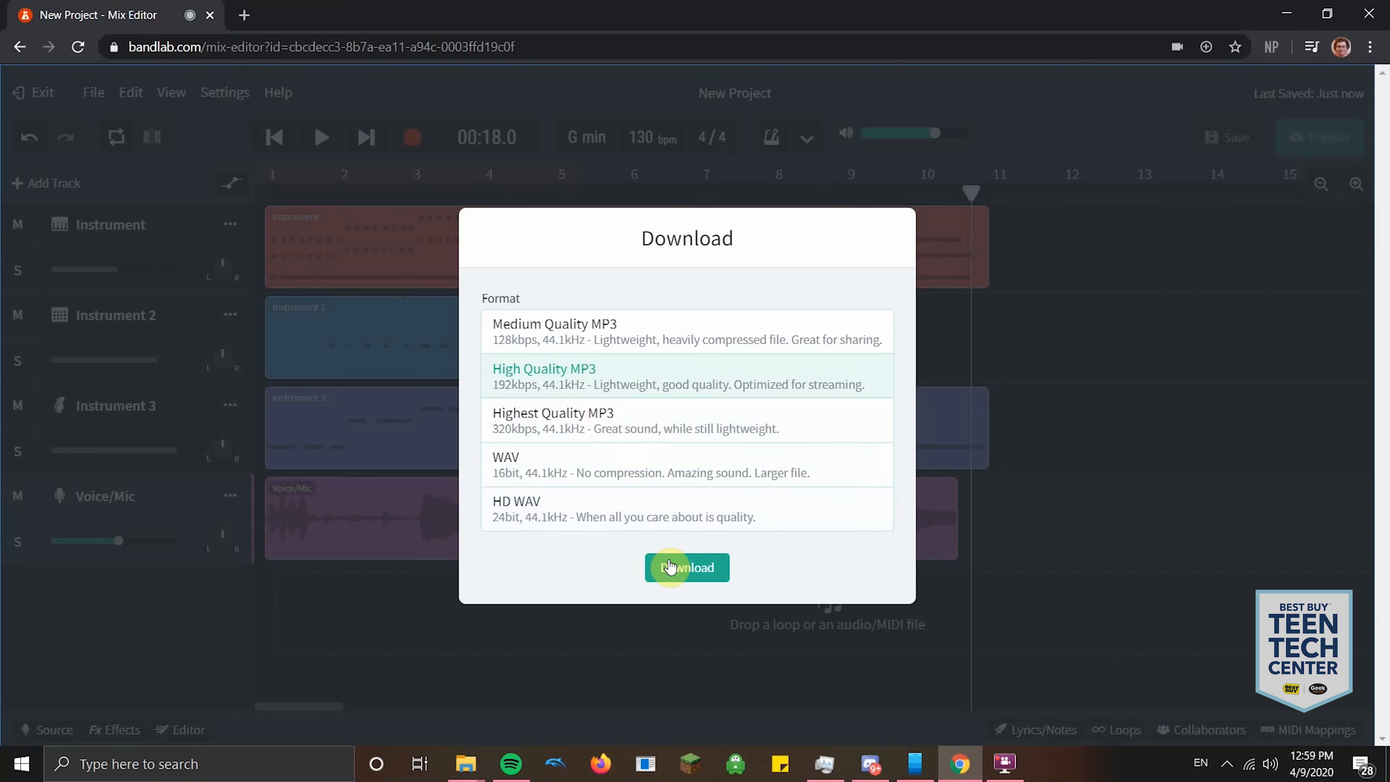
click(686, 568)
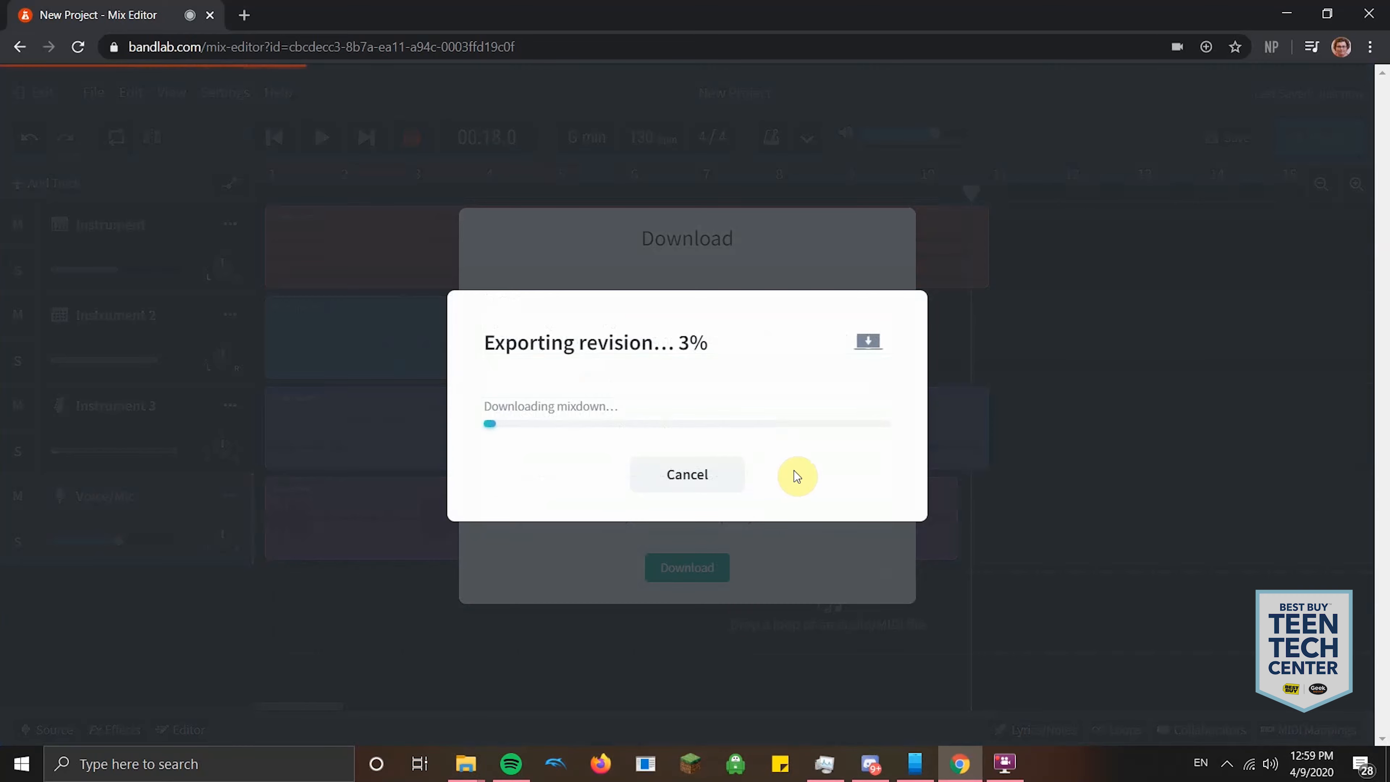
click(686, 474)
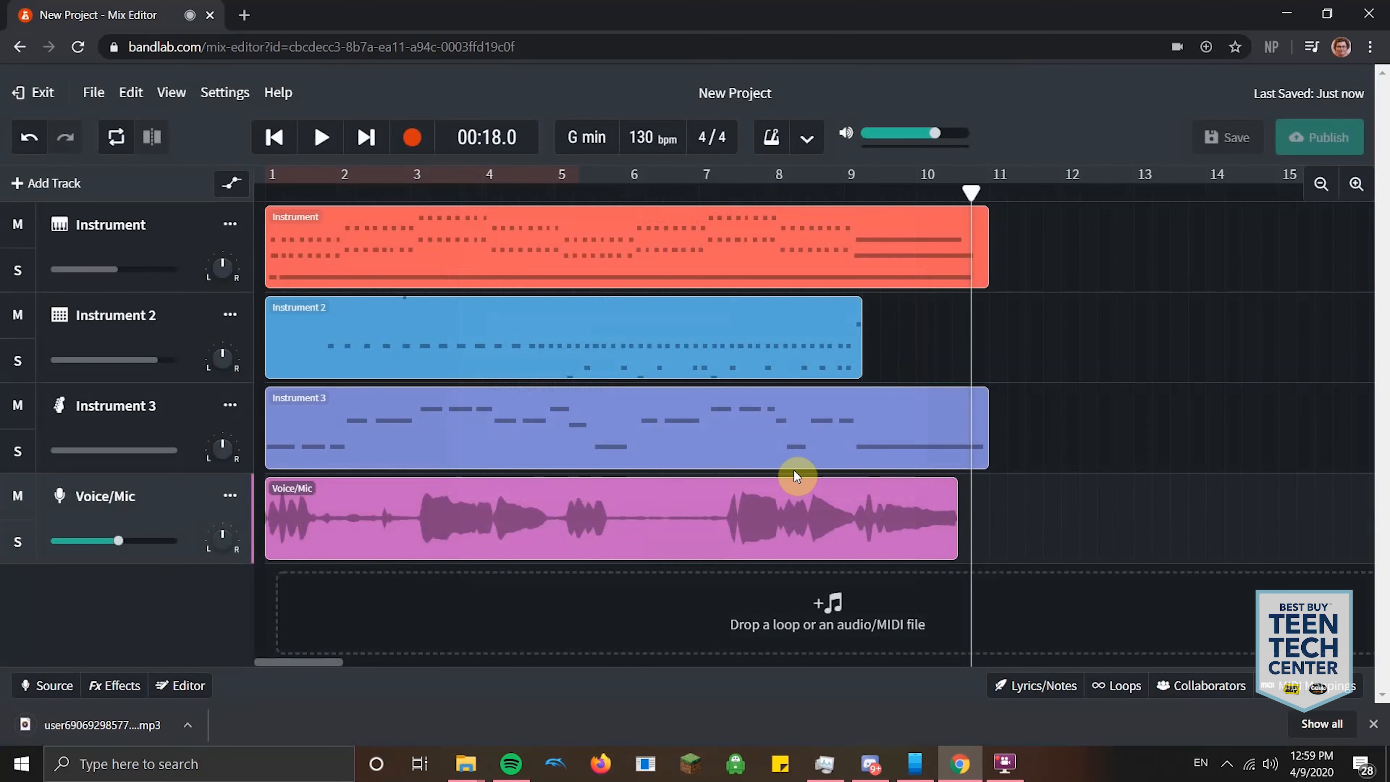
mouse_move(215, 723)
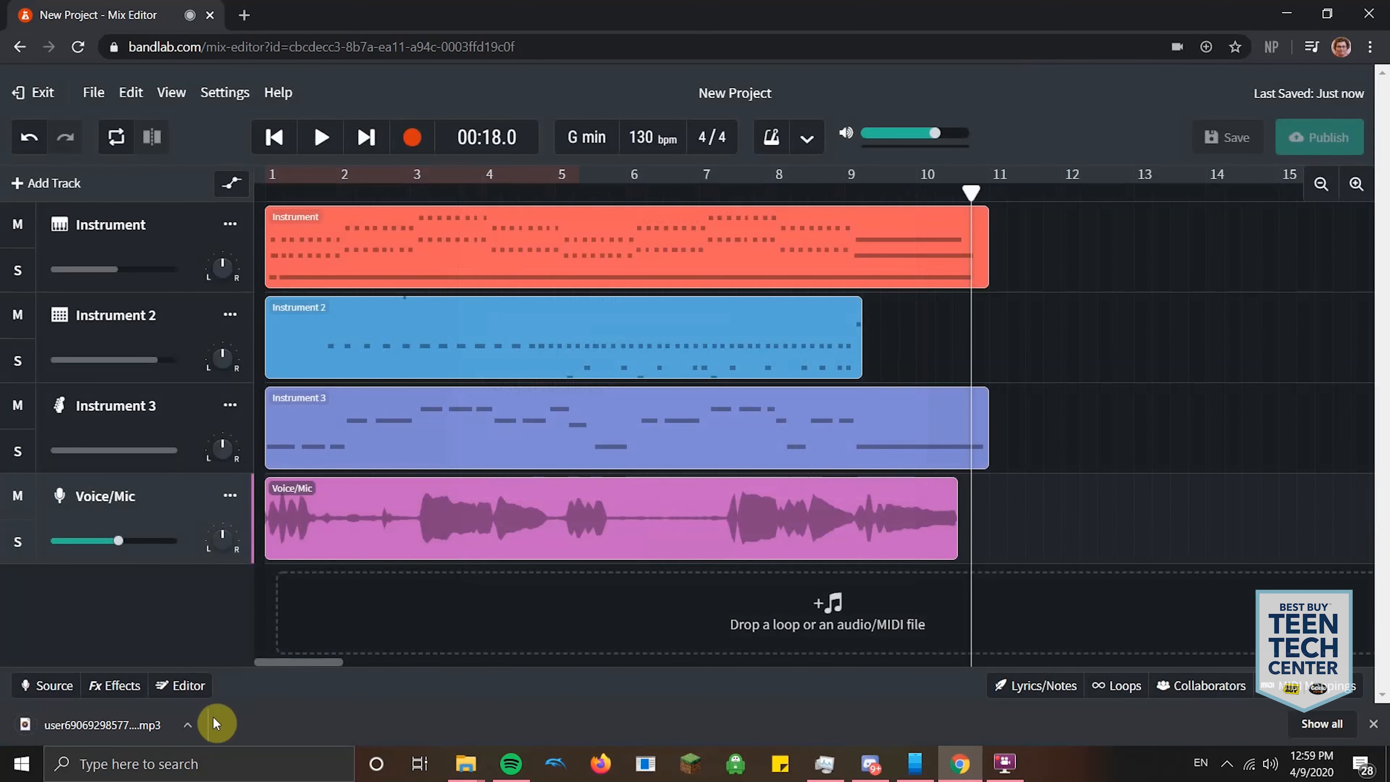
mouse_move(407, 601)
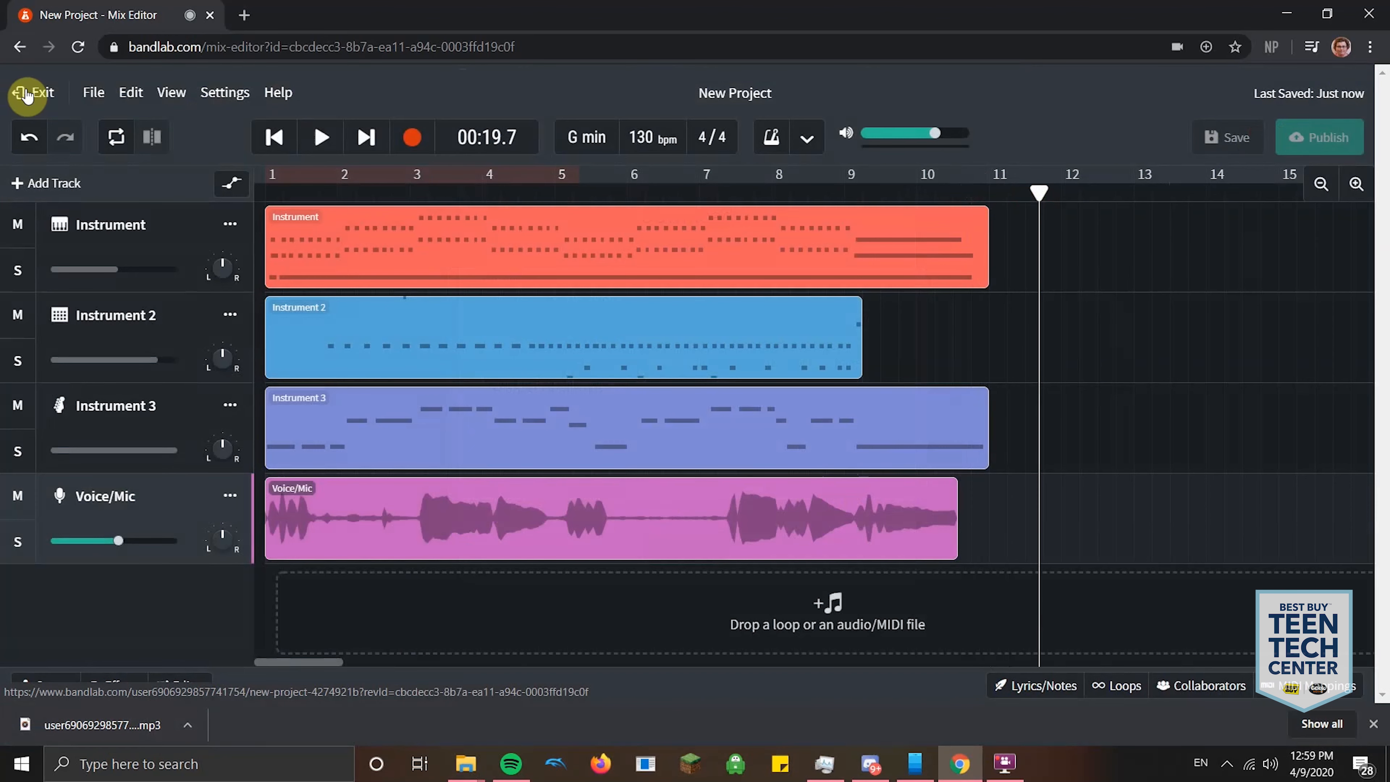
mouse_move(292, 142)
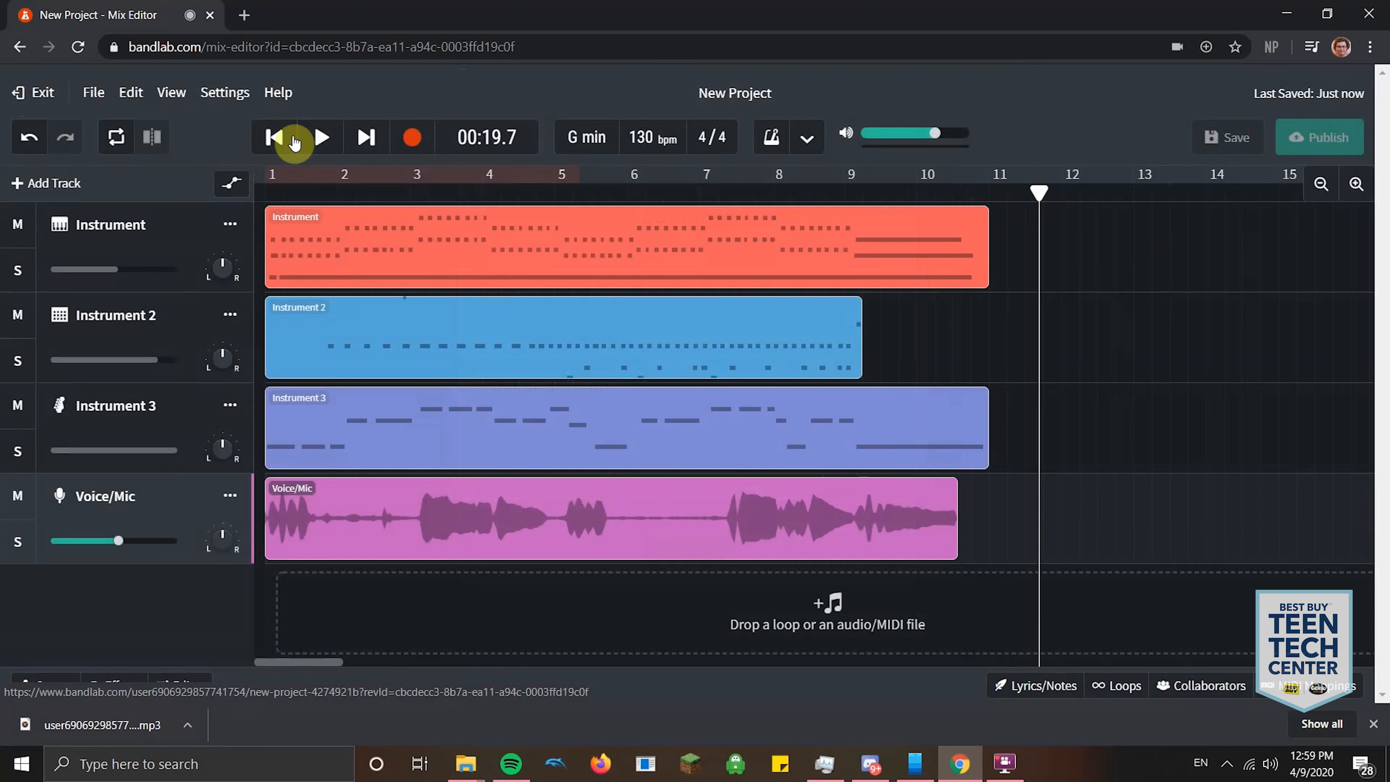
- Exit the Mix Editor to the New Project revision page with its 19-second waveform
click(33, 92)
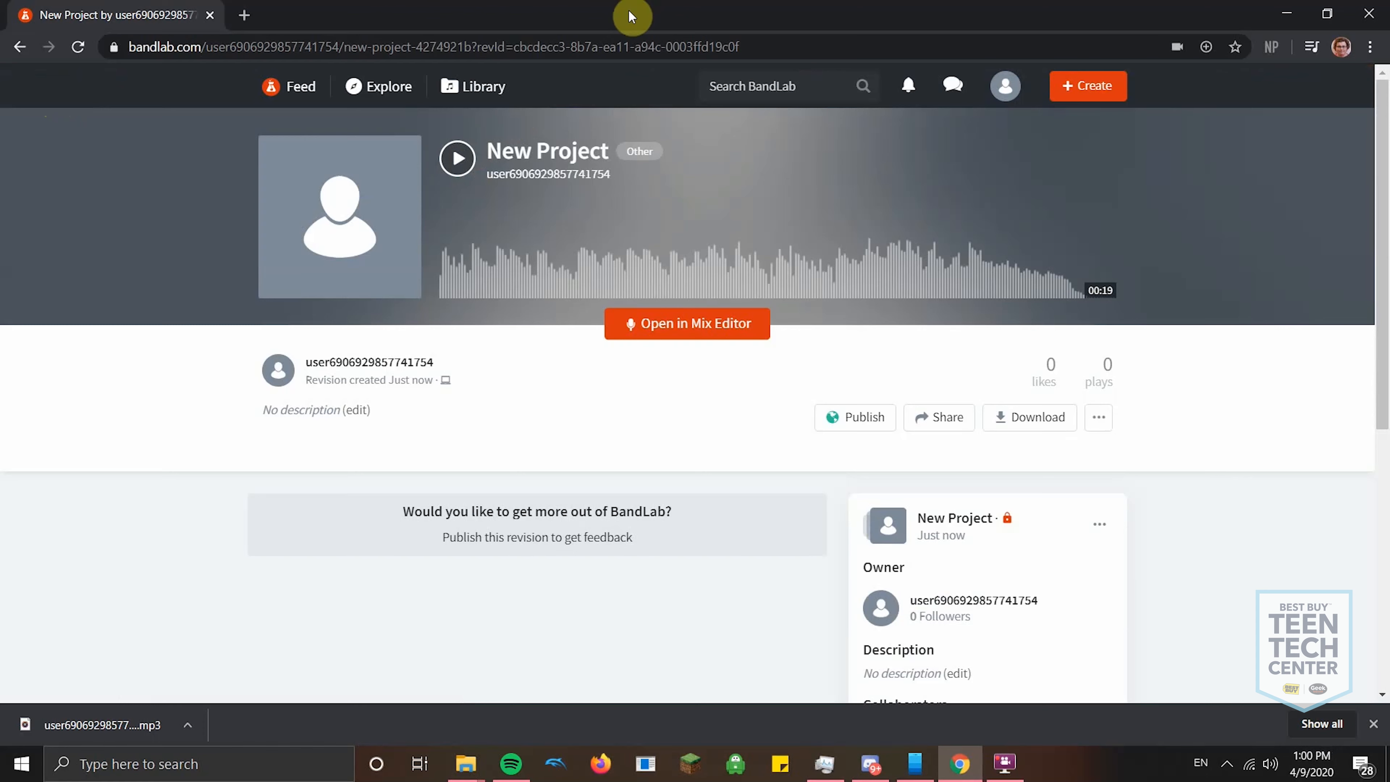
mouse_move(634, 16)
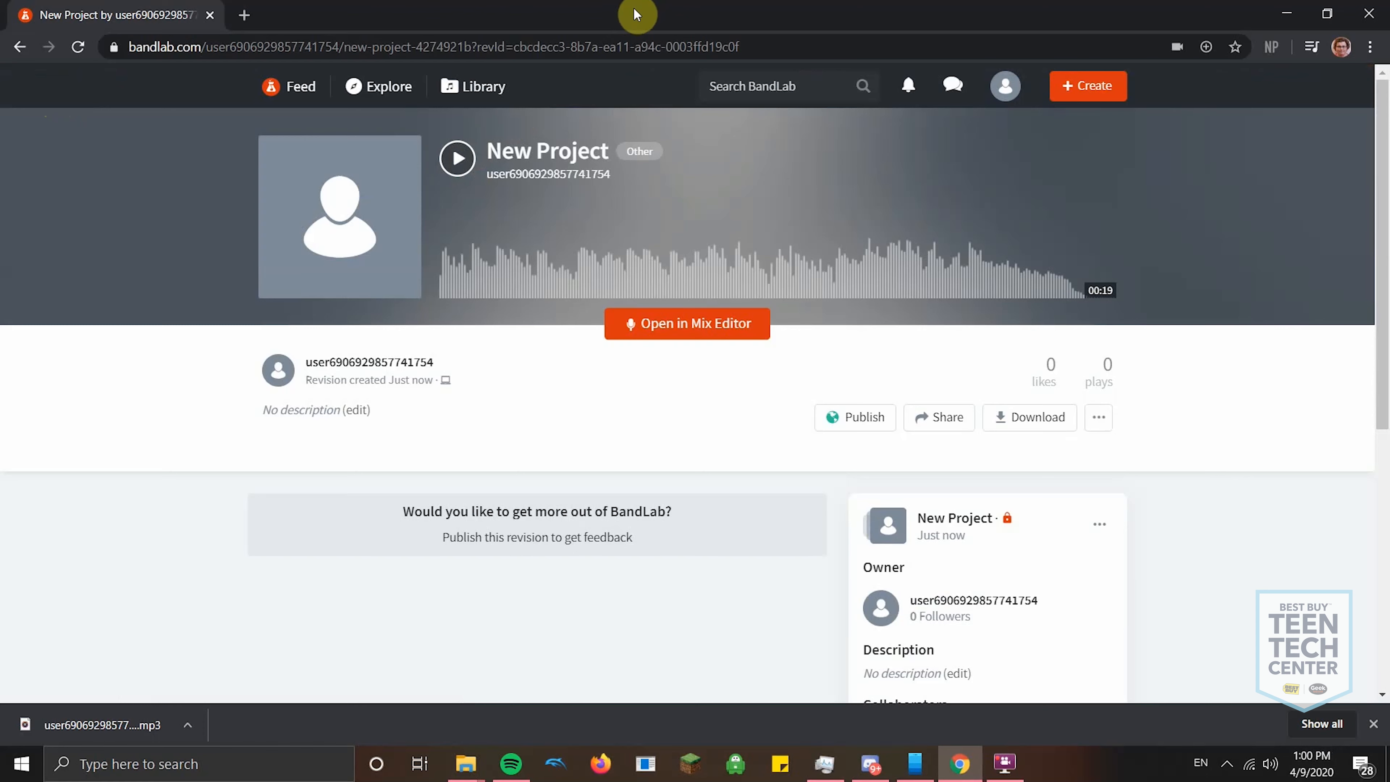
mouse_move(556, 411)
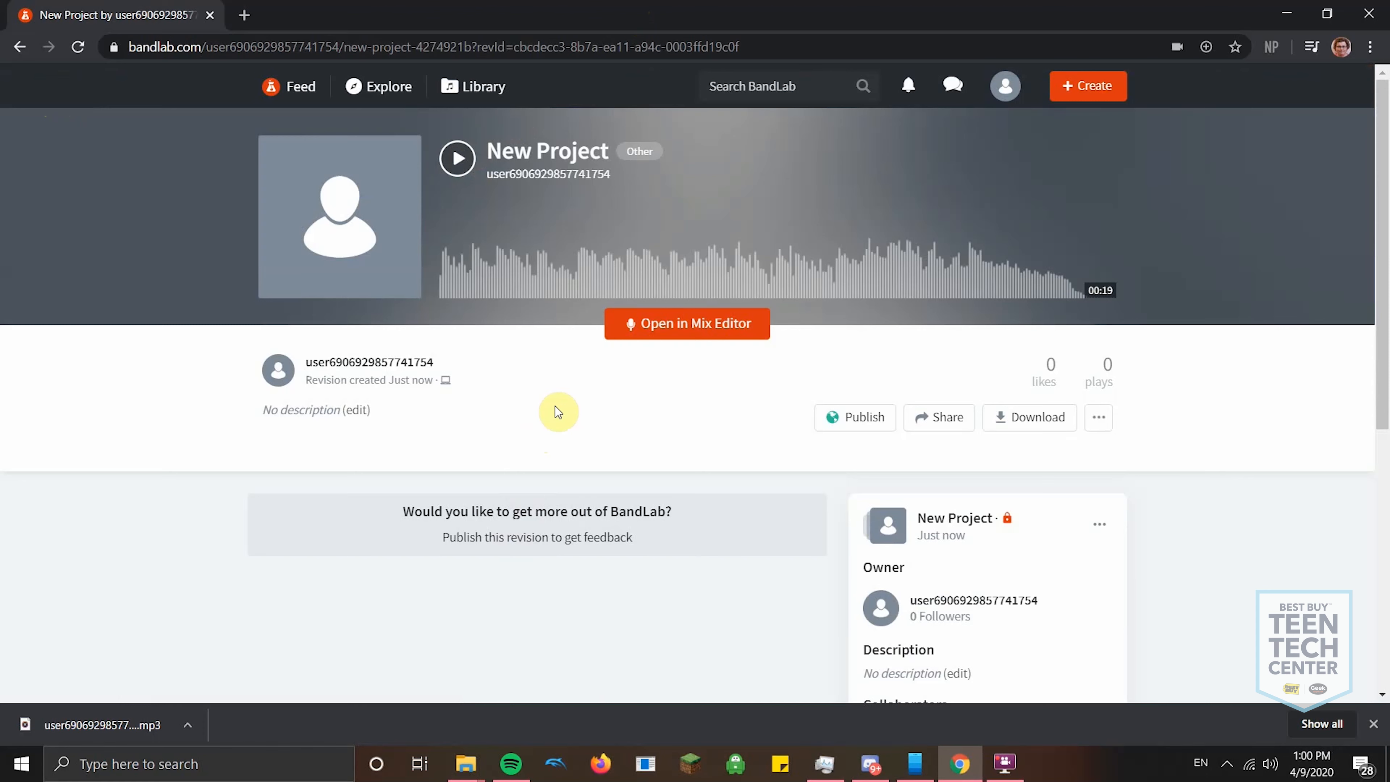
mouse_move(710, 396)
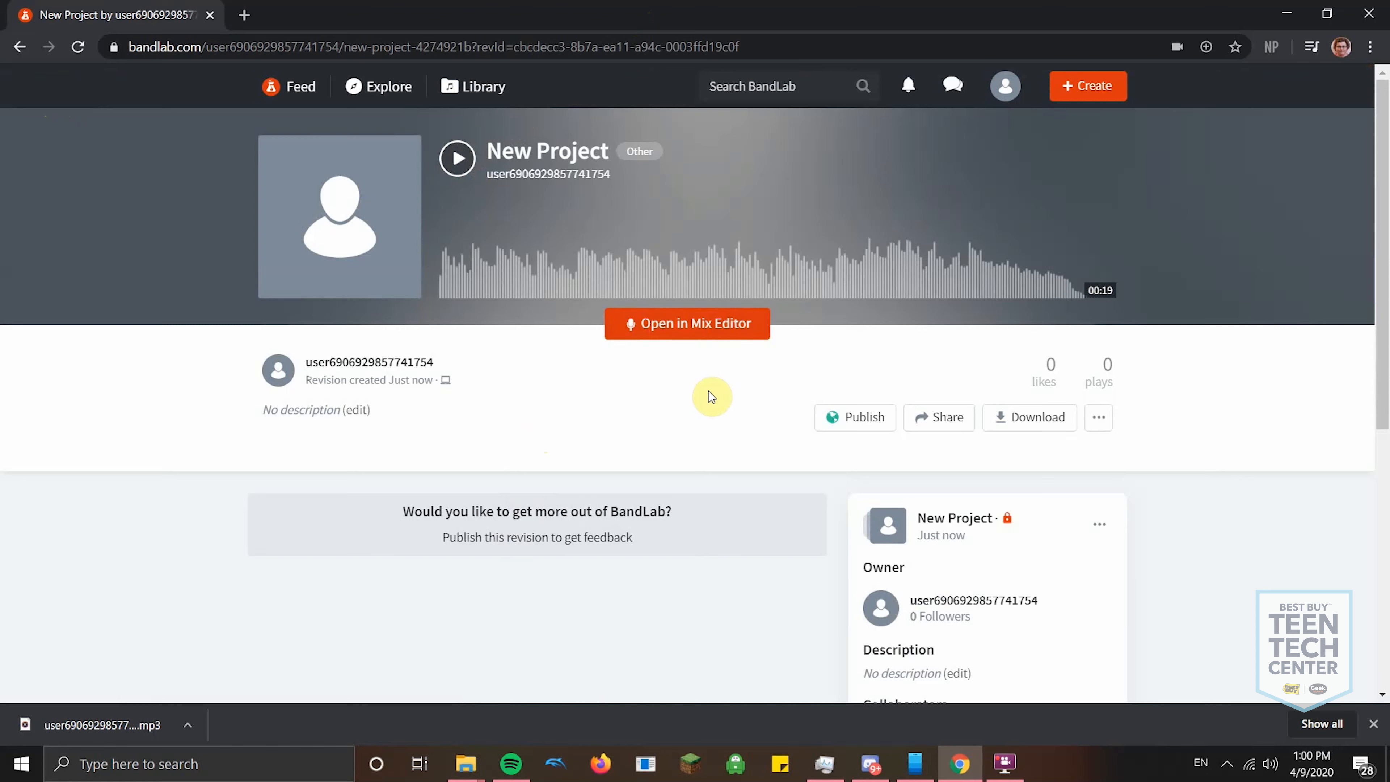
mouse_move(709, 374)
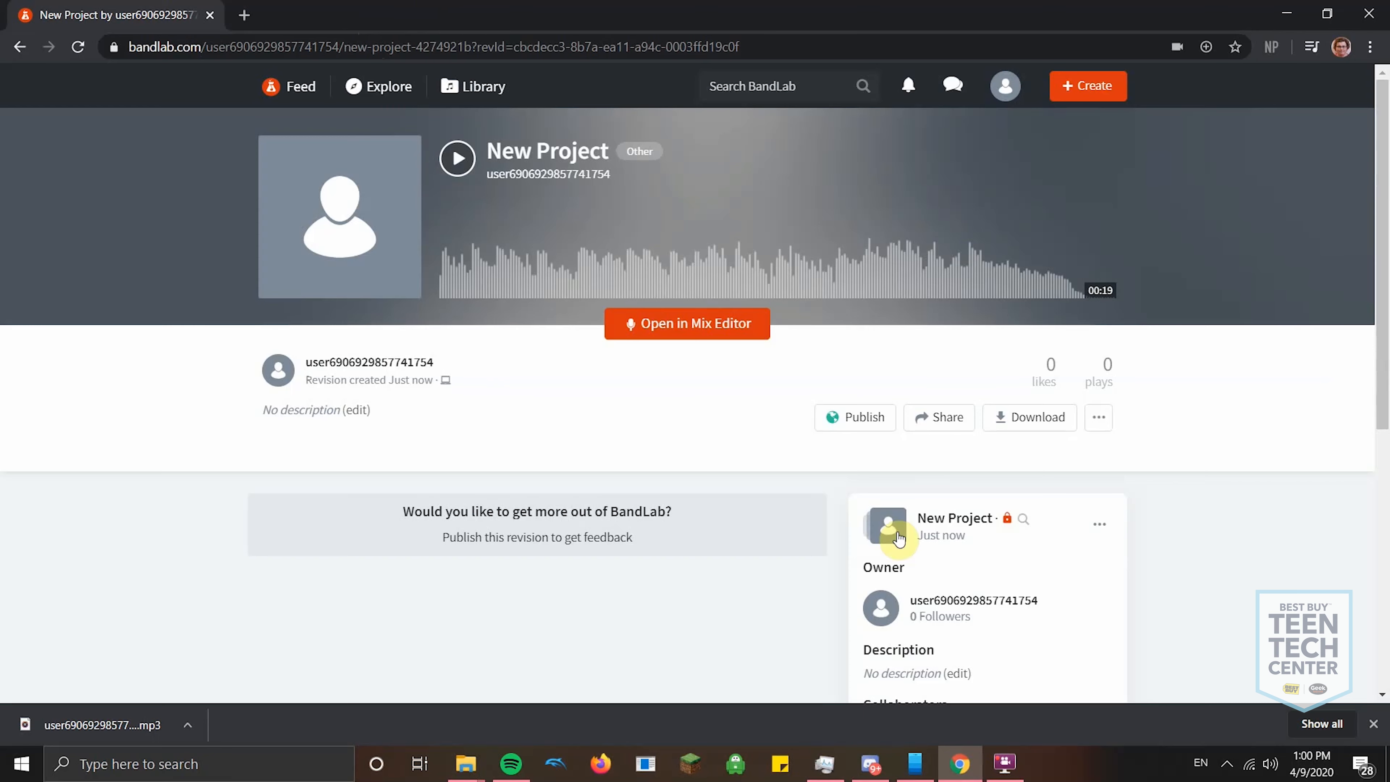
mouse_move(615, 675)
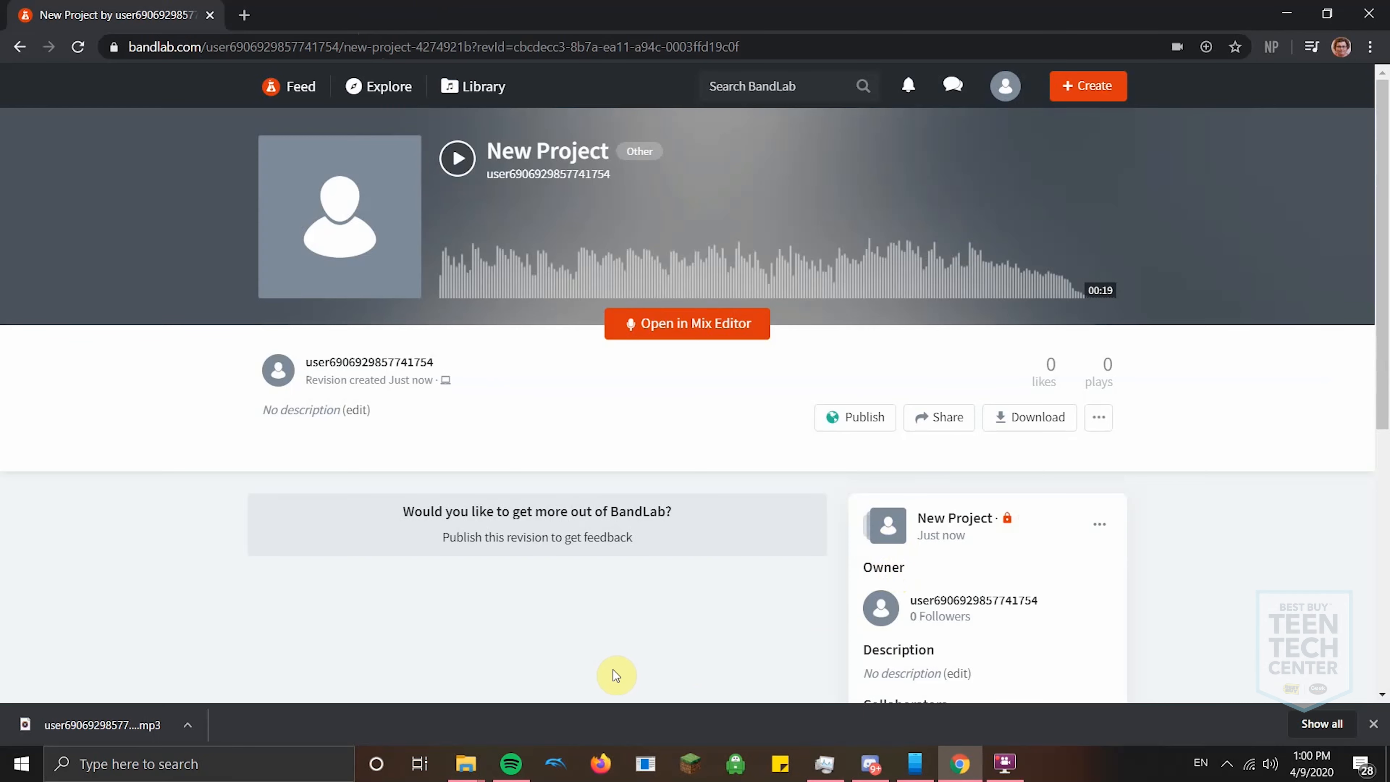